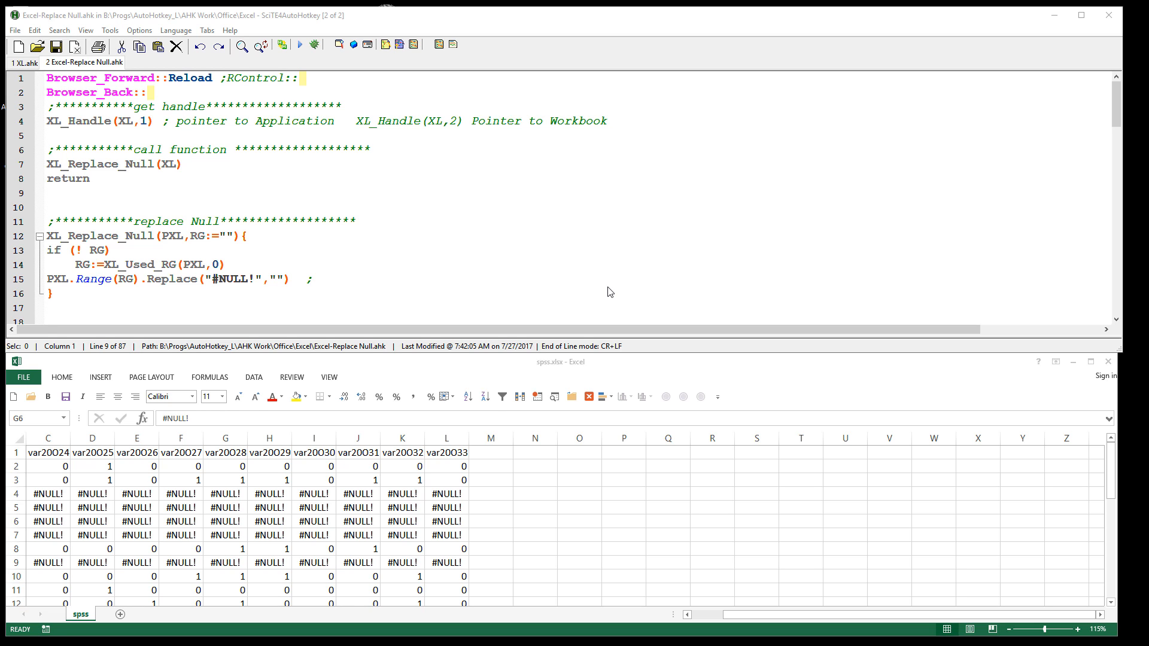
{"action": "mouse_move", "coordinate": [606, 283]}
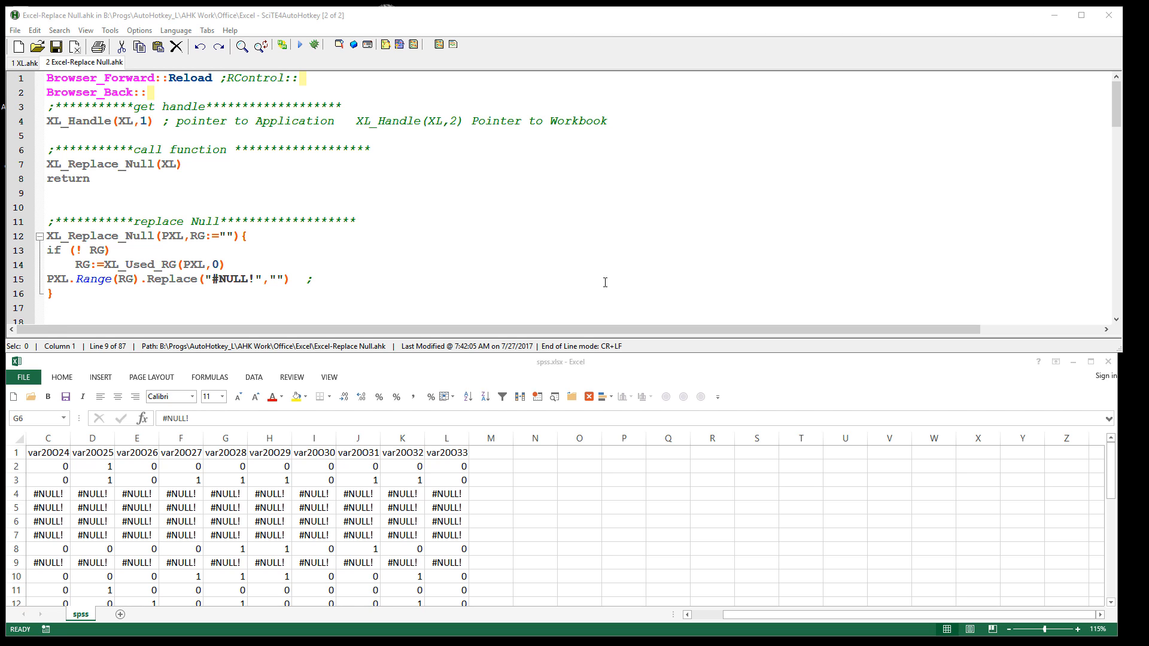
{"action": "mouse_move", "coordinate": [570, 258]}
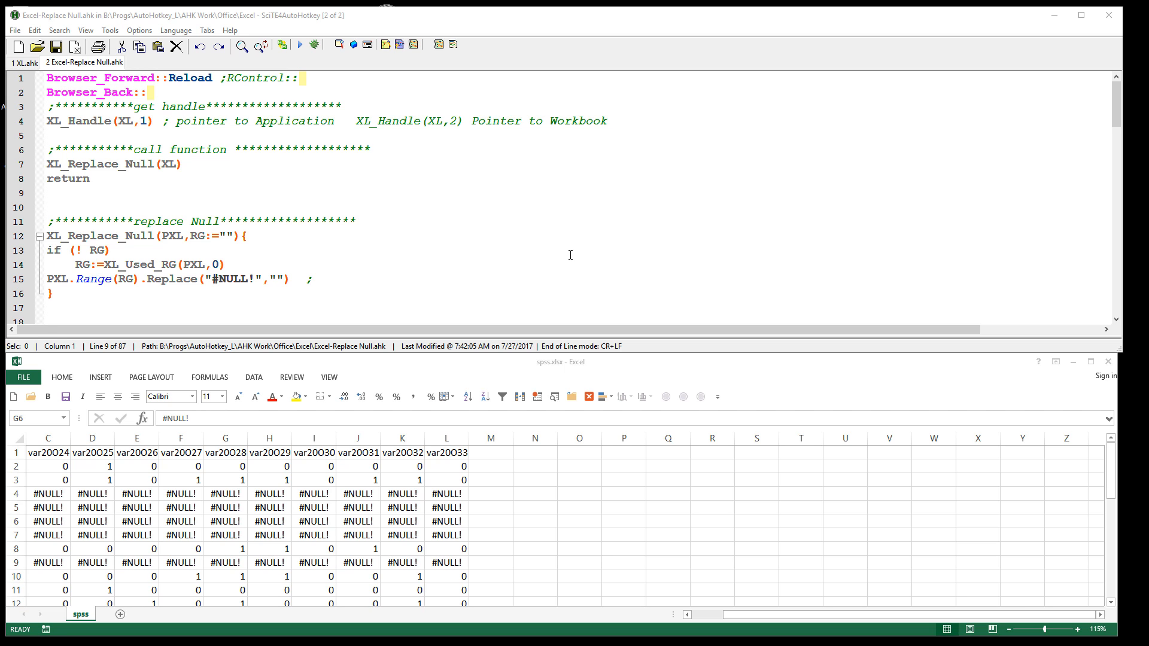
Step: Inspect two of the #NULL! cells in the spss sheet before running the script
{"action": "left_click", "coordinate": [225, 520]}
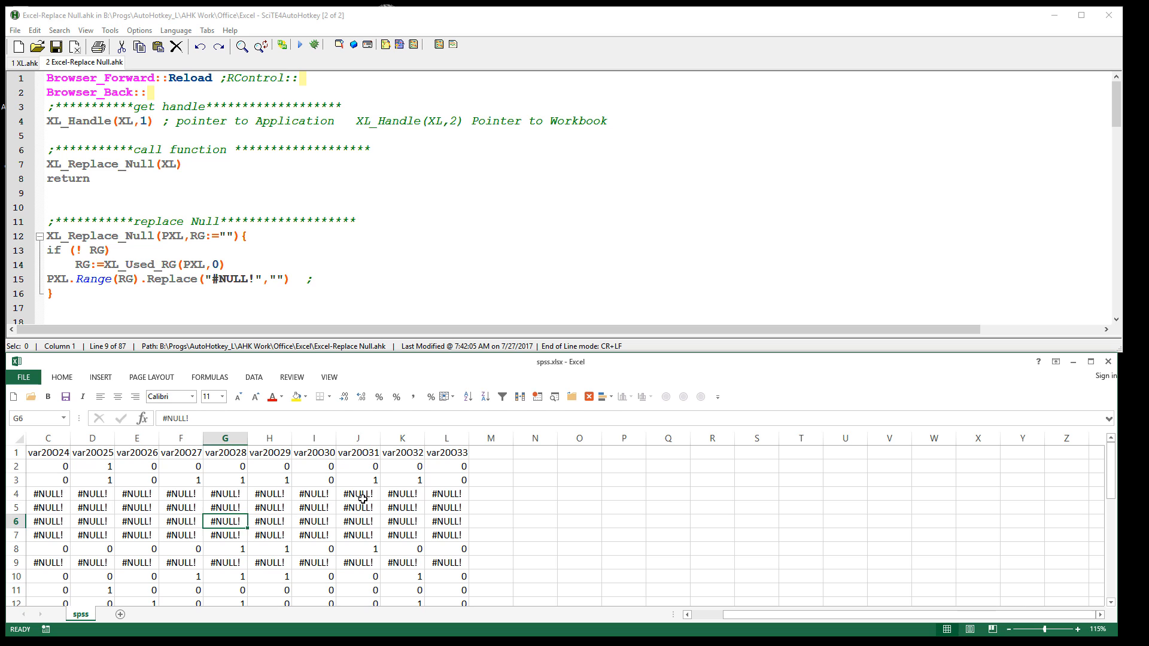
{"action": "left_click", "coordinate": [358, 493]}
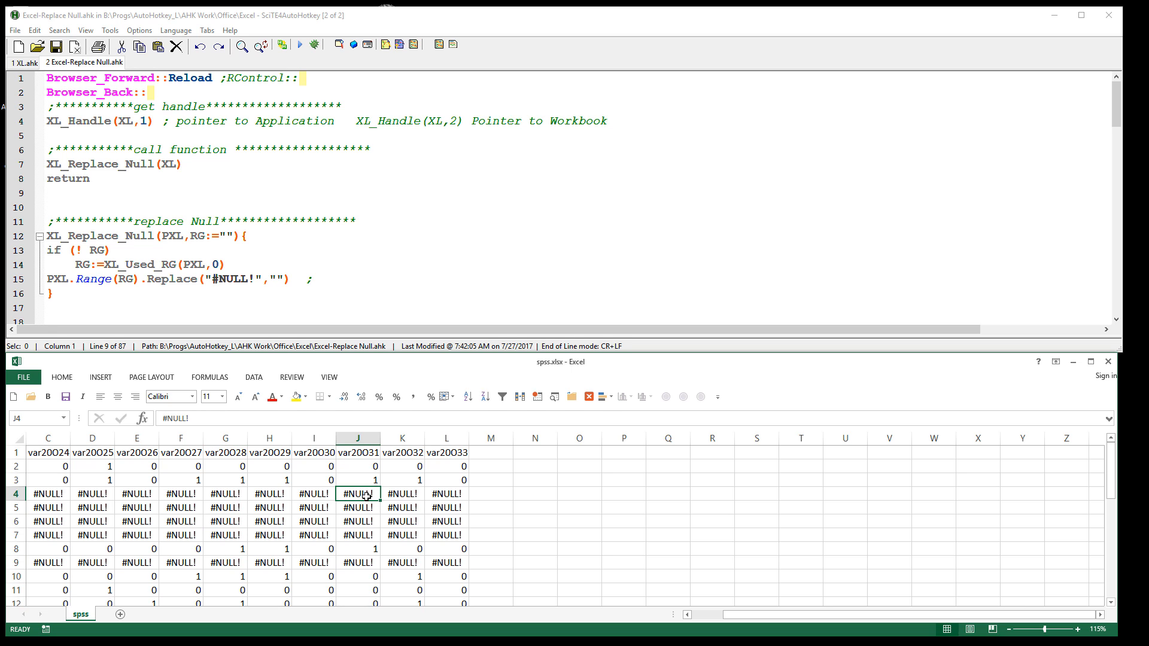
{"action": "mouse_move", "coordinate": [144, 513]}
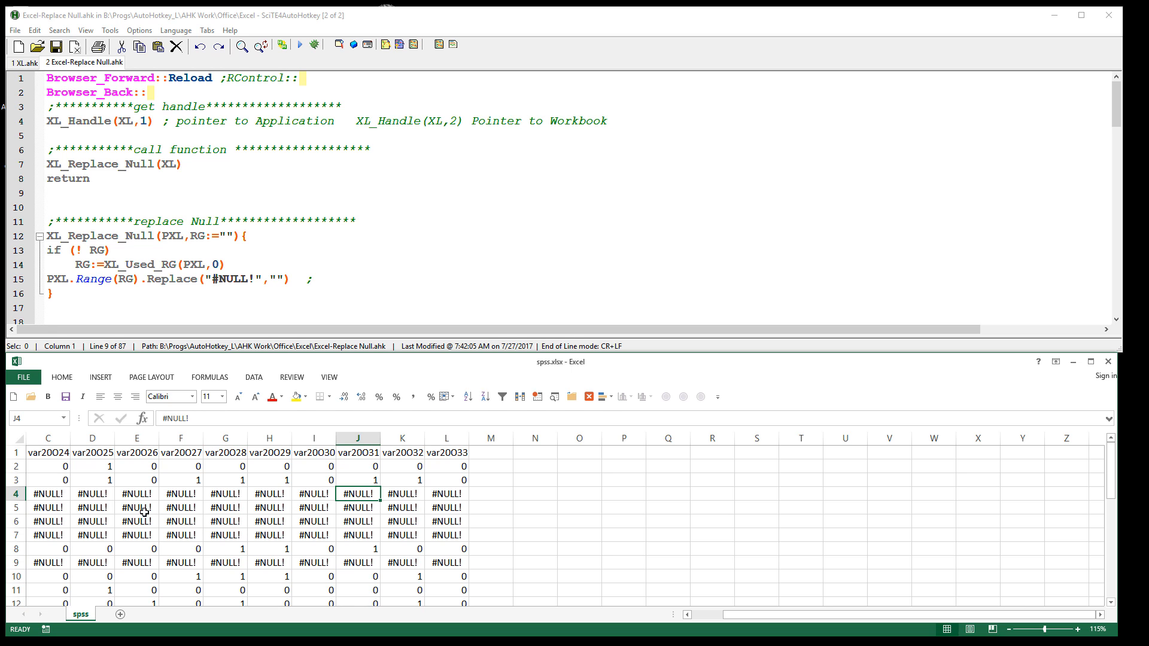
{"action": "mouse_move", "coordinate": [213, 505]}
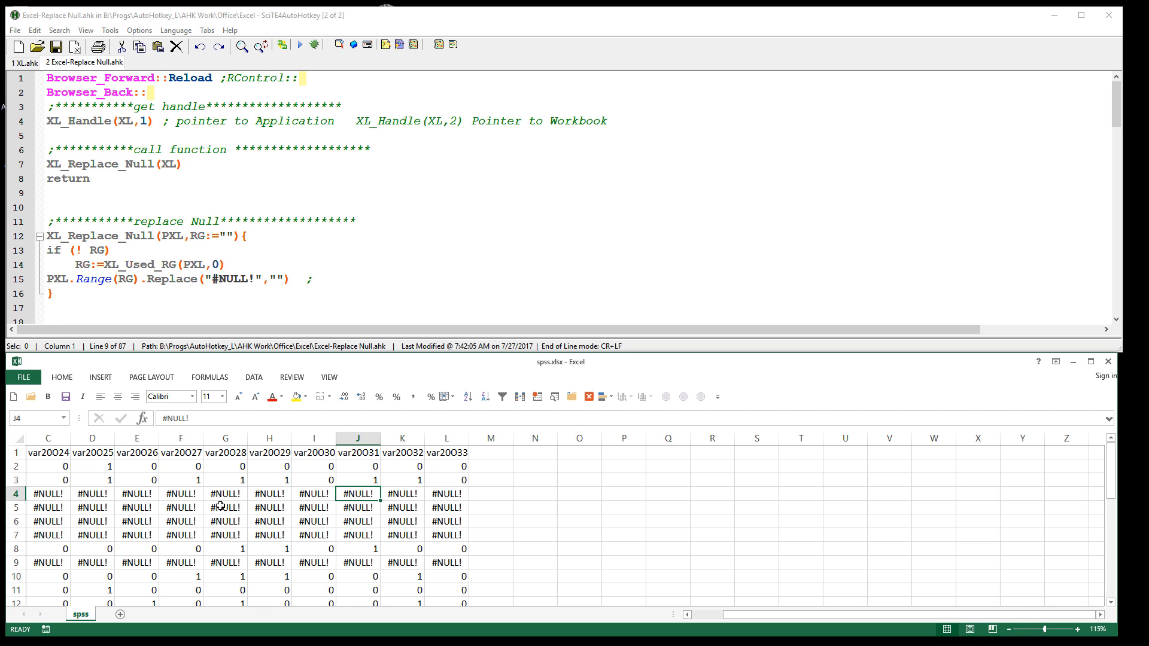
{"action": "mouse_move", "coordinate": [255, 481]}
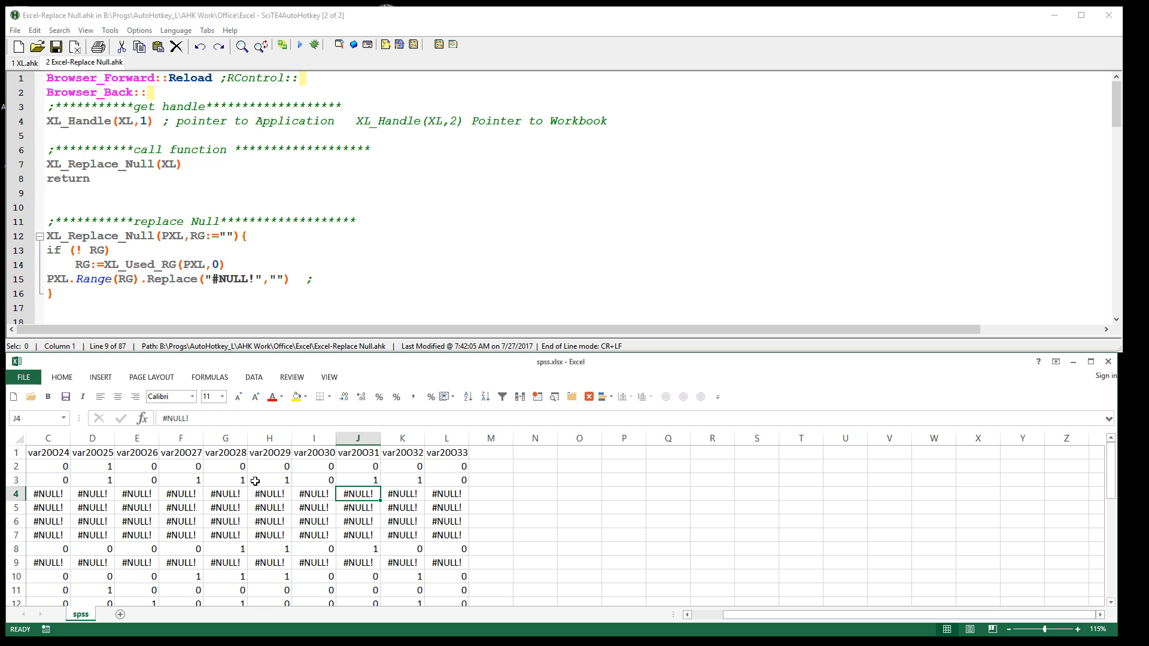
{"action": "mouse_move", "coordinate": [276, 494]}
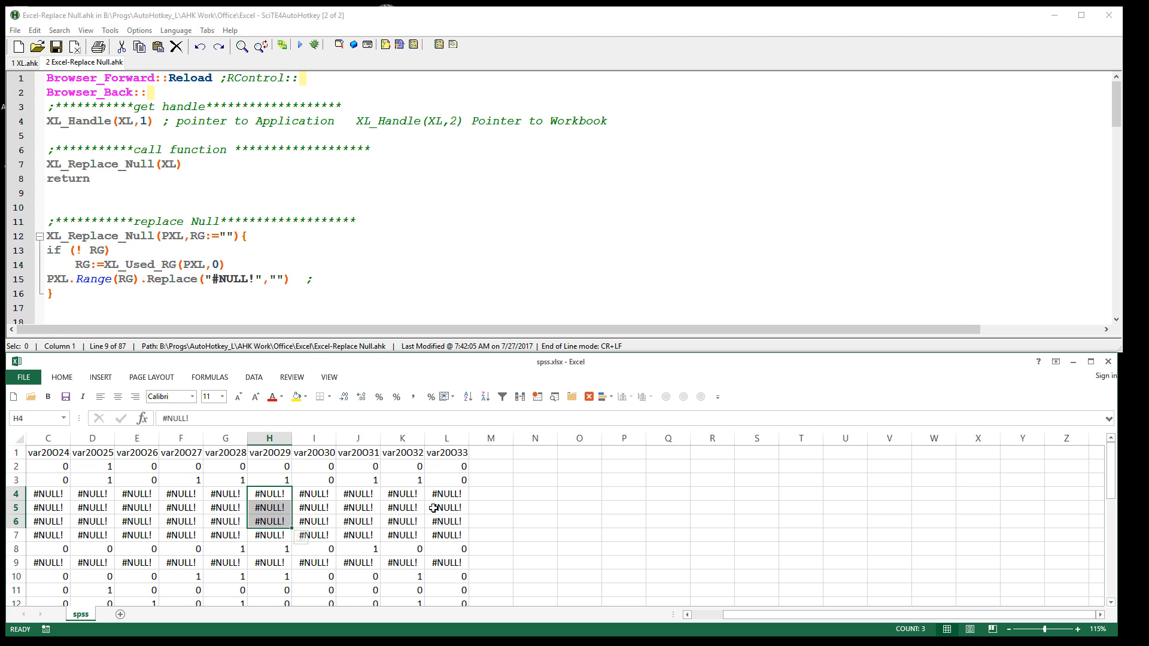
{"action": "mouse_move", "coordinate": [429, 507]}
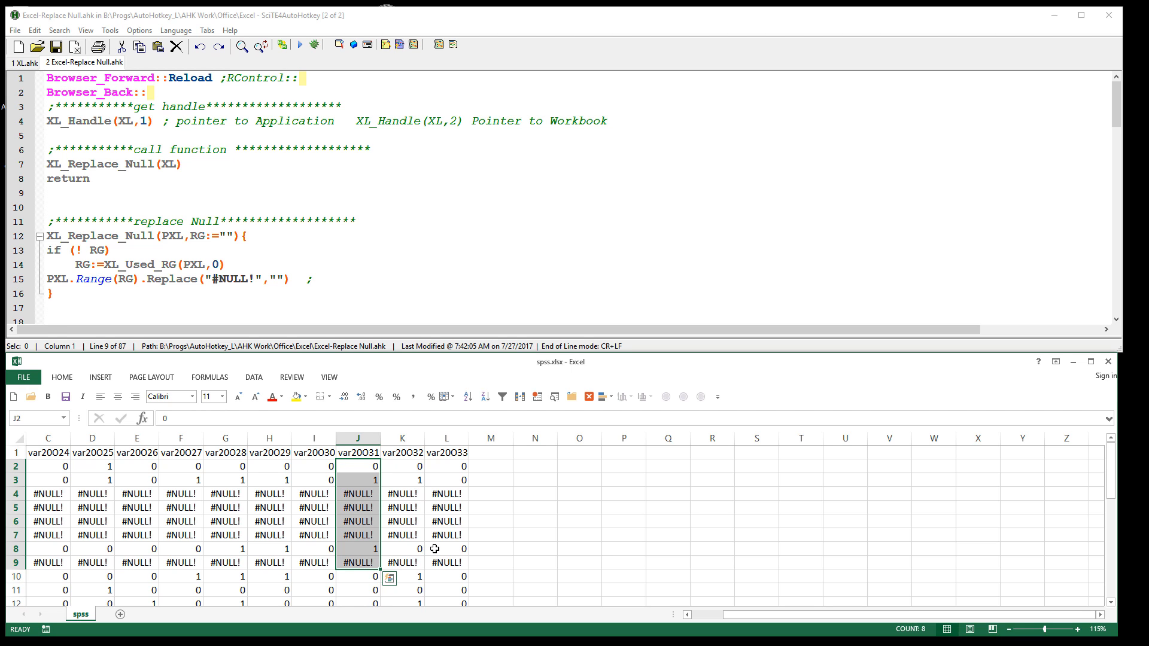
{"action": "mouse_move", "coordinate": [443, 547]}
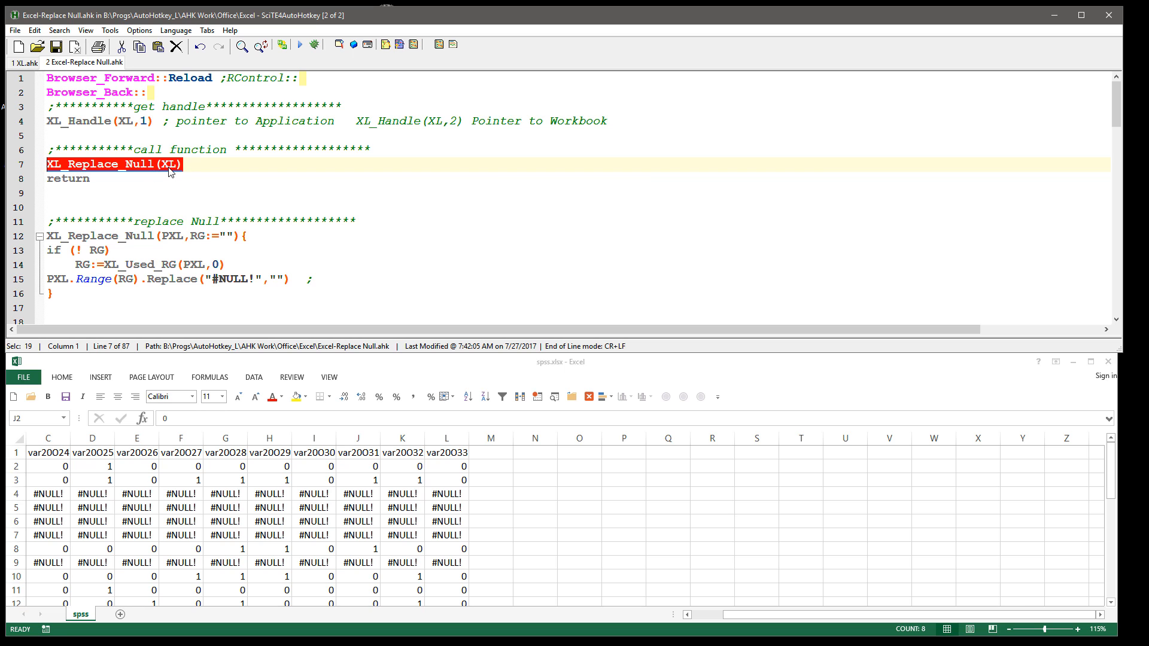
Step: Highlight the XL_Replace_Null call, its XL argument and the RG range variable in the script
{"action": "double_click", "coordinate": [167, 164]}
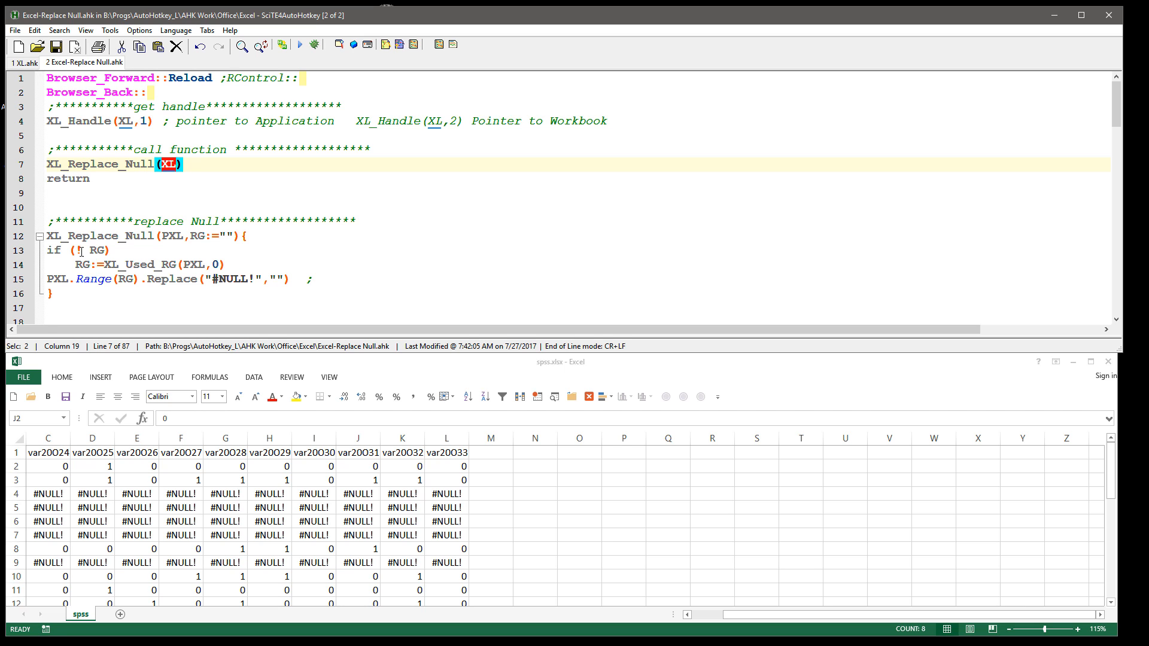
{"action": "double_click", "coordinate": [80, 250]}
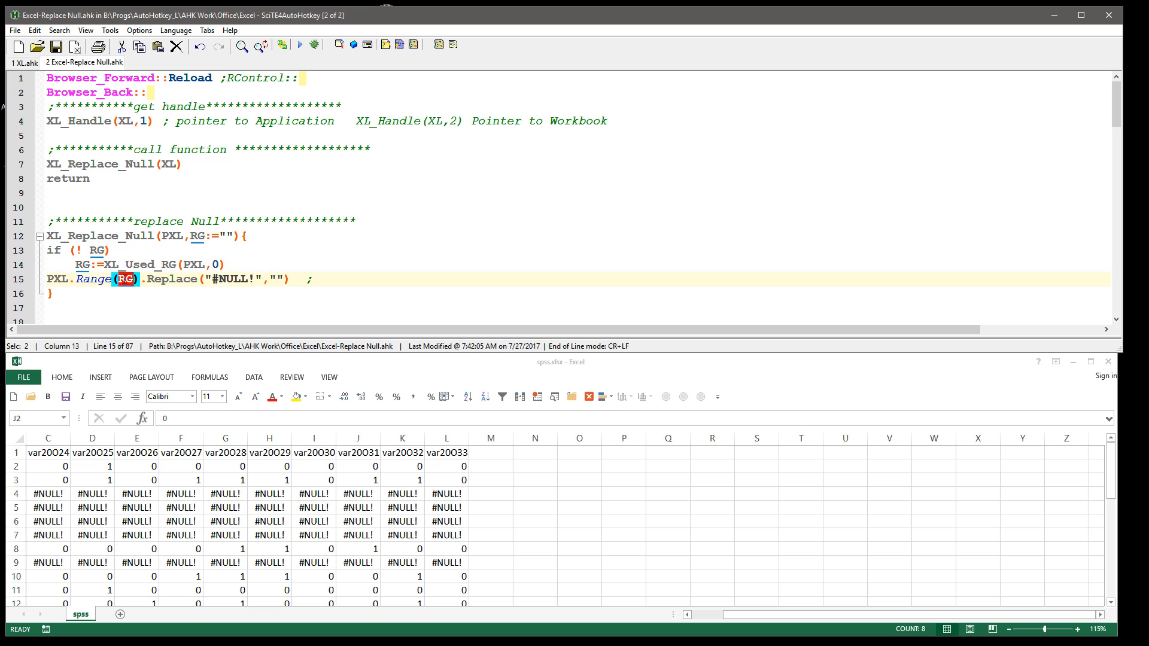
{"action": "double_click", "coordinate": [221, 279]}
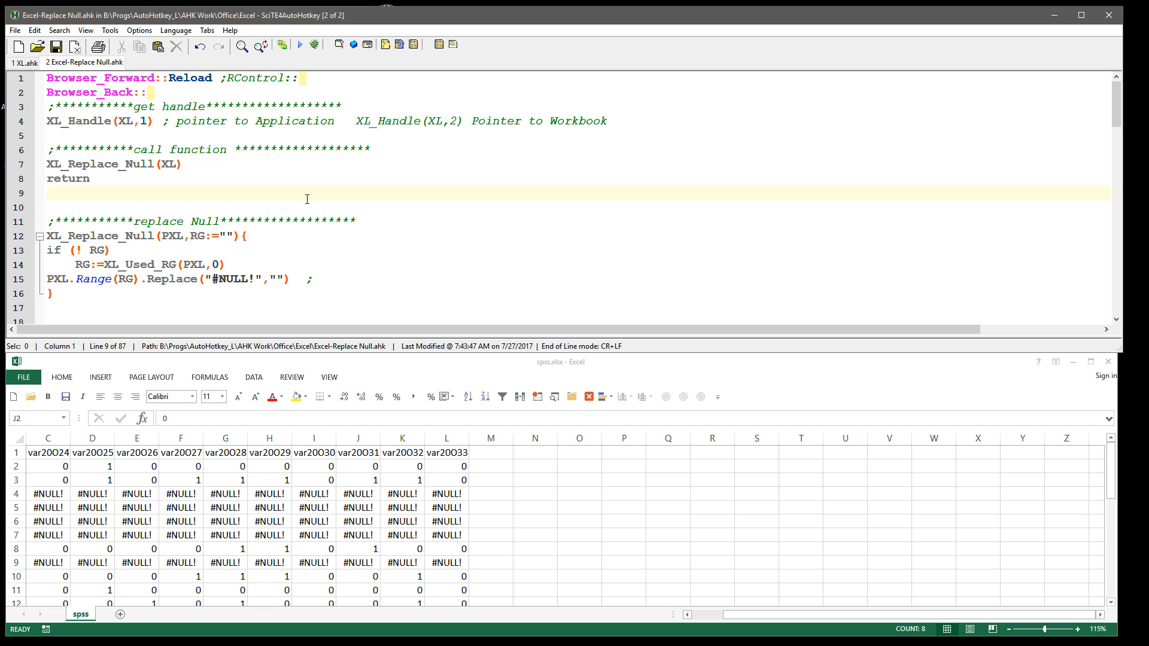
{"action": "mouse_move", "coordinate": [377, 203]}
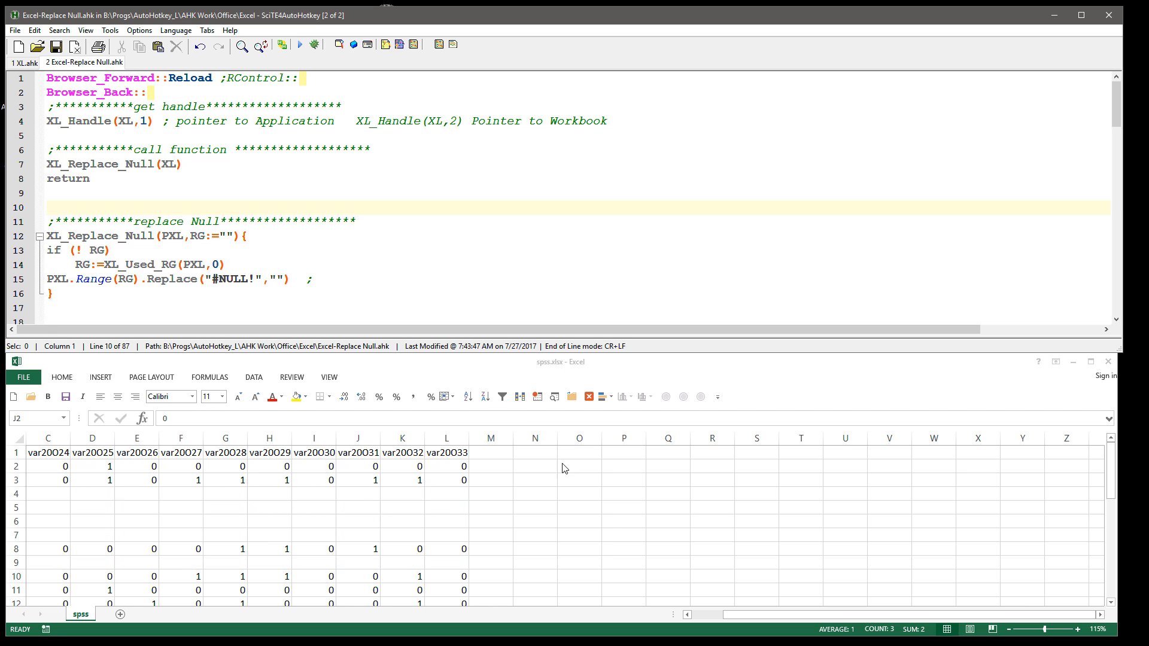
{"action": "mouse_move", "coordinate": [557, 478]}
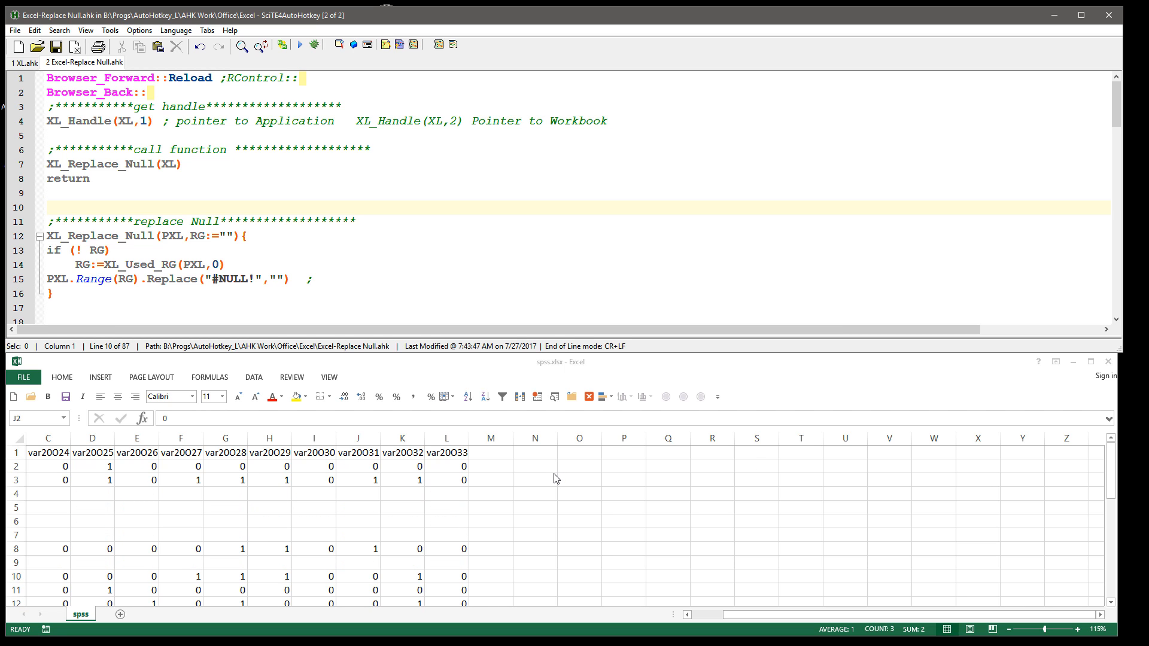
{"action": "mouse_move", "coordinate": [552, 468]}
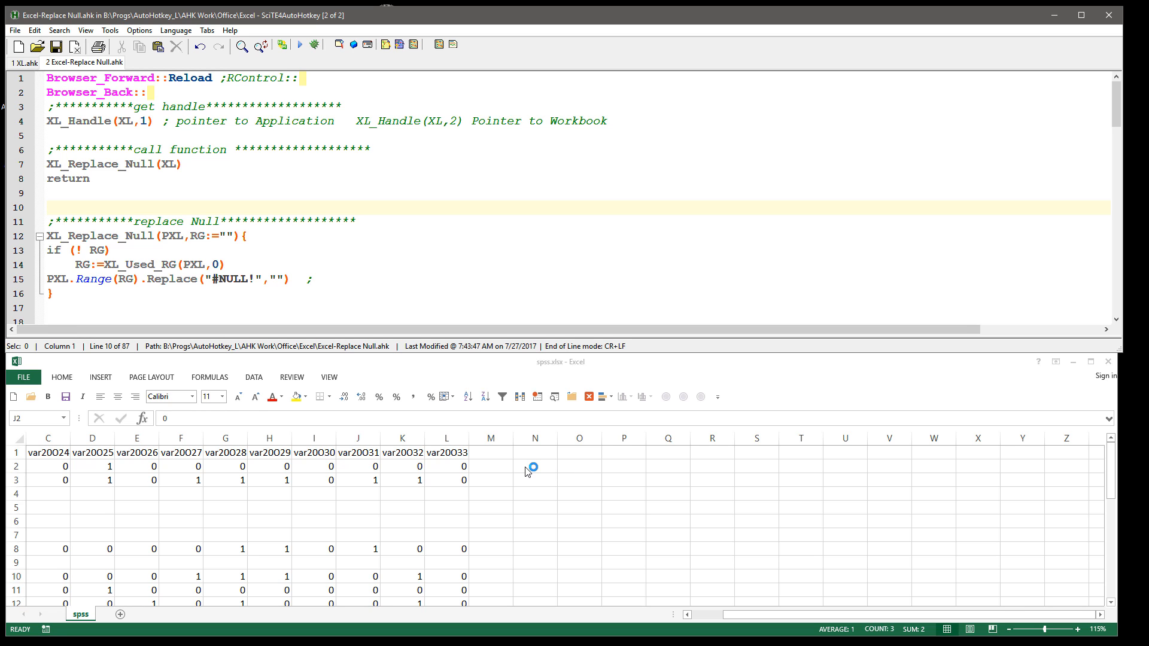
{"action": "mouse_move", "coordinate": [474, 470]}
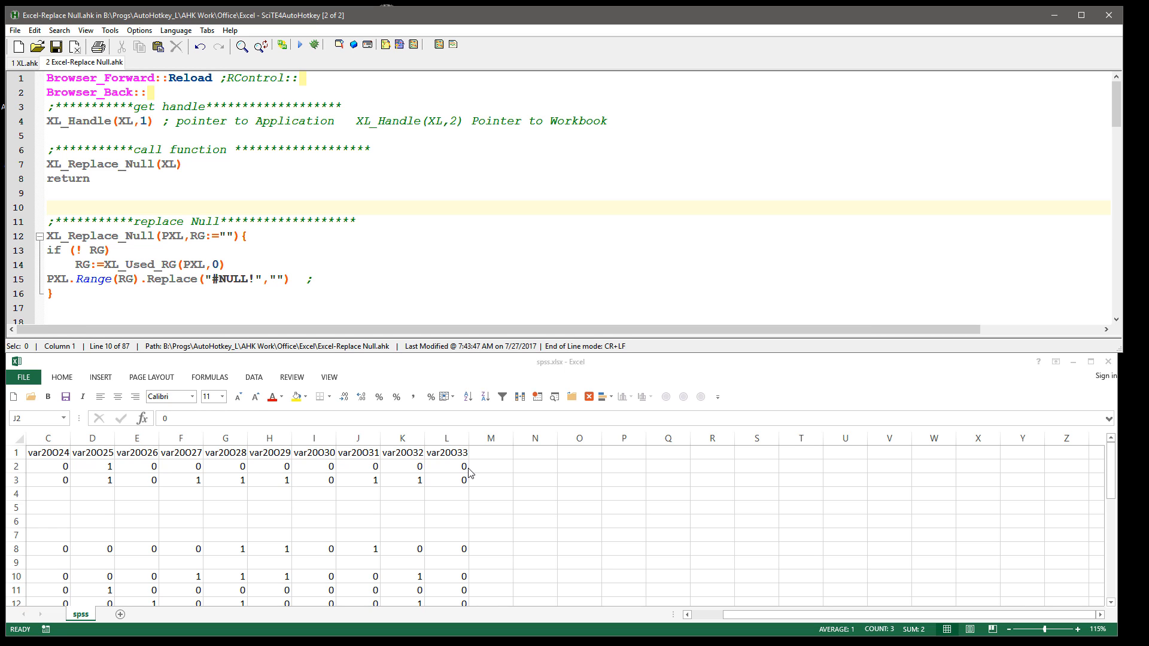
{"action": "mouse_move", "coordinate": [497, 445]}
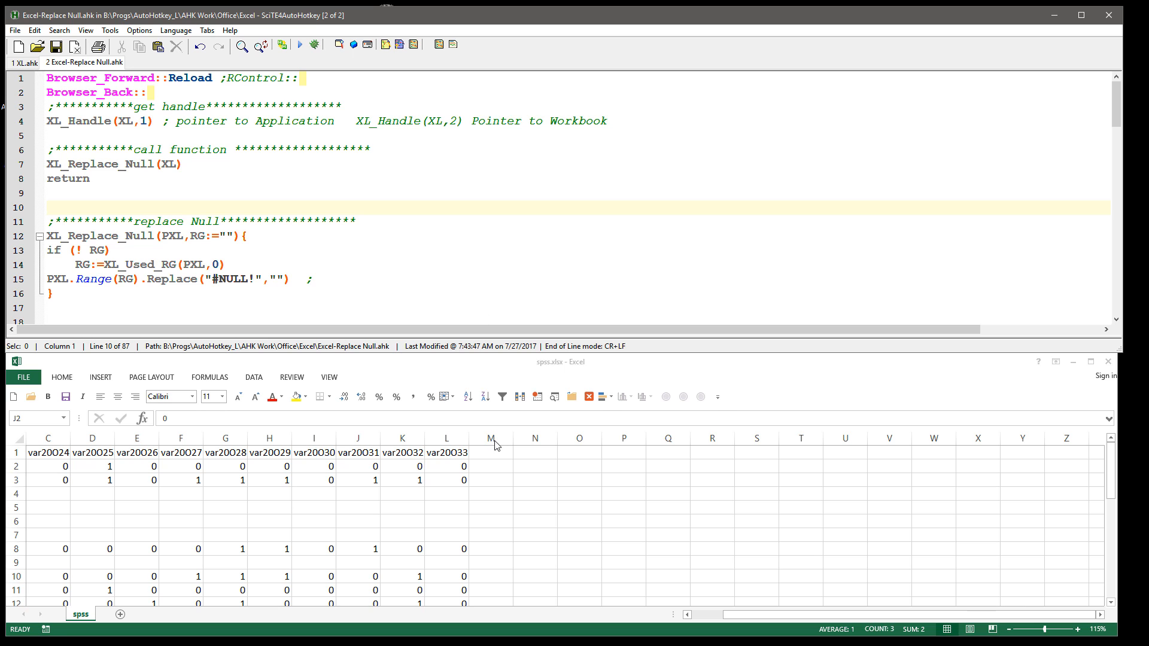
{"action": "mouse_move", "coordinate": [415, 331]}
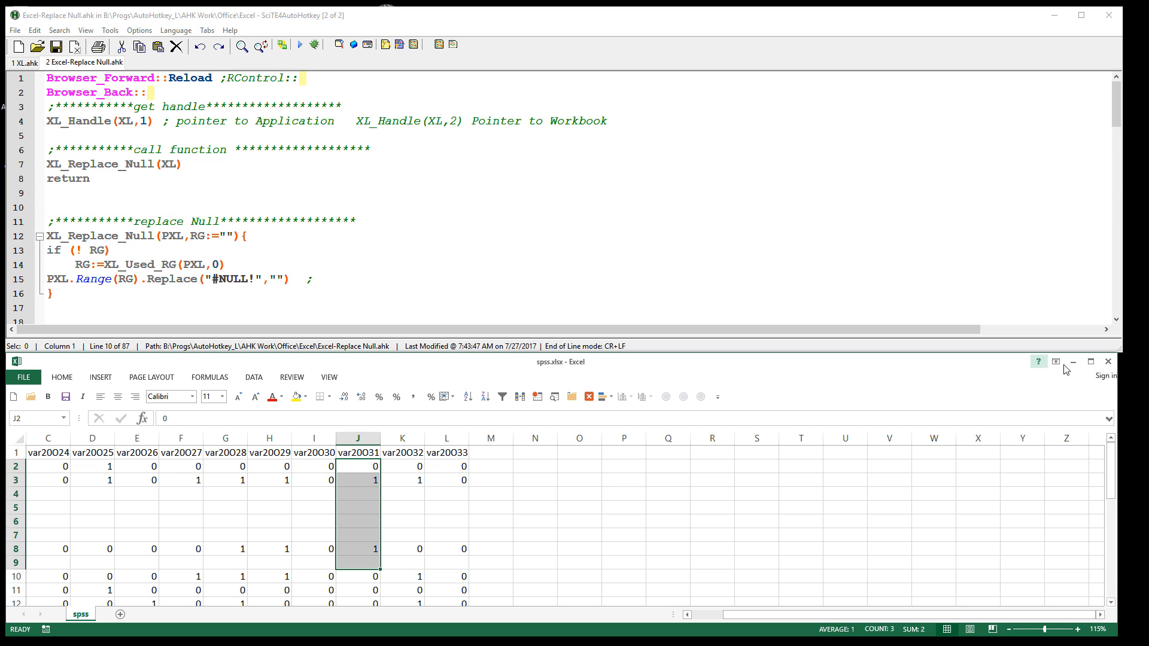
{"action": "mouse_move", "coordinate": [959, 367]}
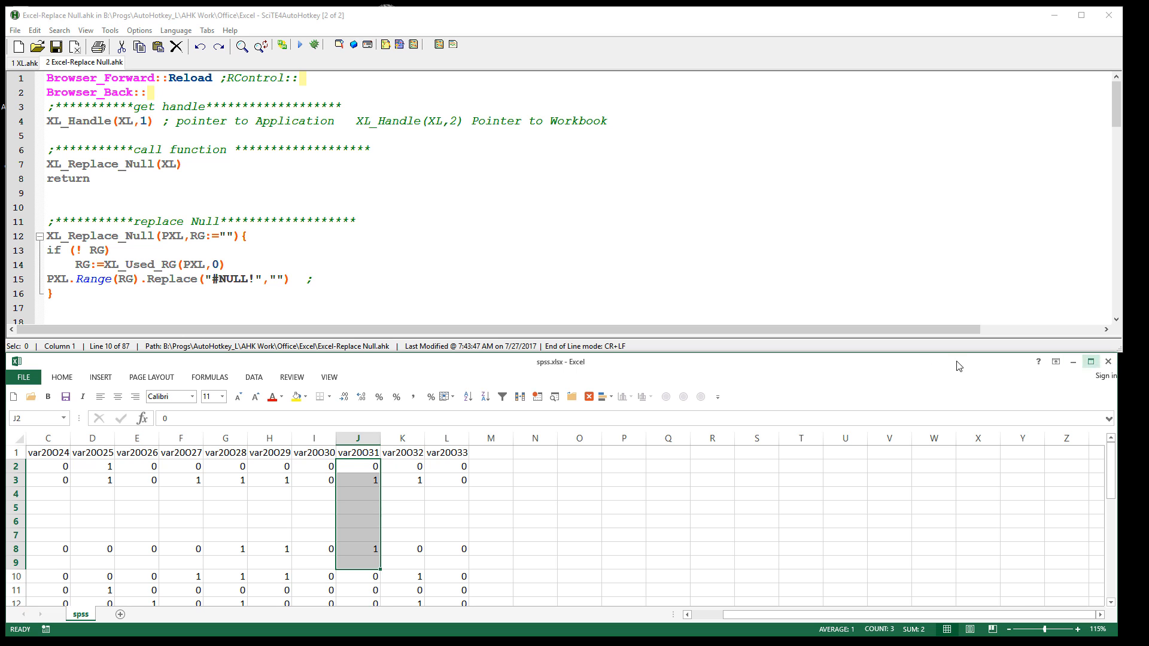
Step: Close the spss workbook without saving so the #NULL! values come back on reopening
{"action": "left_click", "coordinate": [24, 377]}
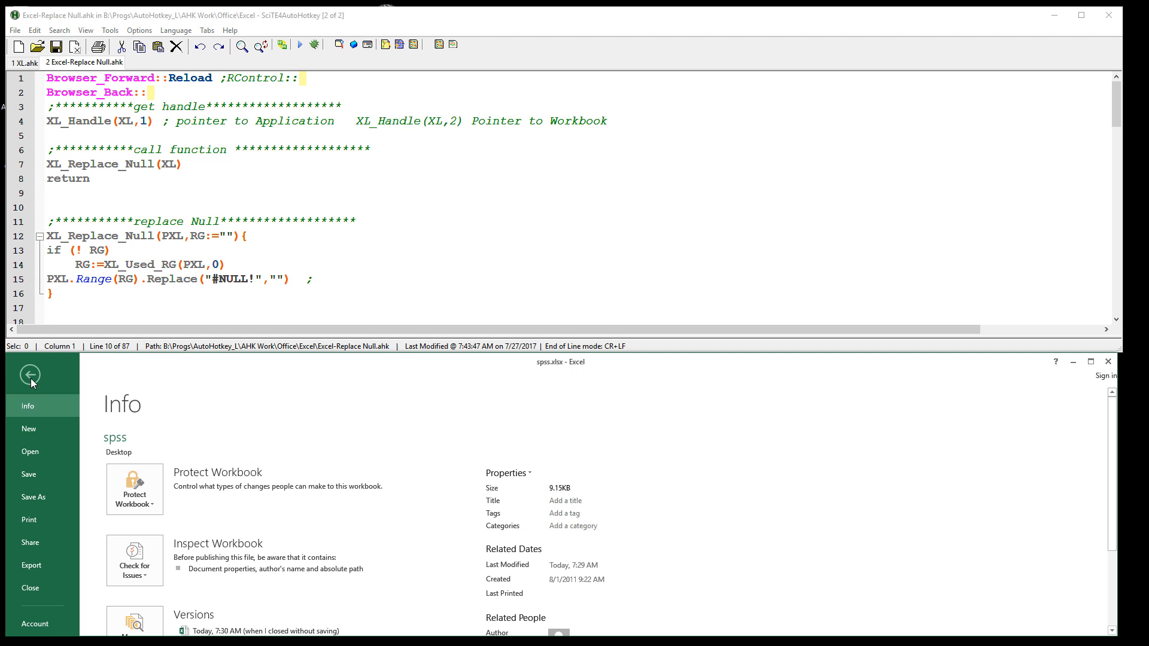
{"action": "left_click", "coordinate": [30, 451]}
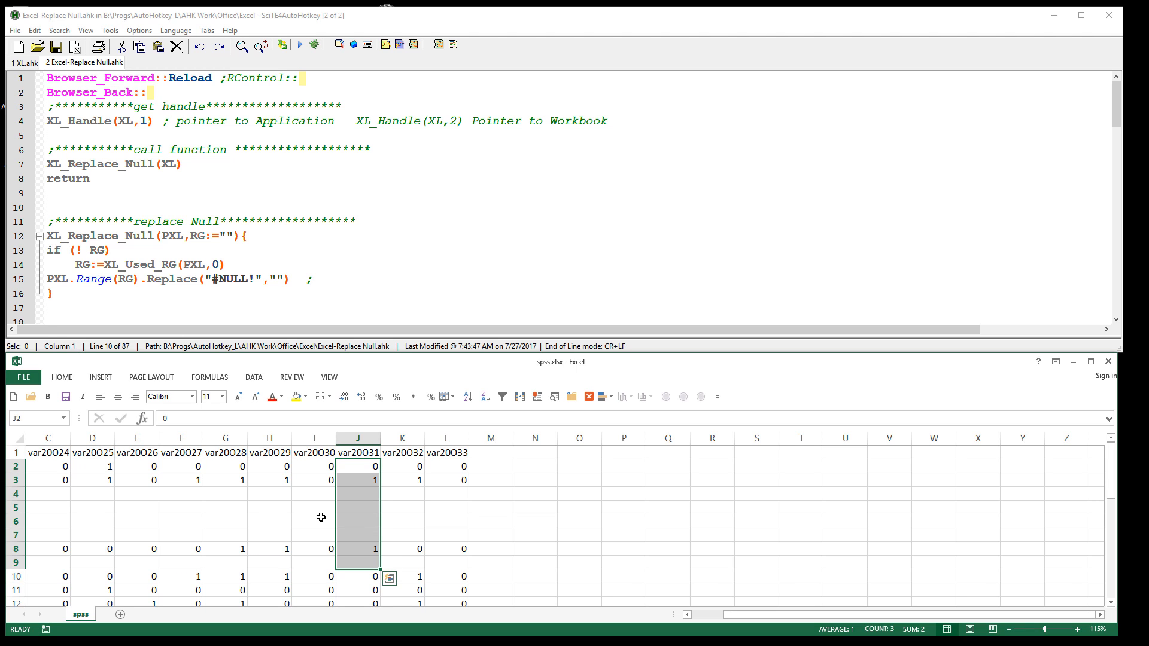
{"action": "left_click", "coordinate": [1108, 362]}
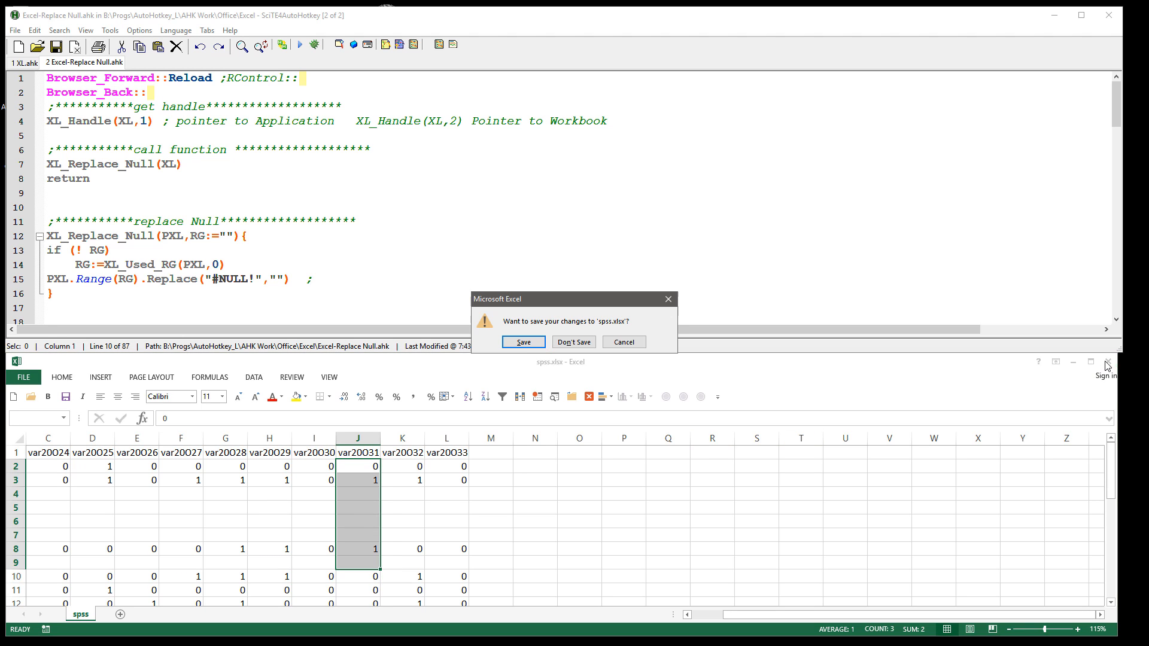
{"action": "left_click", "coordinate": [573, 341]}
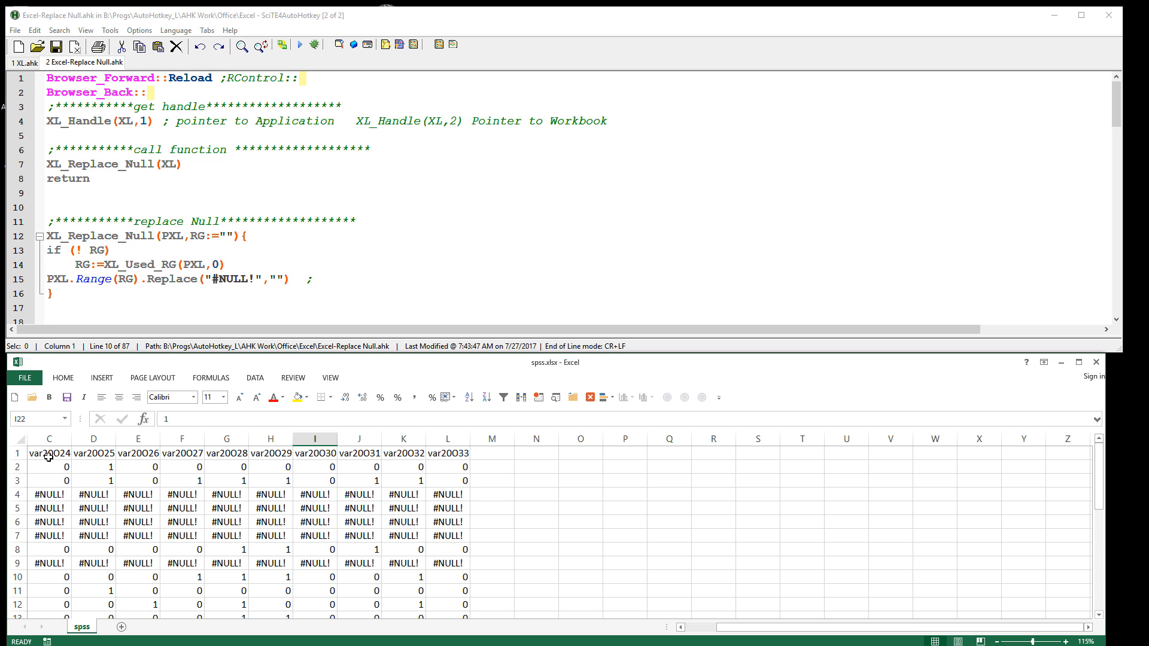
Step: Give the XL_Replace_Null call the range argument "A1:L9 (closing quote still missing)
{"action": "left_click", "coordinate": [49, 452]}
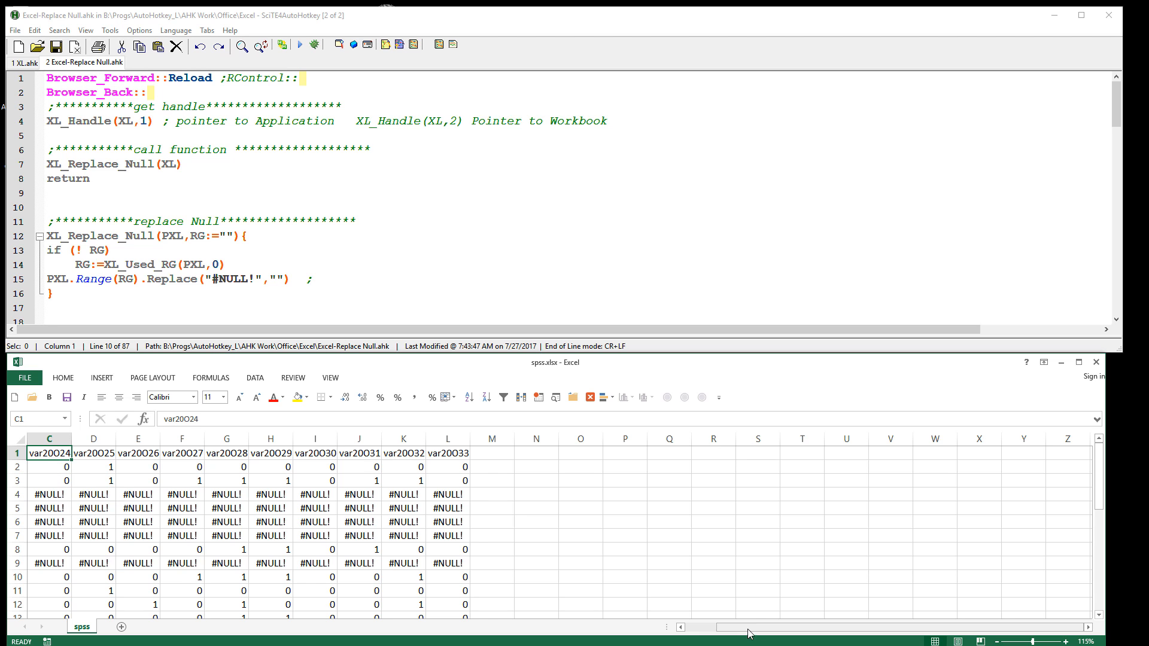
{"action": "scroll", "scroll_direction": "left", "scroll_amount": 3}
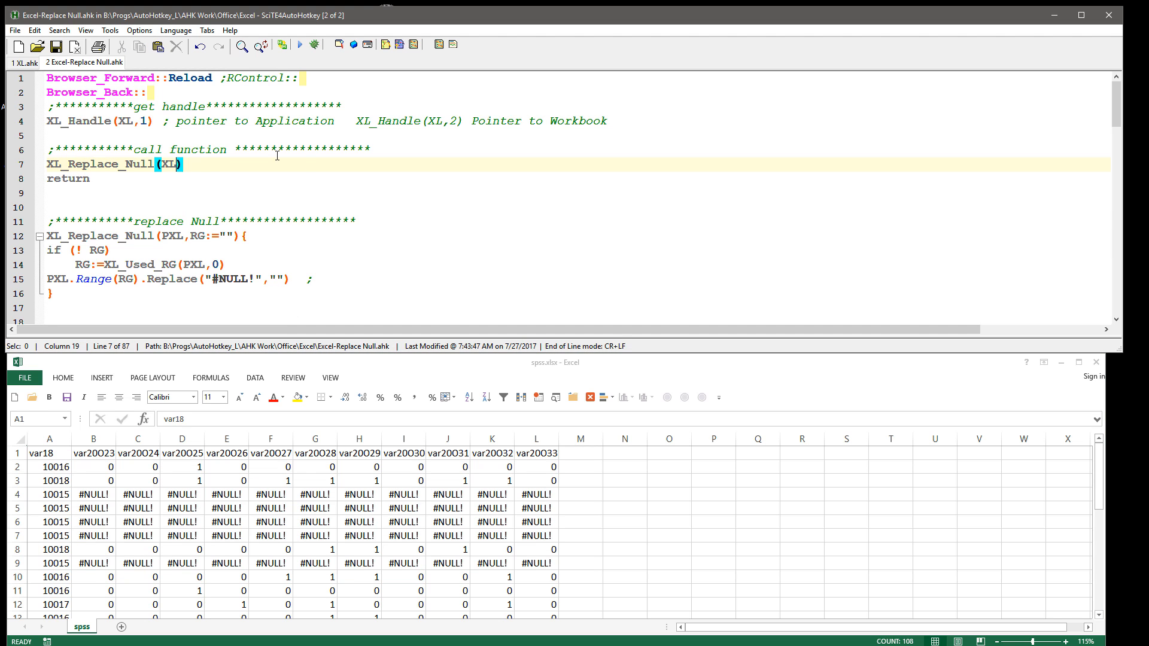
{"action": "mouse_move", "coordinate": [518, 211]}
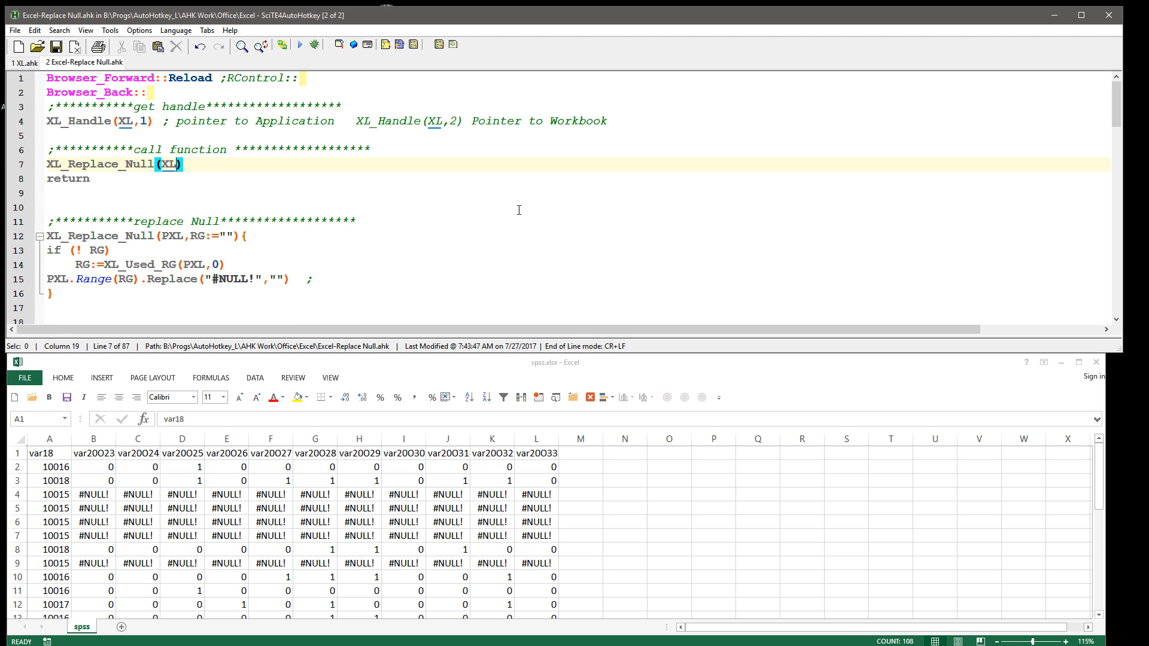
{"action": "type", "text": ",\"A"}
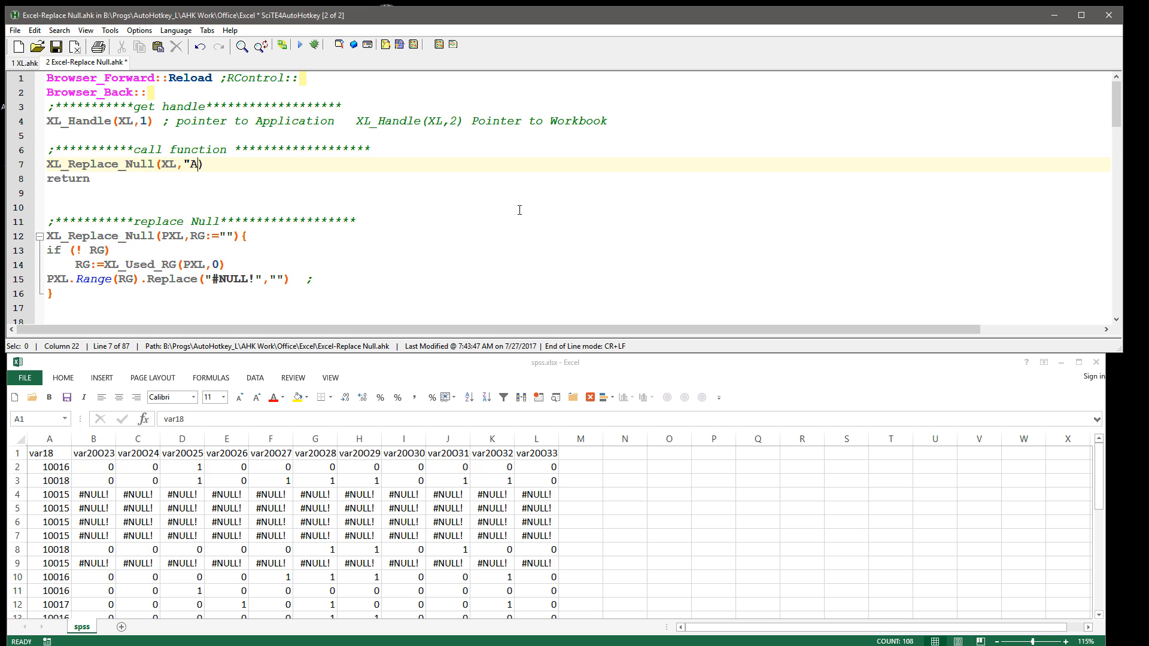
{"action": "type", "text": "1:L"}
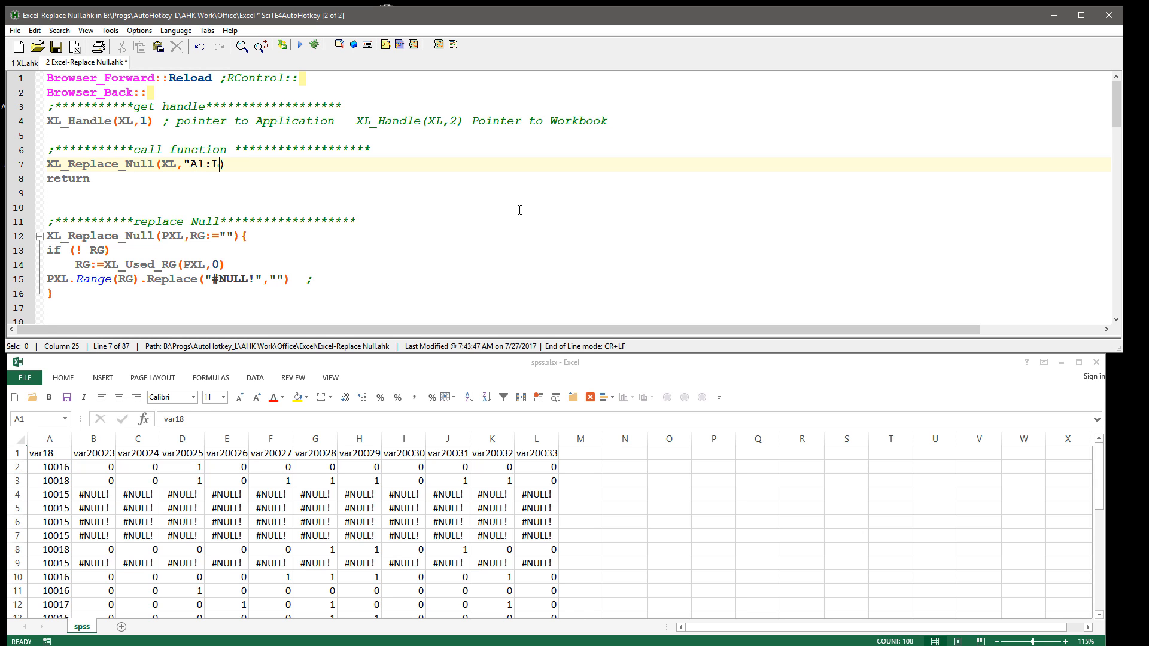
{"action": "type", "text": "9"}
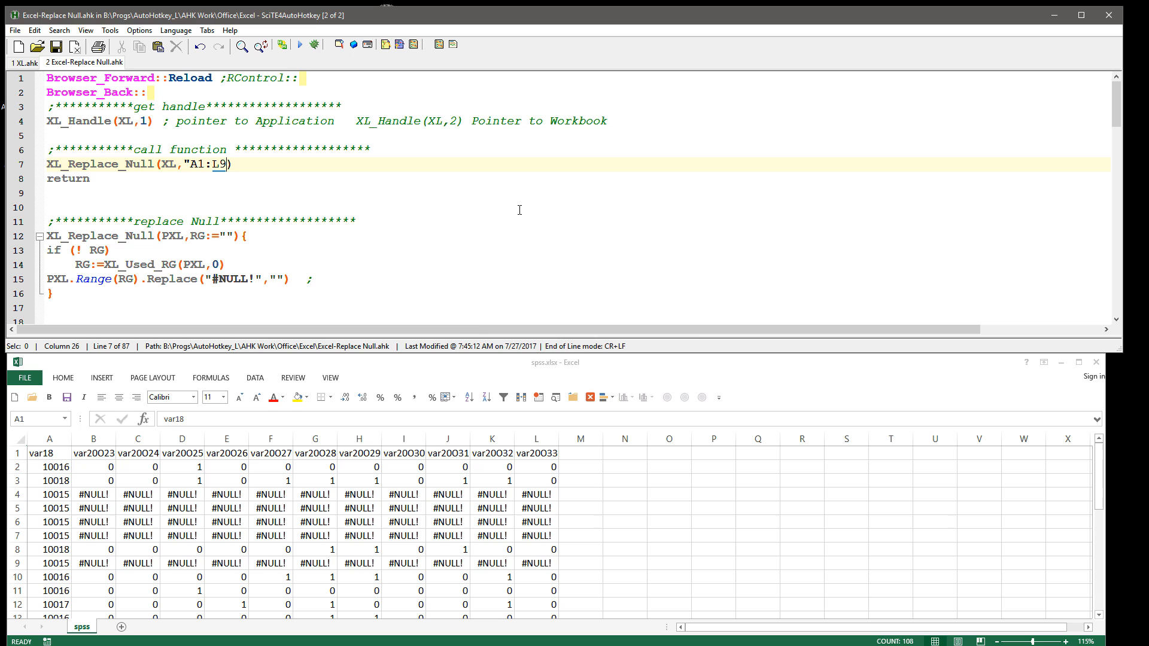
Step: Reload the script and dismiss the 'Missing close-quote' error dialog
{"action": "left_click", "coordinate": [301, 44]}
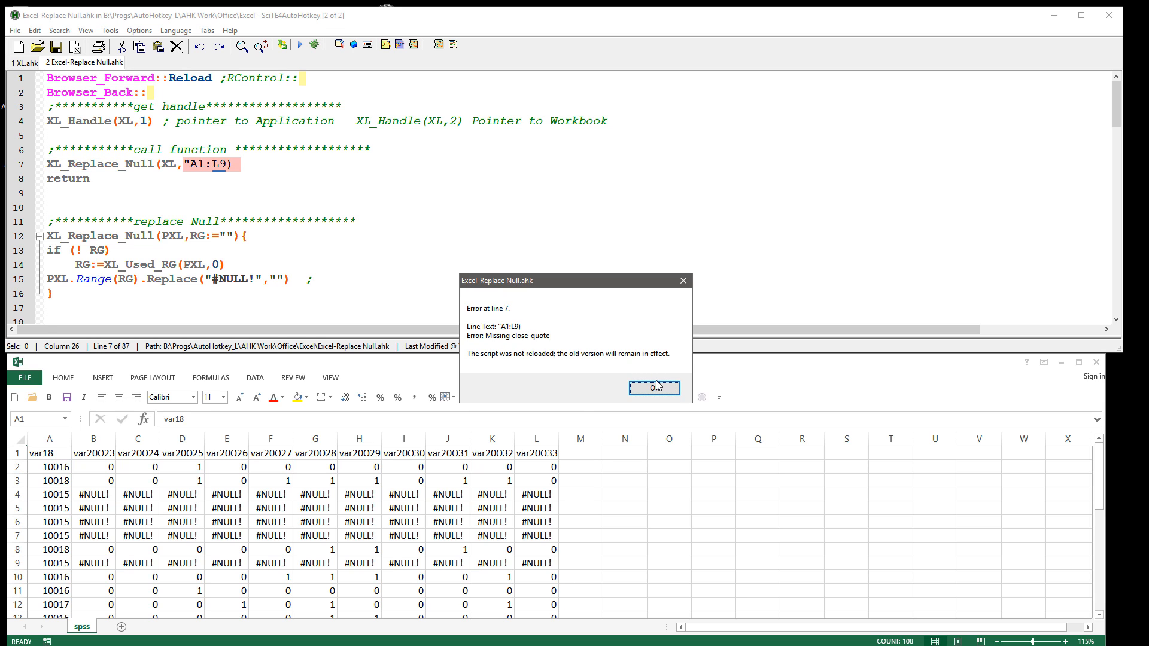
{"action": "left_click", "coordinate": [652, 387]}
{"action": "type", "text": "\""}
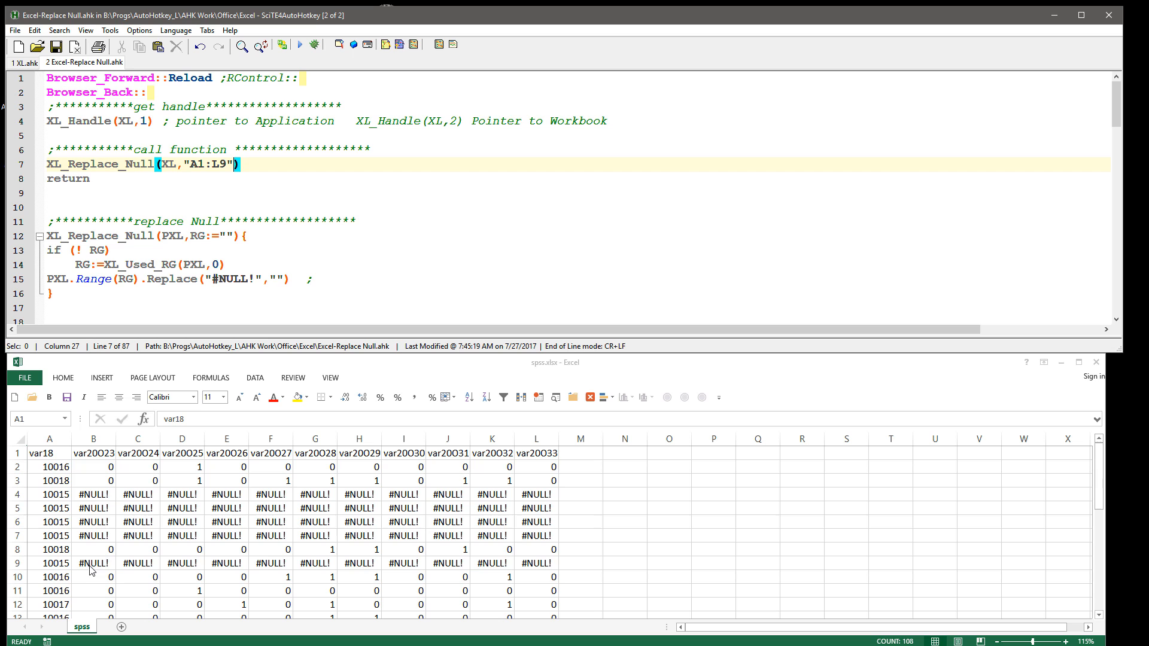
{"action": "mouse_move", "coordinate": [211, 564]}
{"action": "type", "text": "6"}
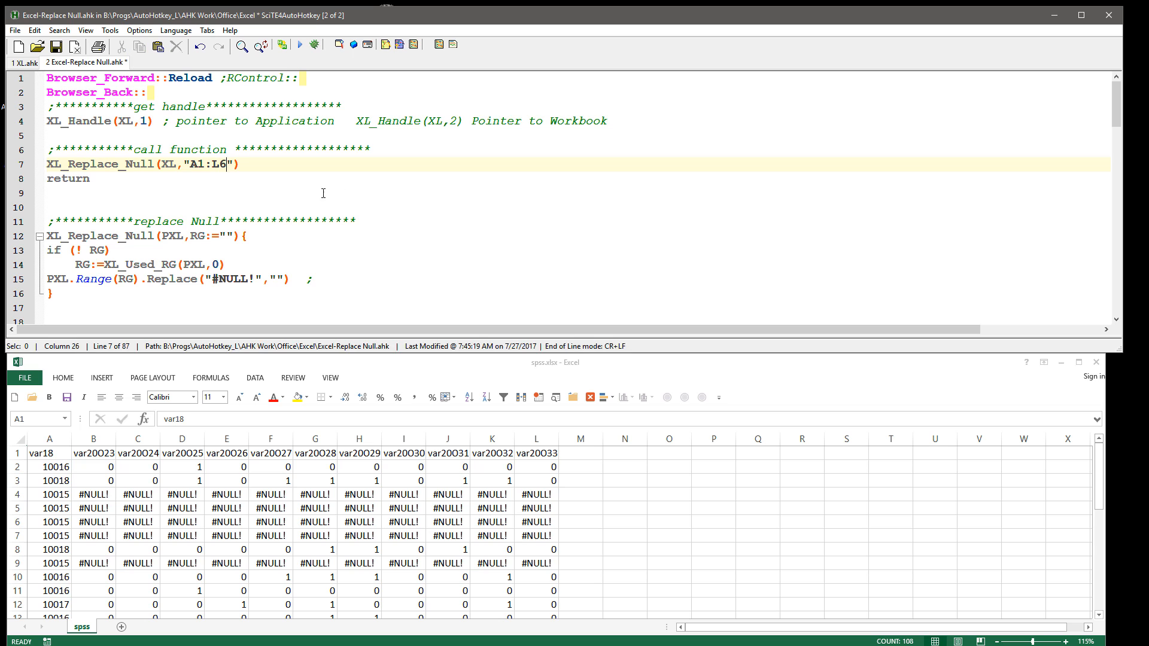
{"action": "mouse_move", "coordinate": [491, 548]}
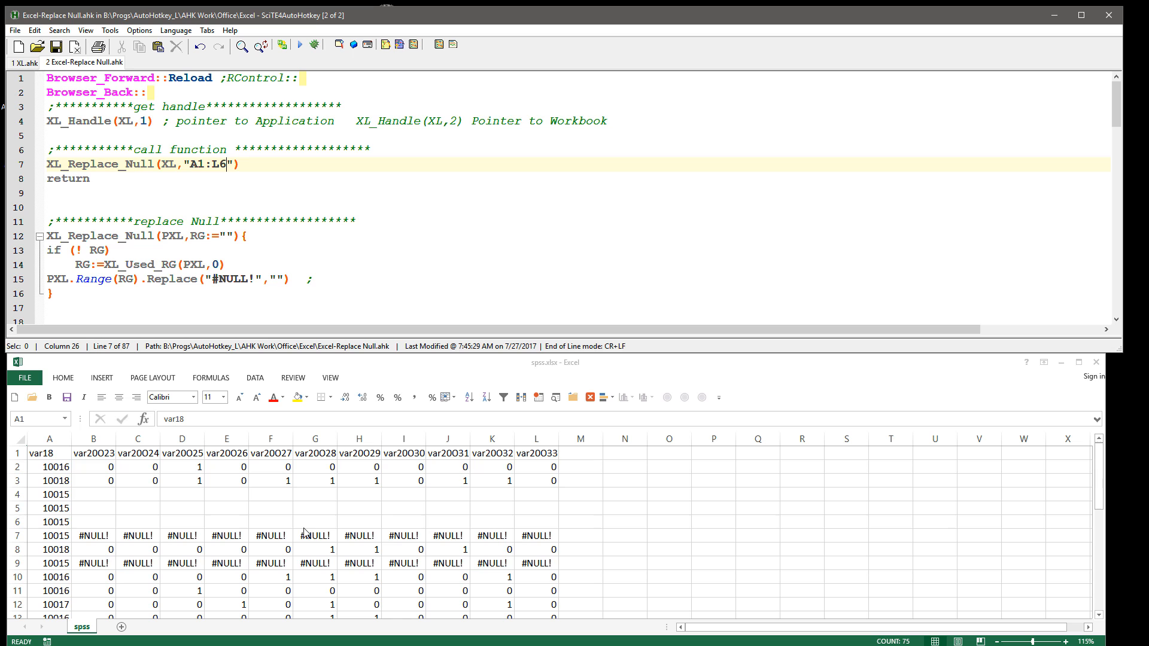
{"action": "mouse_move", "coordinate": [365, 584]}
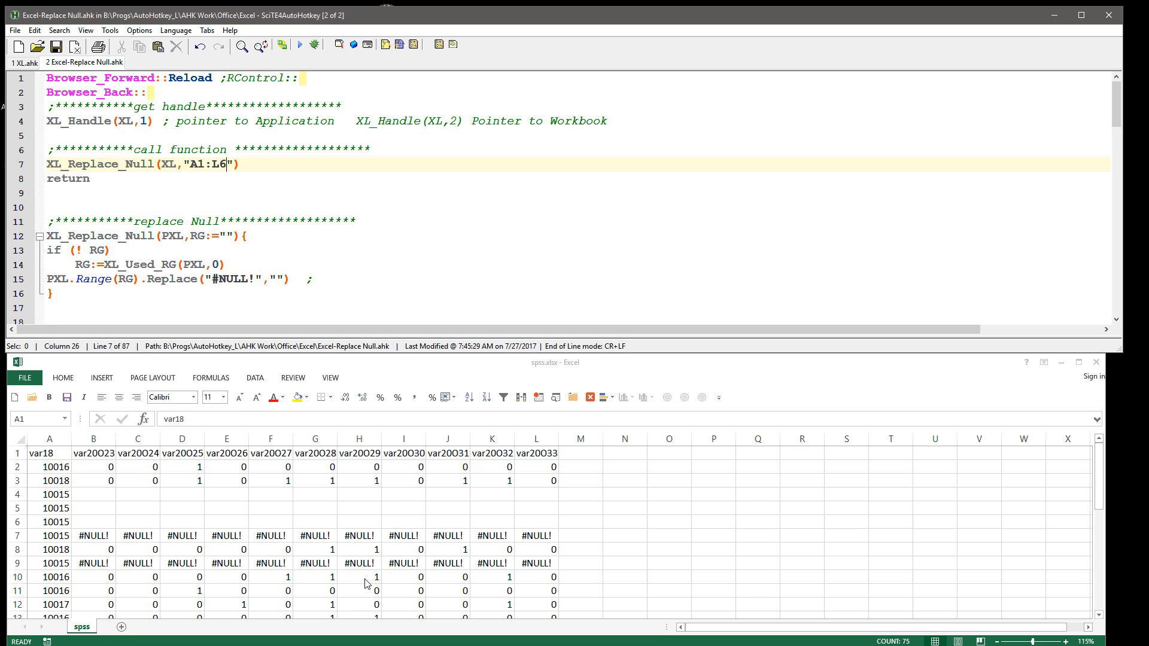
{"action": "mouse_move", "coordinate": [369, 571]}
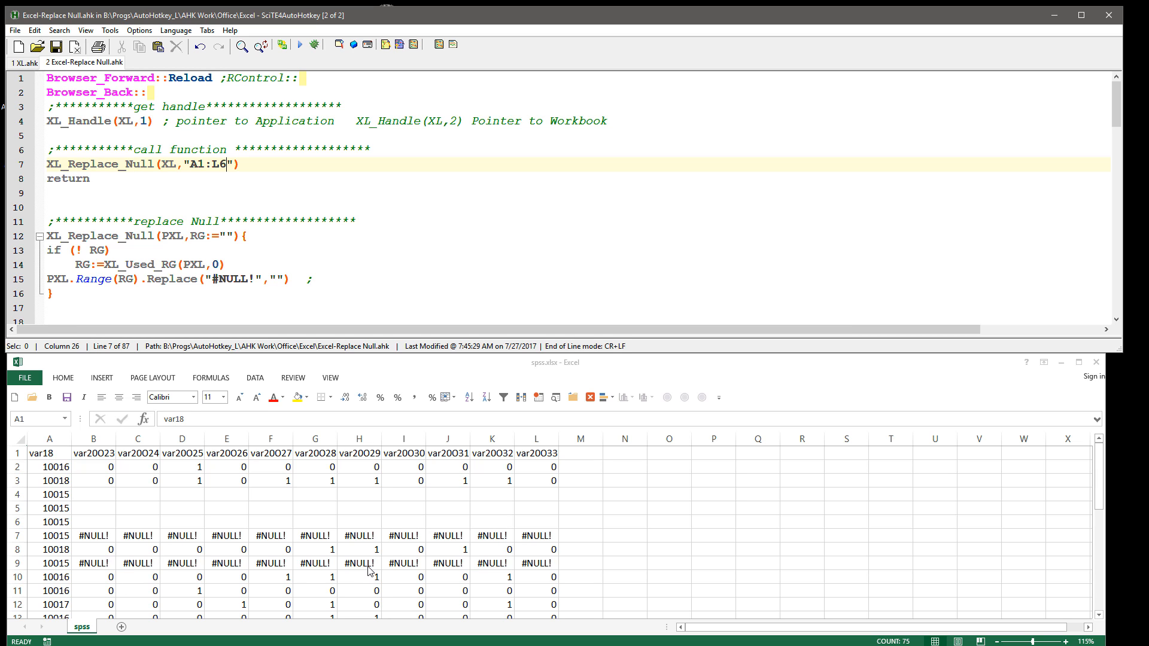
{"action": "mouse_move", "coordinate": [447, 452]}
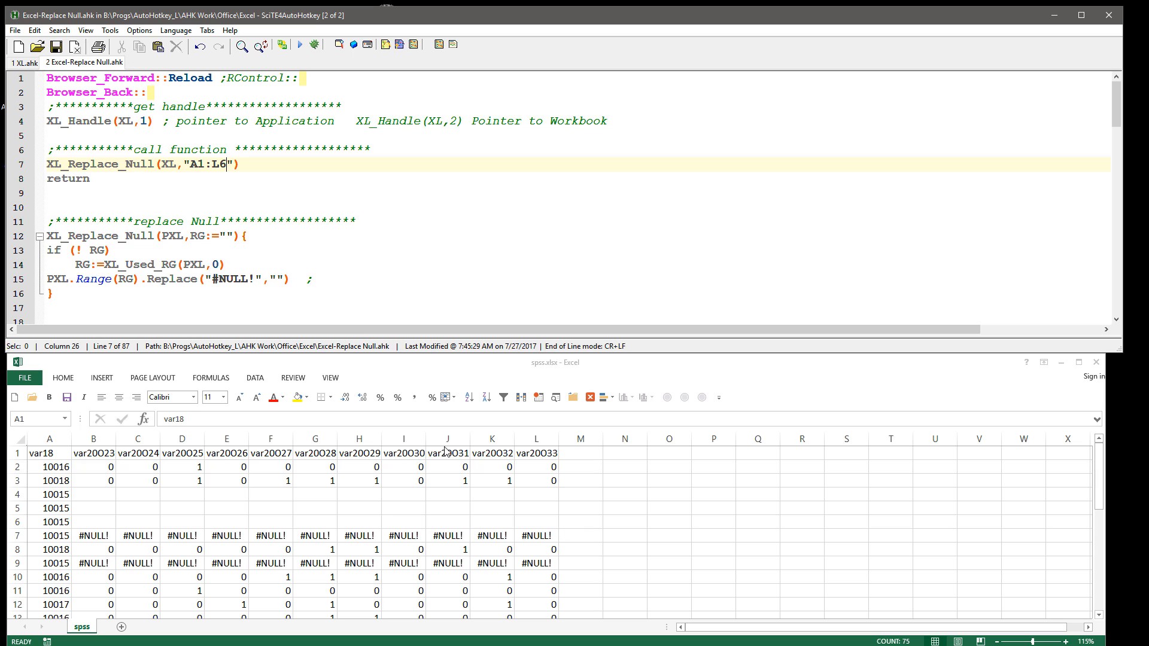
{"action": "mouse_move", "coordinate": [478, 303]}
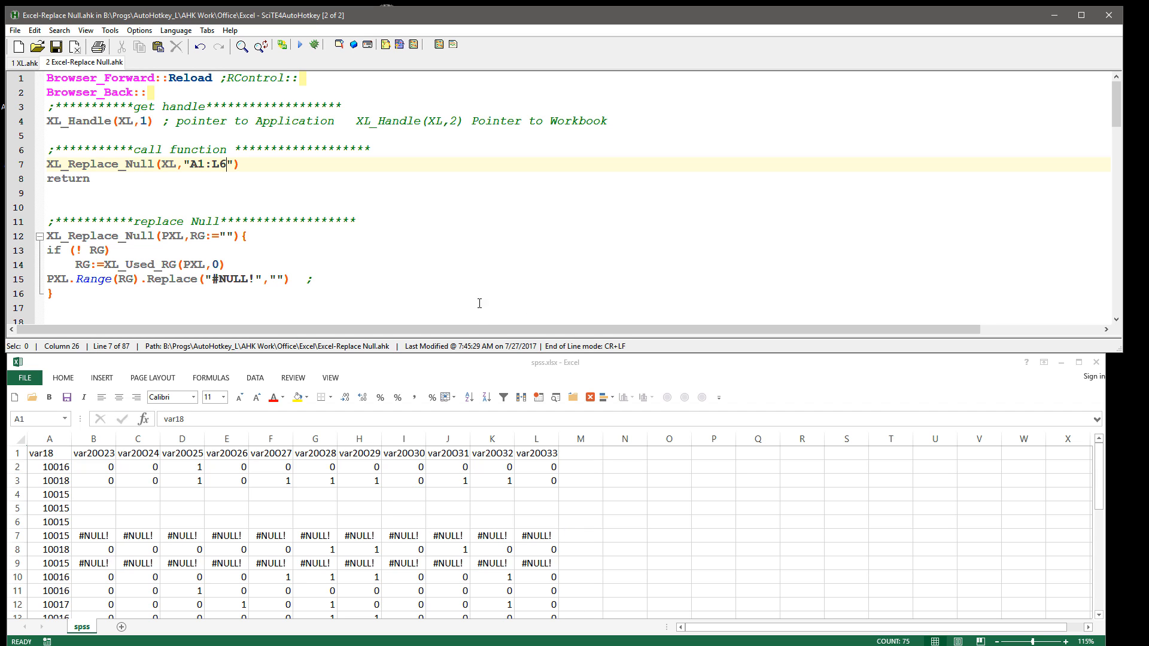
Step: Select the XL_Used_RG call in the script to point it out
{"action": "double_click", "coordinate": [139, 265]}
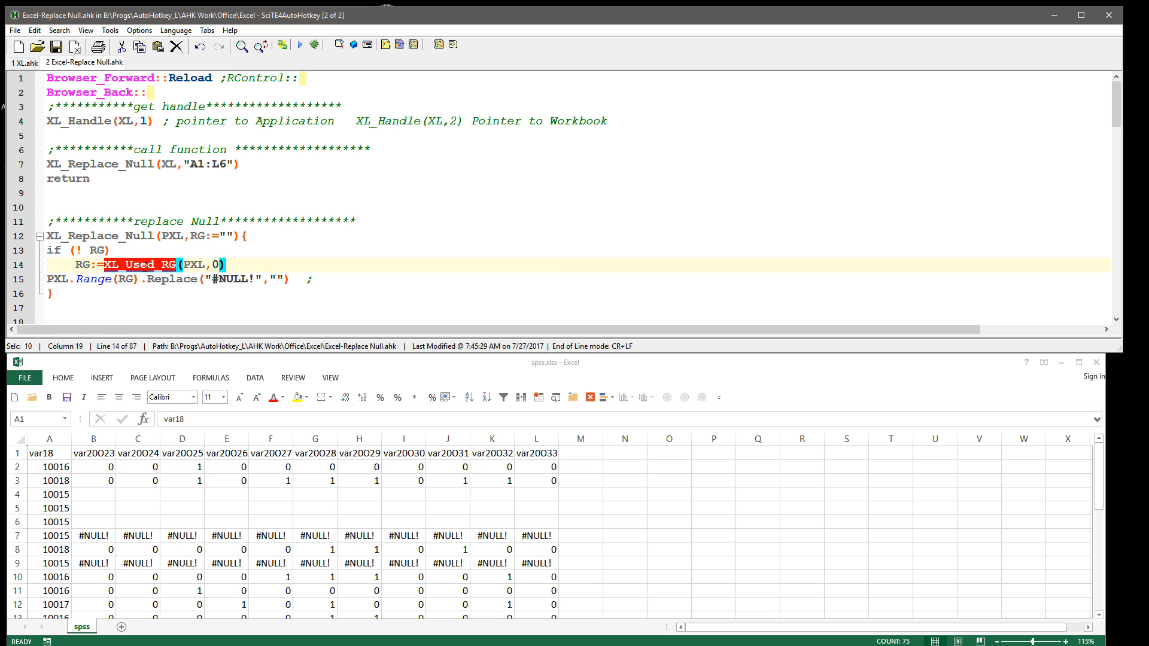
{"action": "mouse_move", "coordinate": [546, 233]}
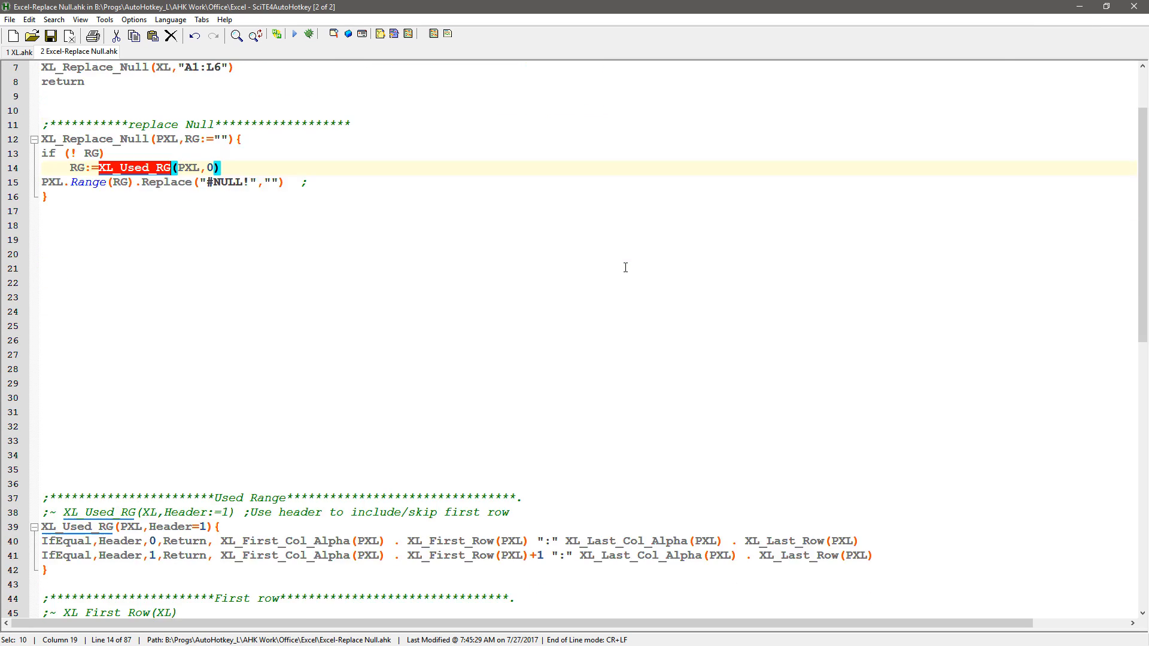
{"action": "scroll", "scroll_direction": "down", "scroll_amount": 3}
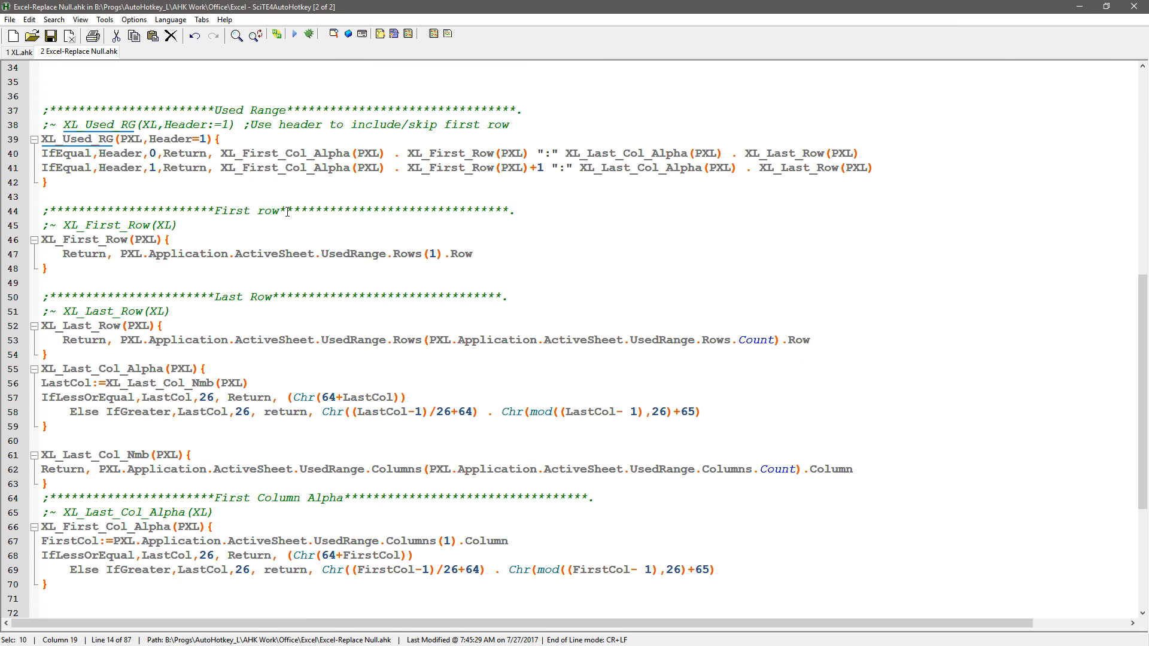
{"action": "double_click", "coordinate": [80, 139]}
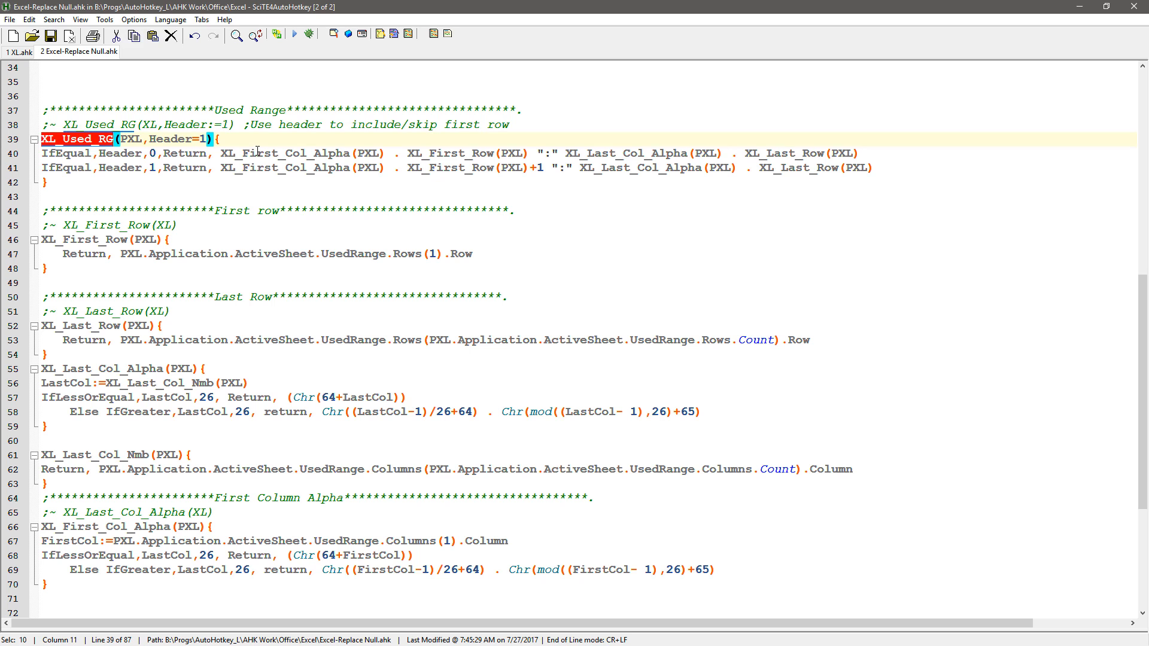
{"action": "double_click", "coordinate": [286, 153]}
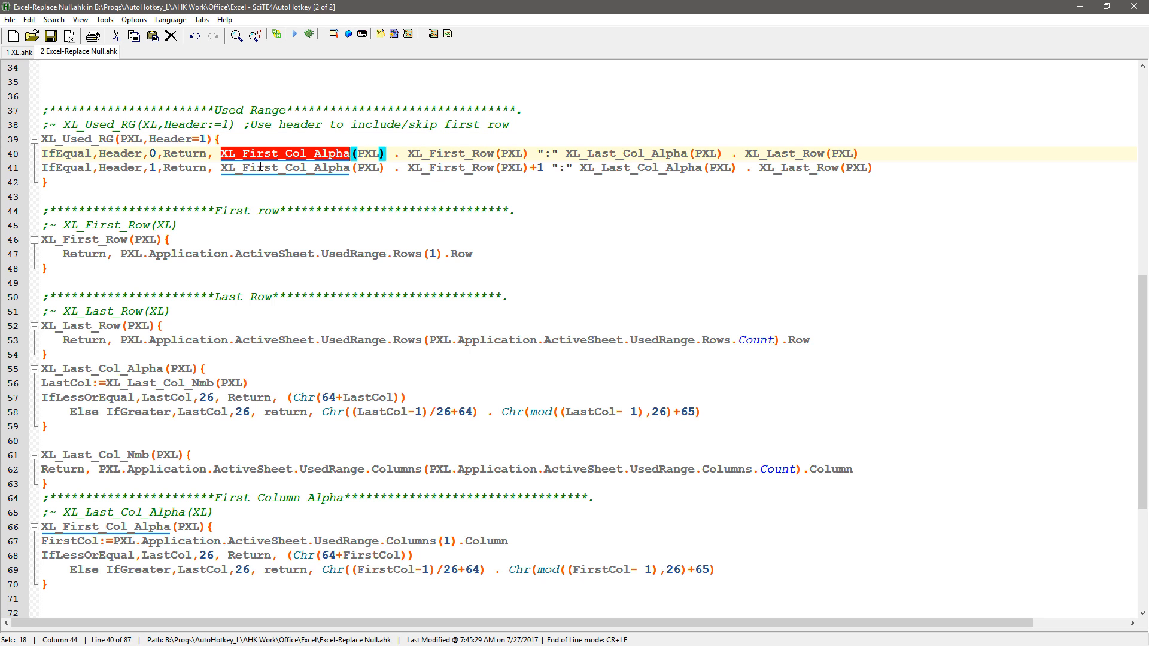
{"action": "mouse_move", "coordinate": [443, 168]}
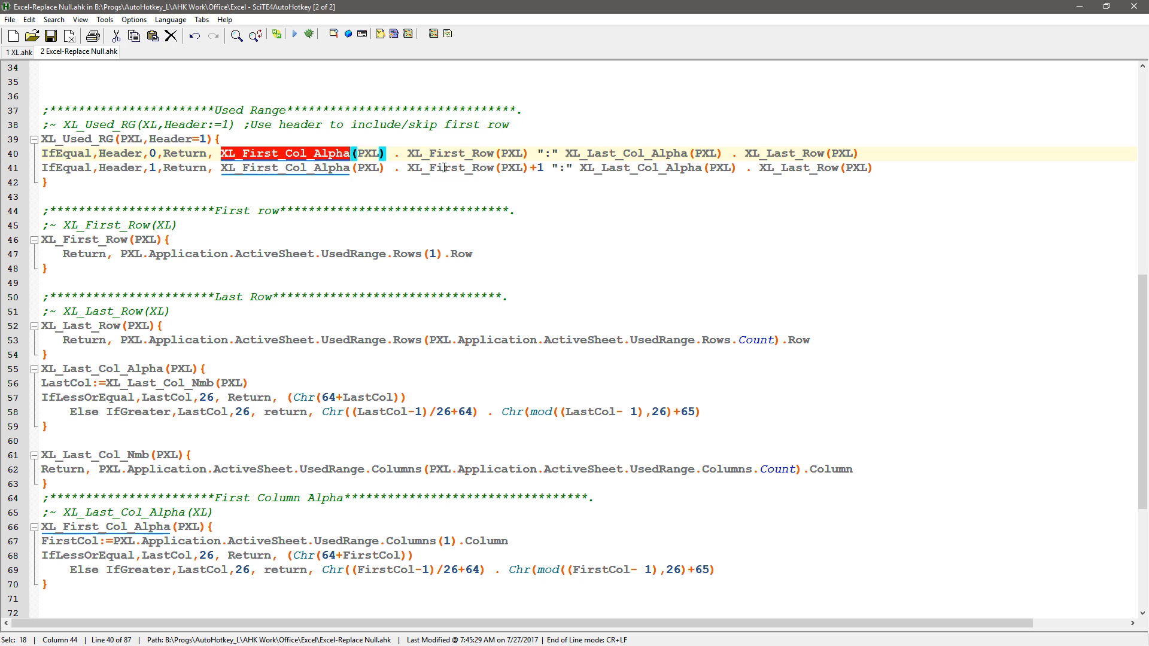
{"action": "double_click", "coordinate": [626, 153]}
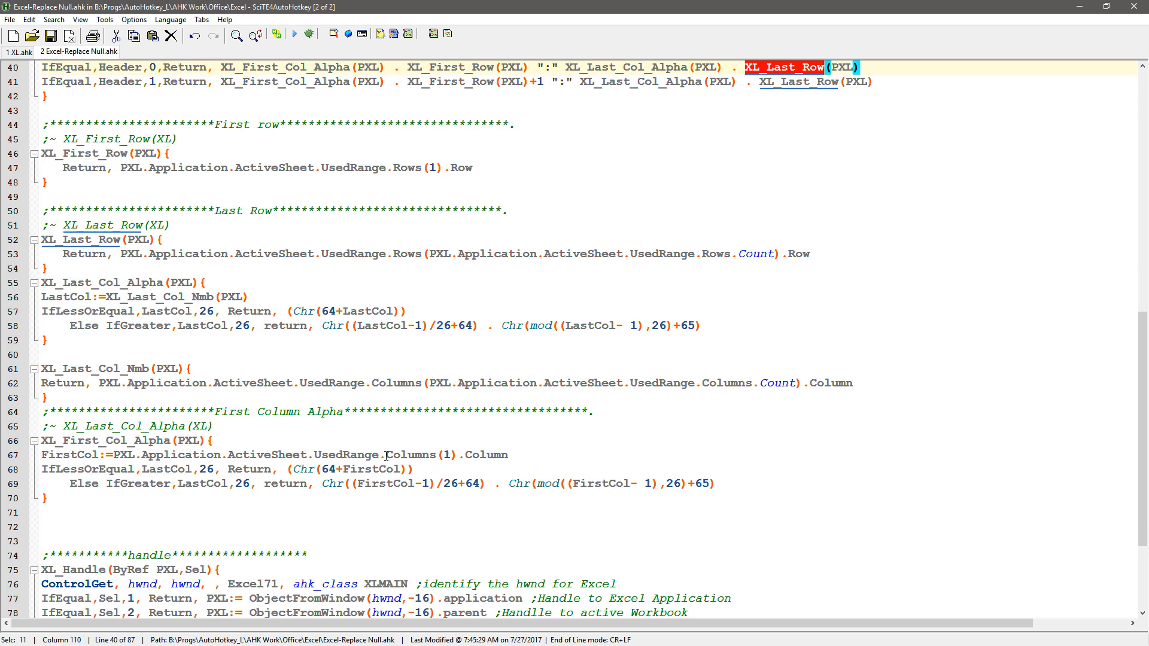
{"action": "scroll", "scroll_direction": "up", "scroll_amount": 3}
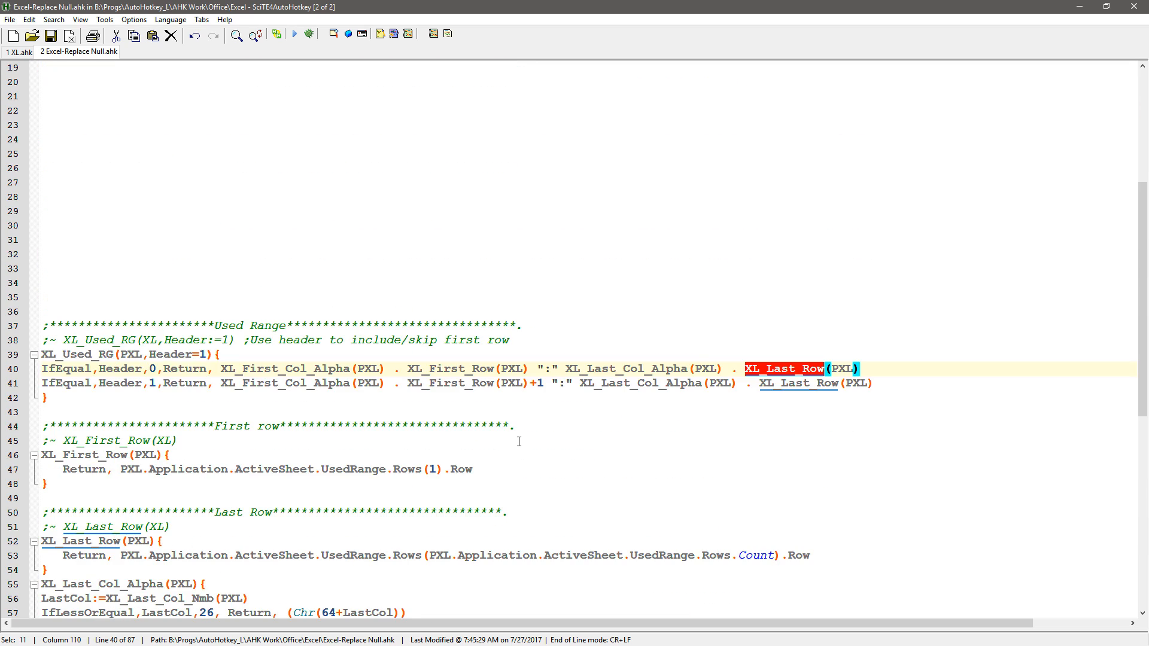
{"action": "scroll", "scroll_direction": "up", "scroll_amount": 3}
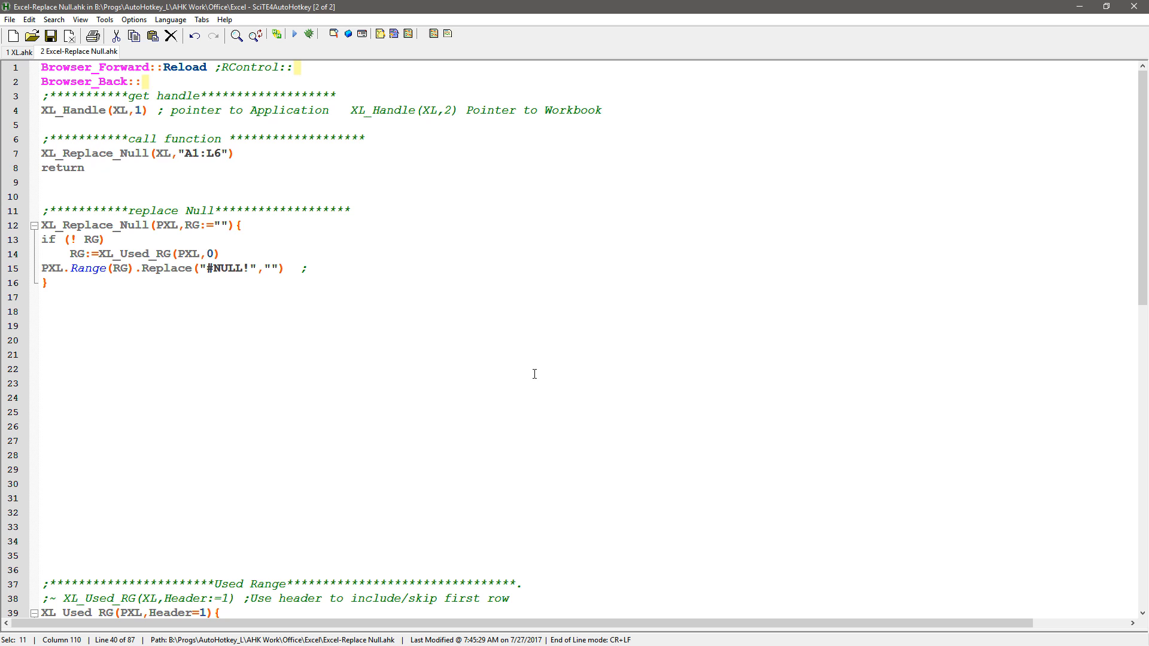
{"action": "mouse_move", "coordinate": [541, 377]}
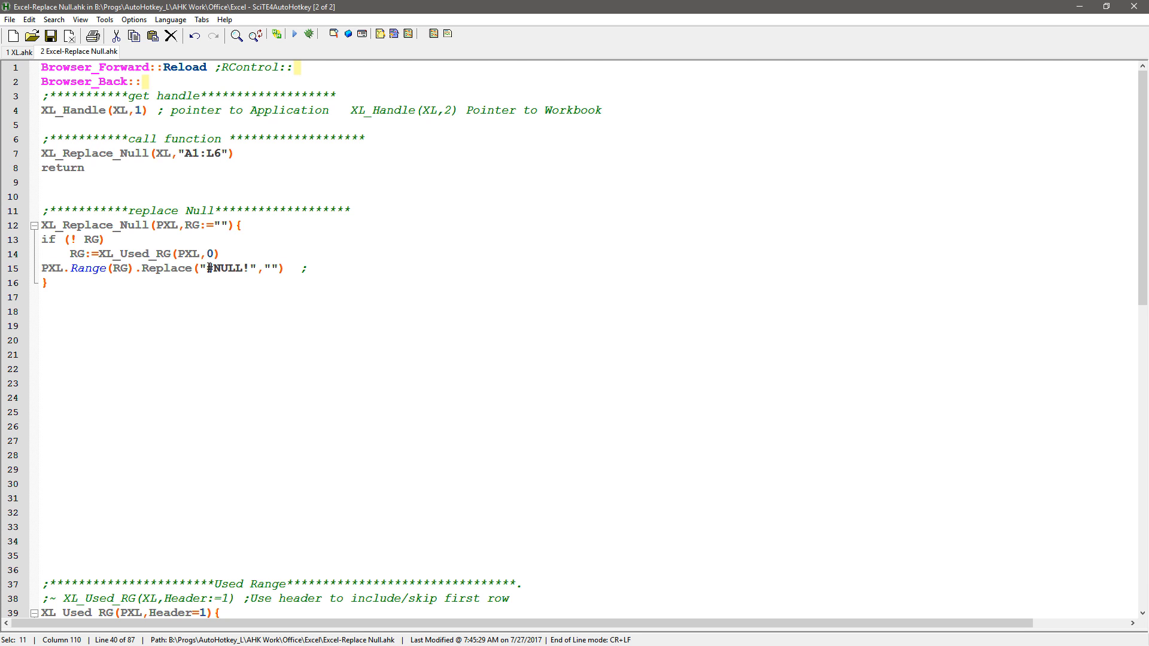
{"action": "double_click", "coordinate": [225, 268]}
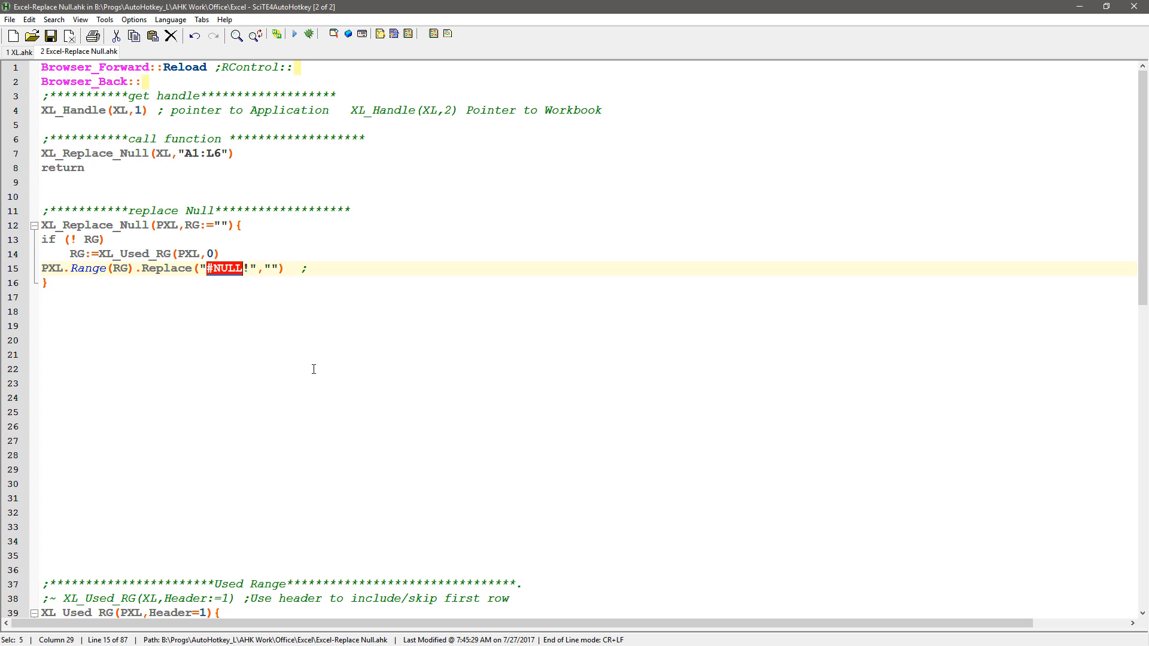
{"action": "mouse_move", "coordinate": [255, 300]}
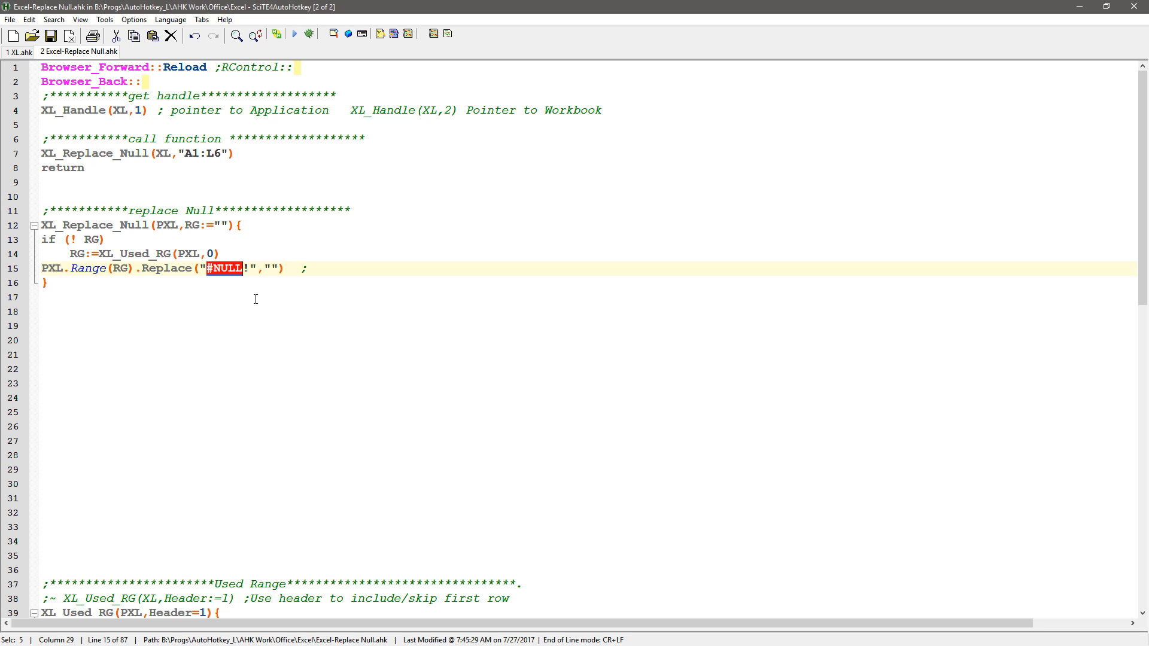
{"action": "mouse_move", "coordinate": [224, 242]}
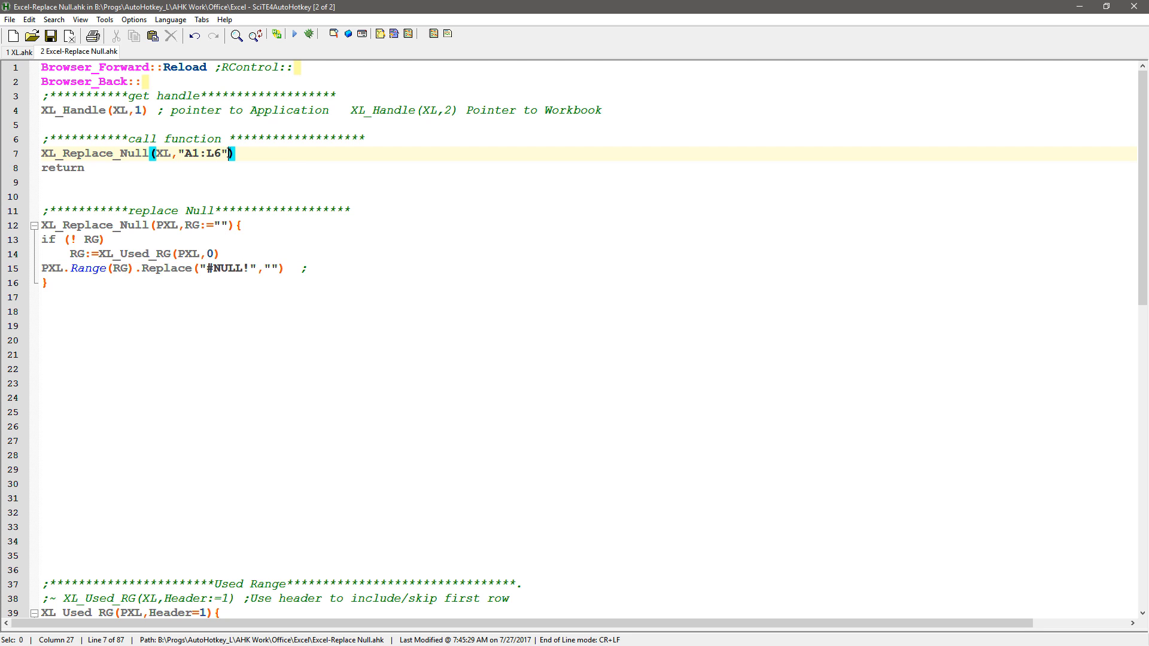
{"action": "mouse_move", "coordinate": [386, 161]}
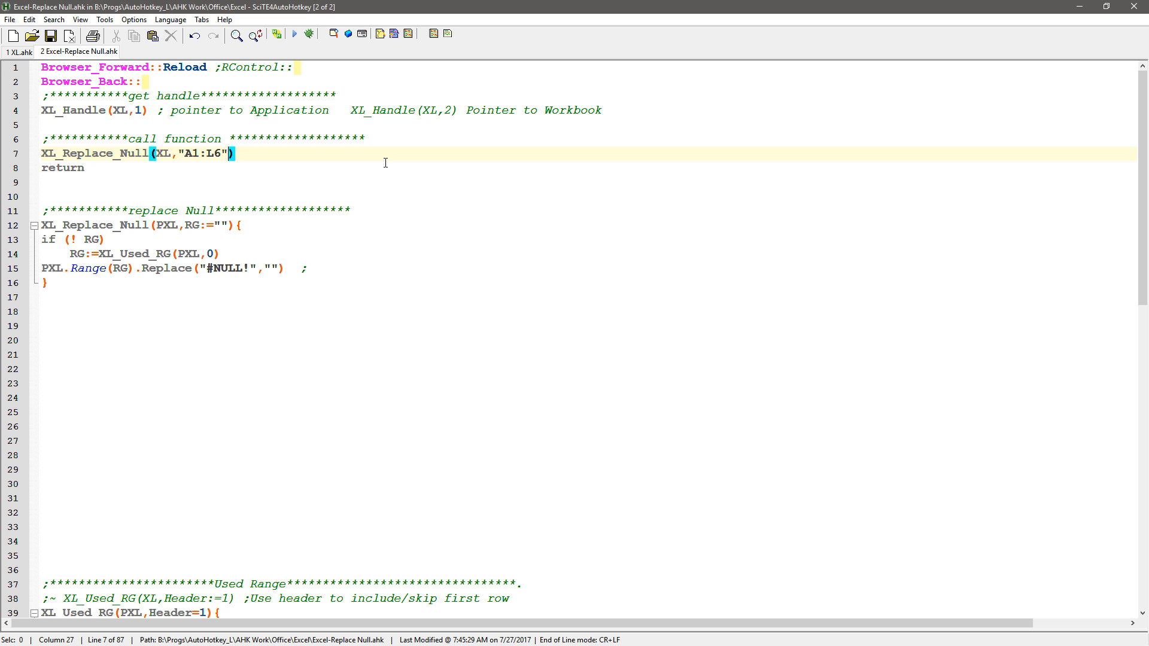
Step: Extend the call on line 7 with Needle:="Joe" and a Haystack argument
{"action": "type", "text": ",\""}
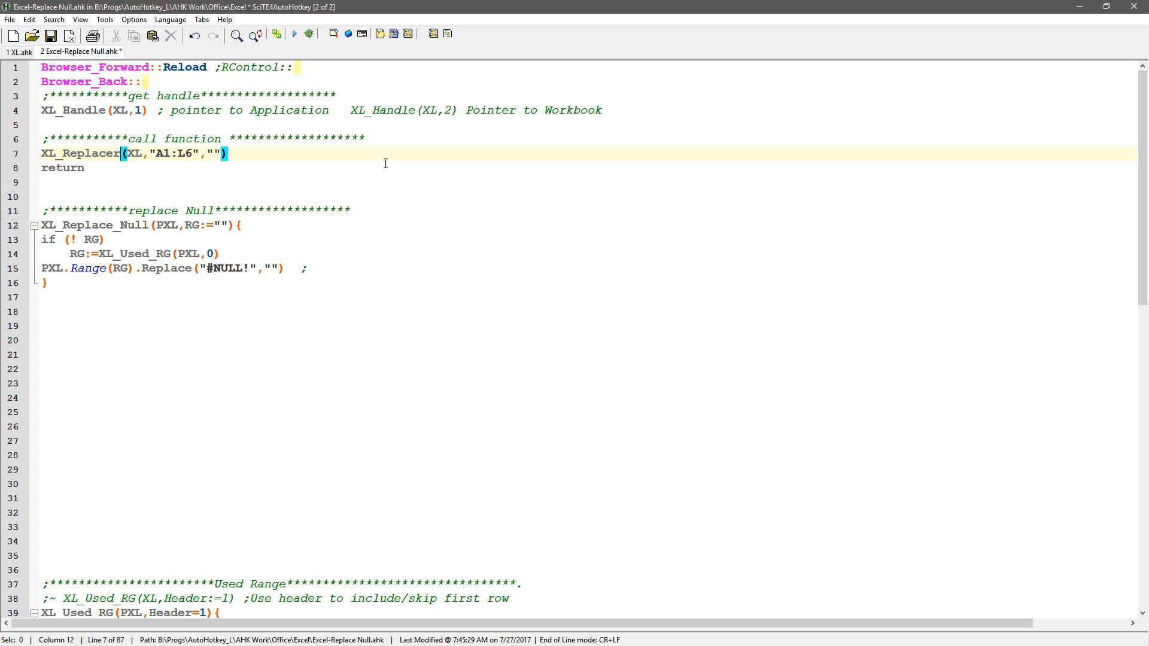
{"action": "left_click", "coordinate": [211, 154]}
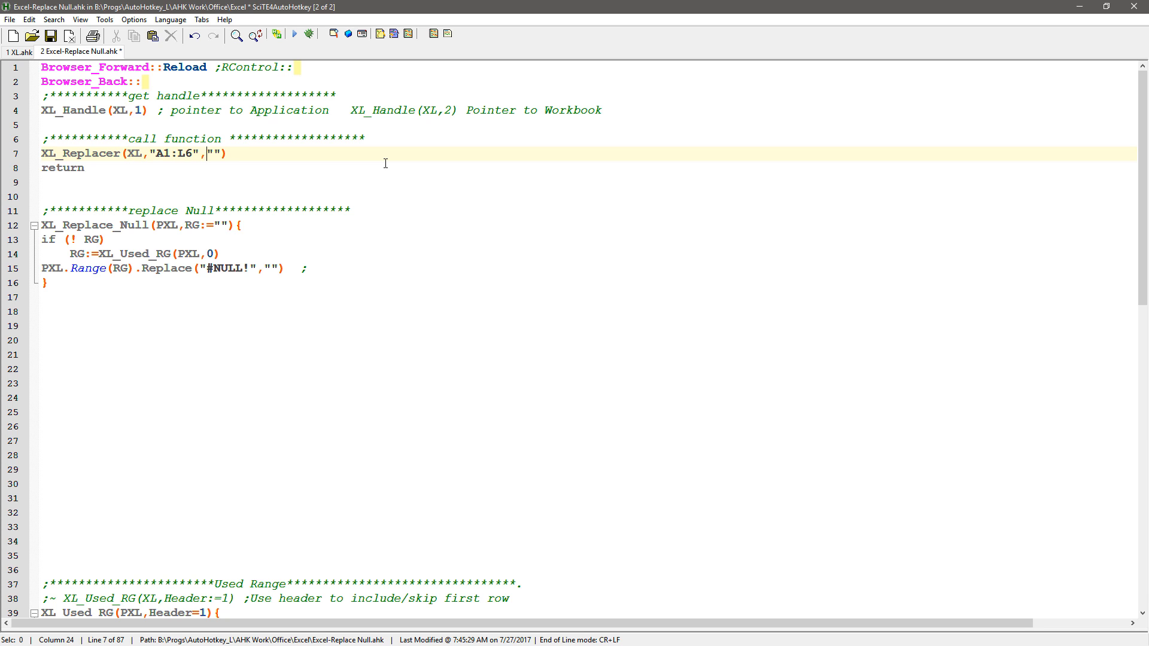
{"action": "type", "text": "Joe"}
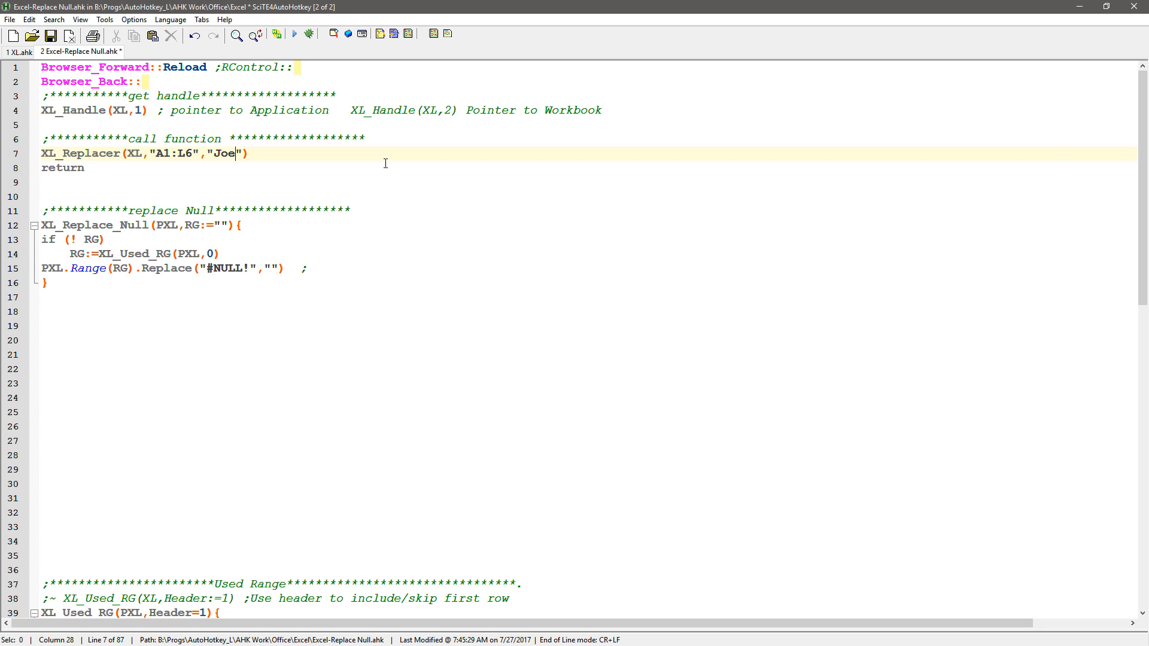
{"action": "key", "text": "Left"}
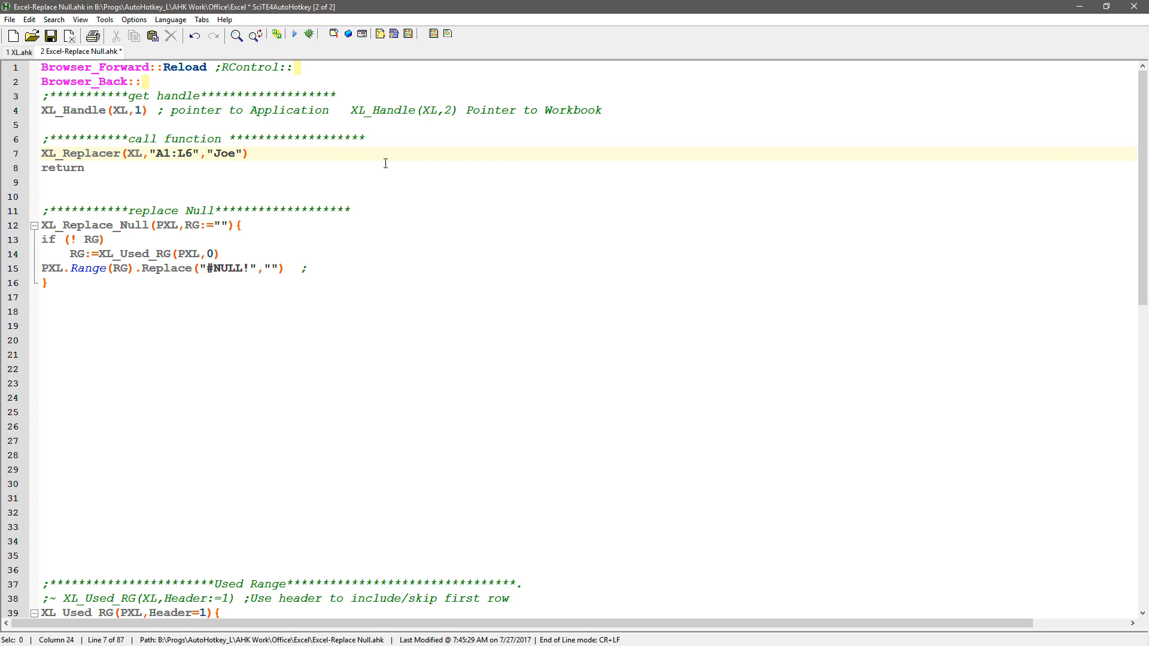
{"action": "type", "text": "Need"}
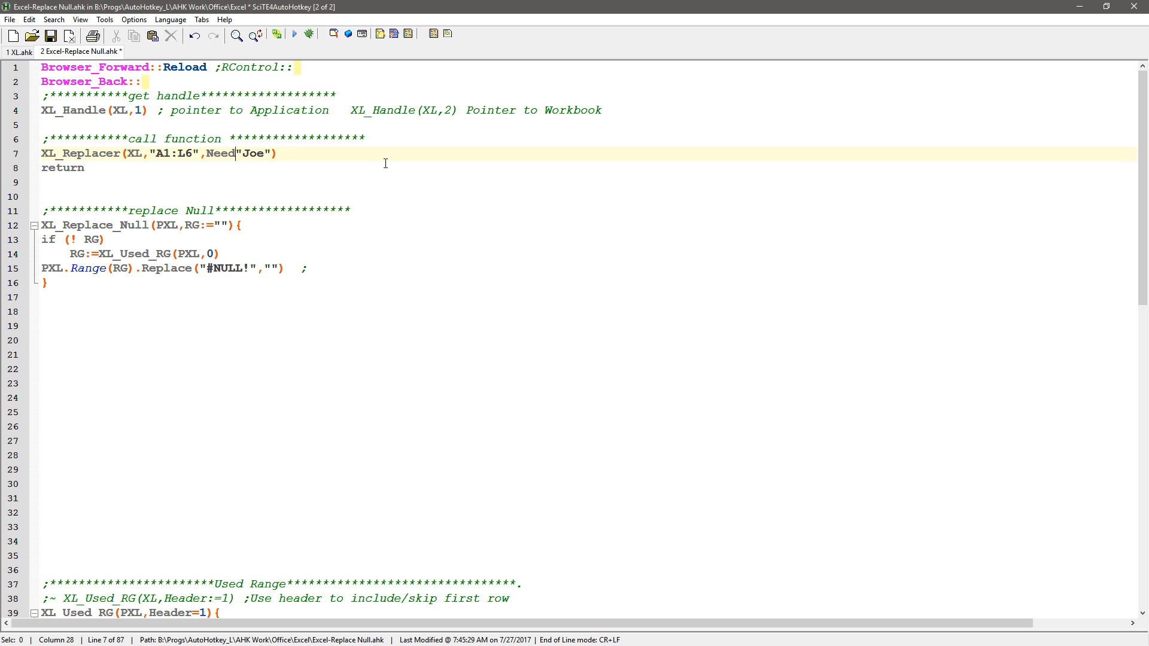
{"action": "type", "text": "dle"}
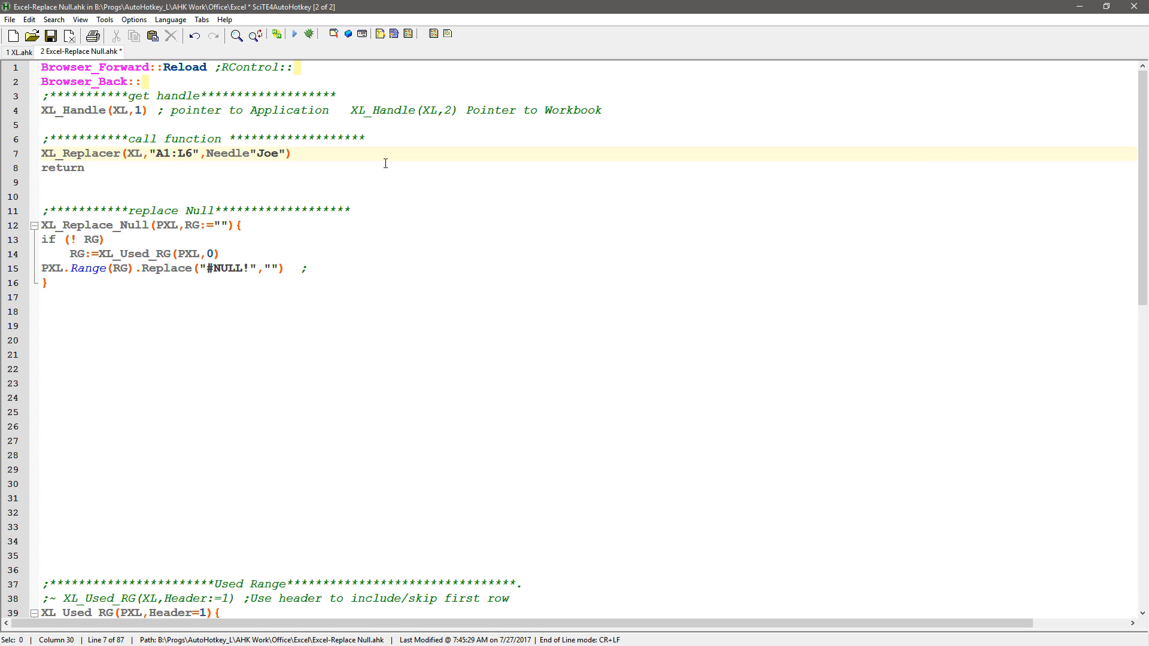
{"action": "type", "text": ":="}
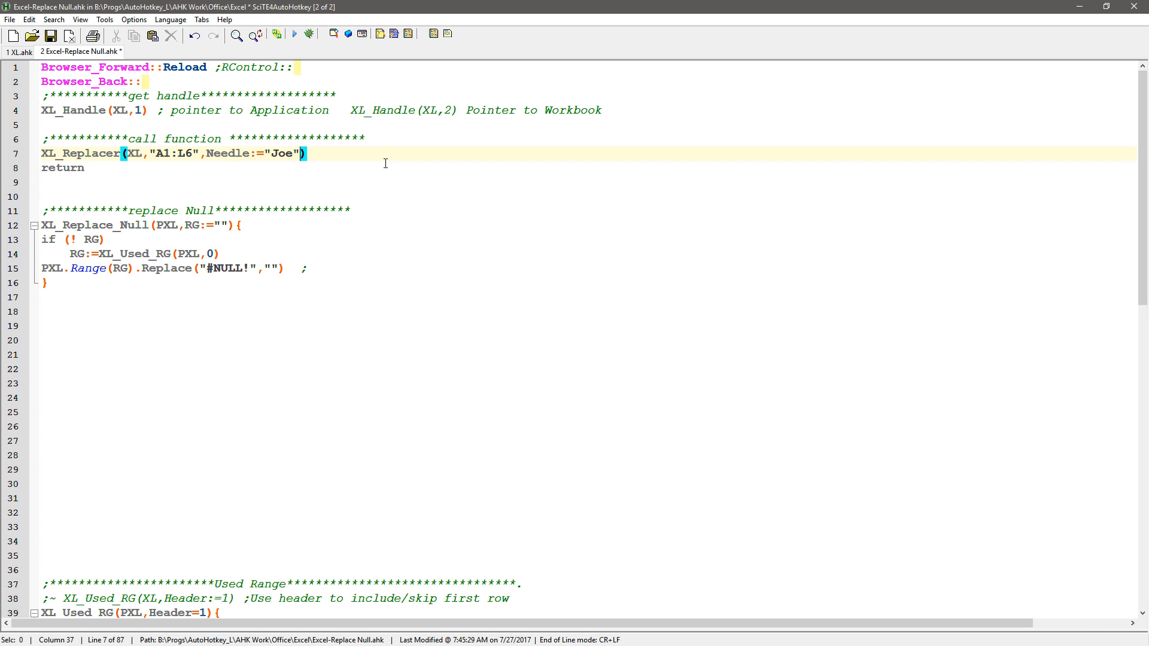
{"action": "type", "text": ",Haystack"}
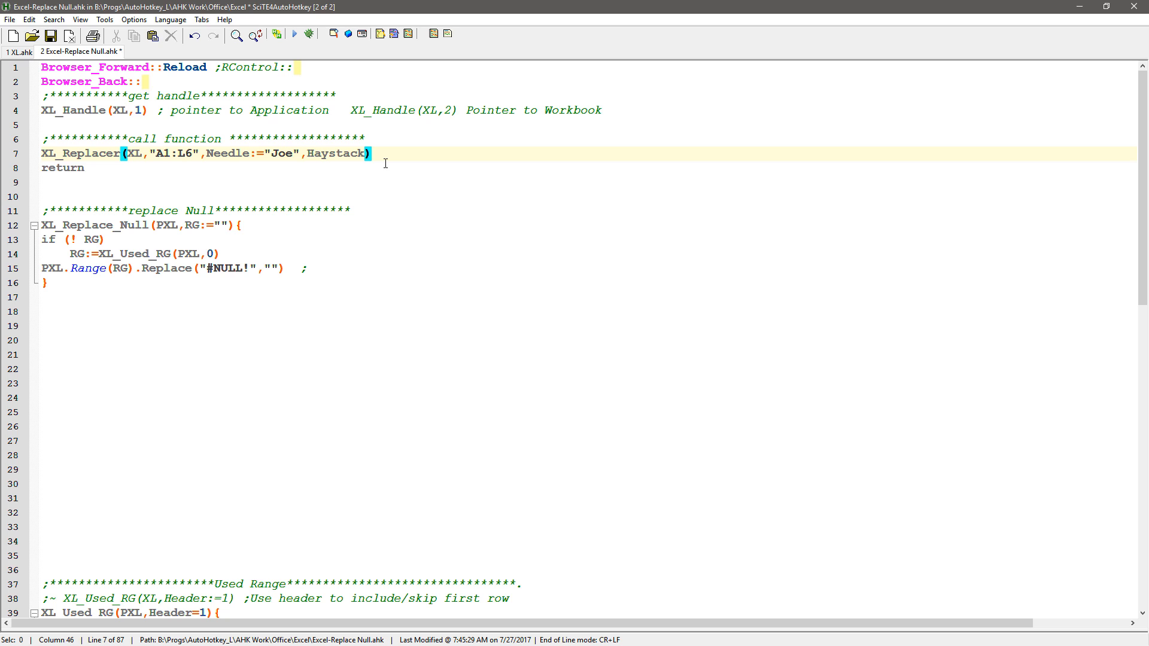
Step: Rework the arguments into this:="Joe",that:="Glines" for XL_Replacer(XL,"A1:L6",...)
{"action": "left_click", "coordinate": [273, 154]}
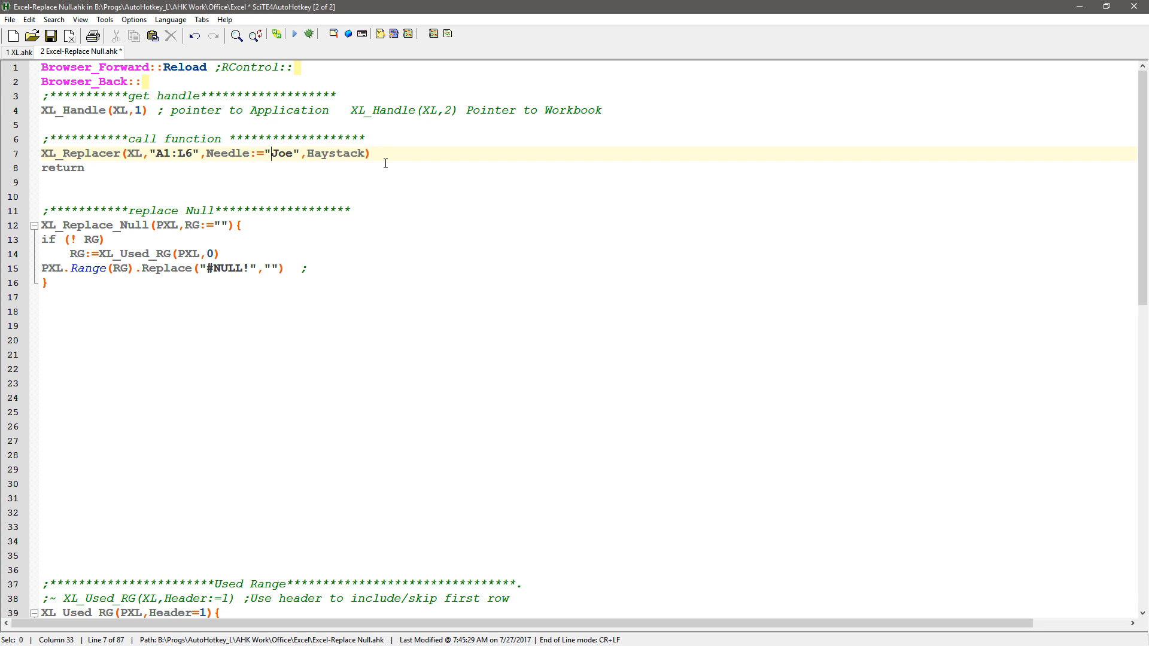
{"action": "double_click", "coordinate": [228, 154]}
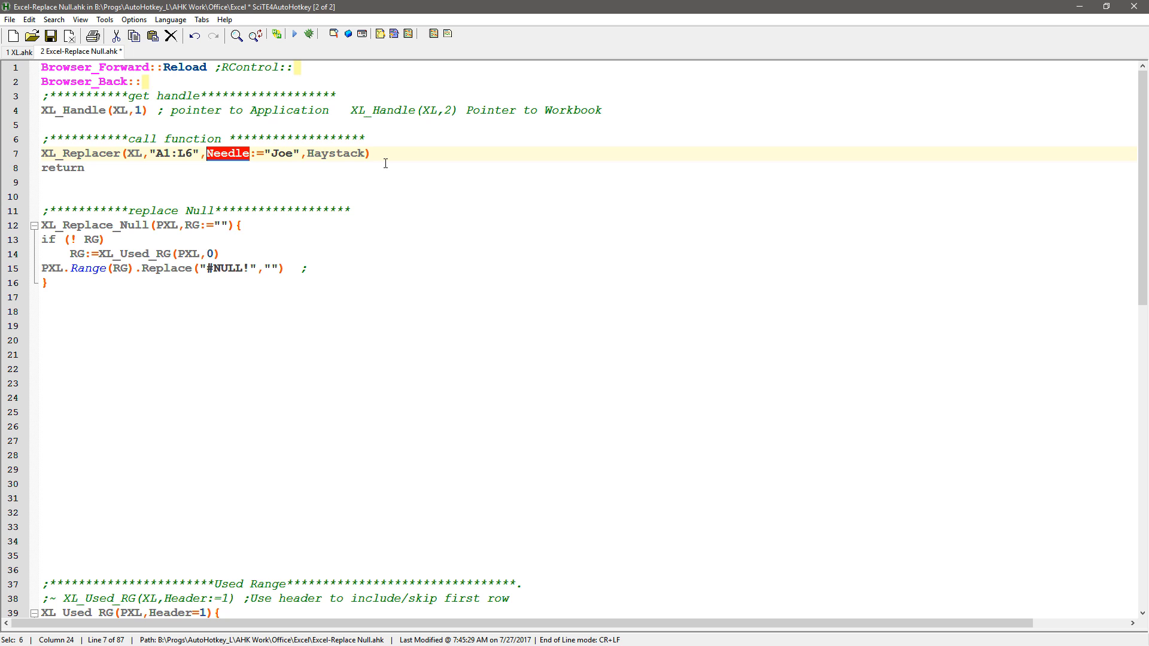
{"action": "type", "text": "this"}
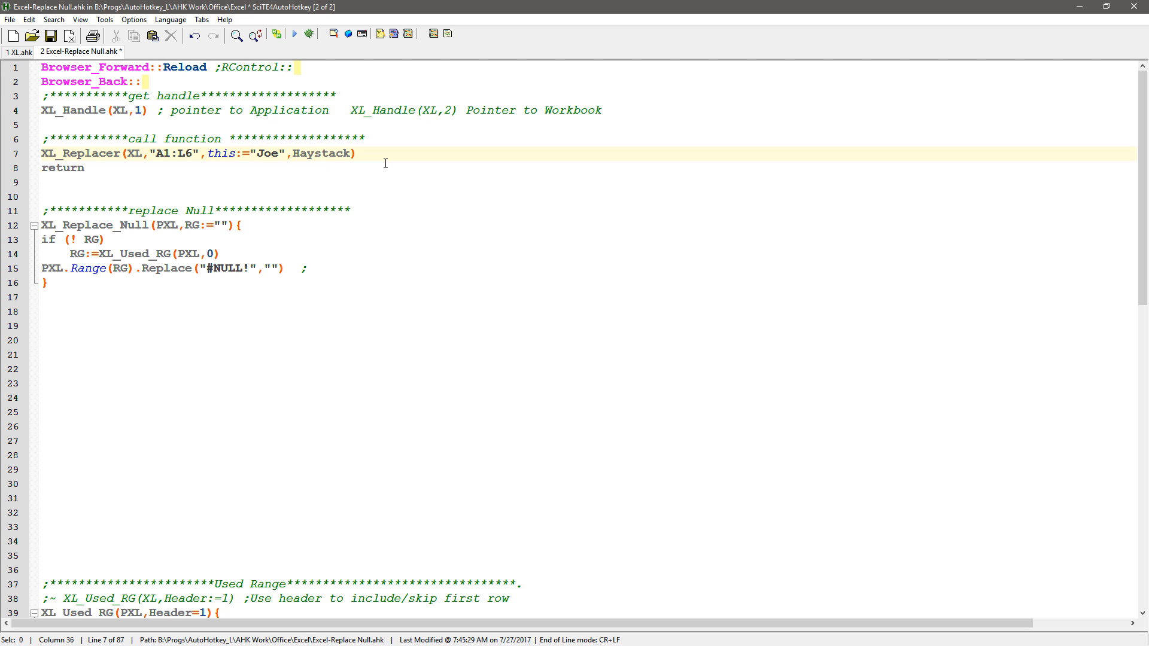
{"action": "type", "text": "that"}
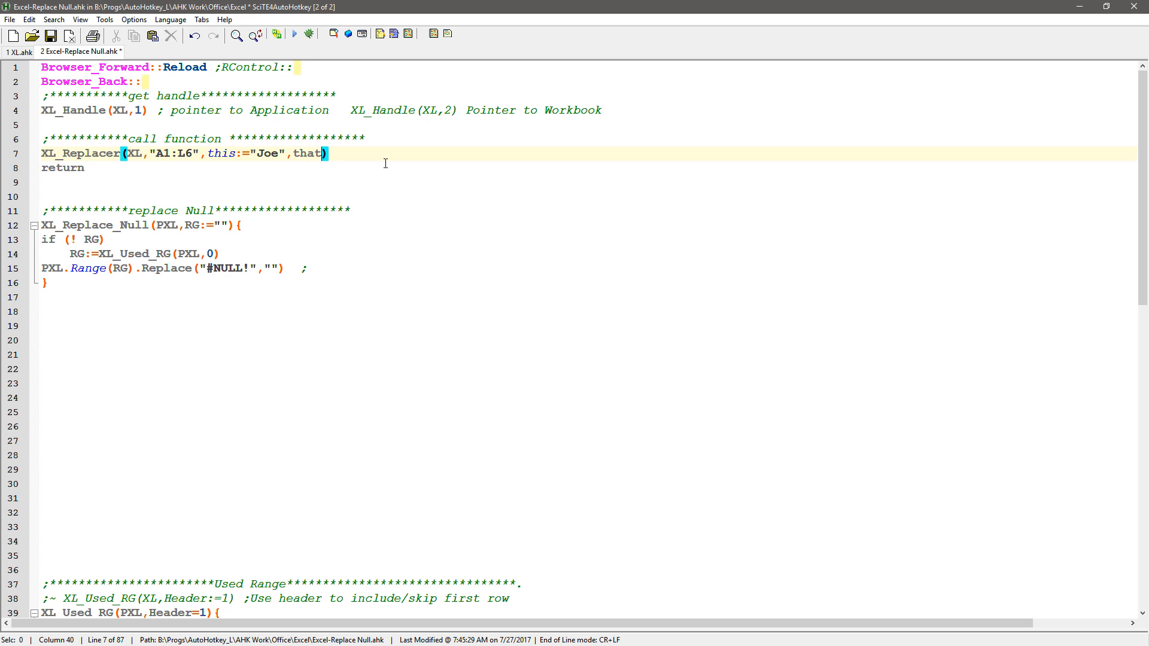
{"action": "type", "text": ":=\"\""}
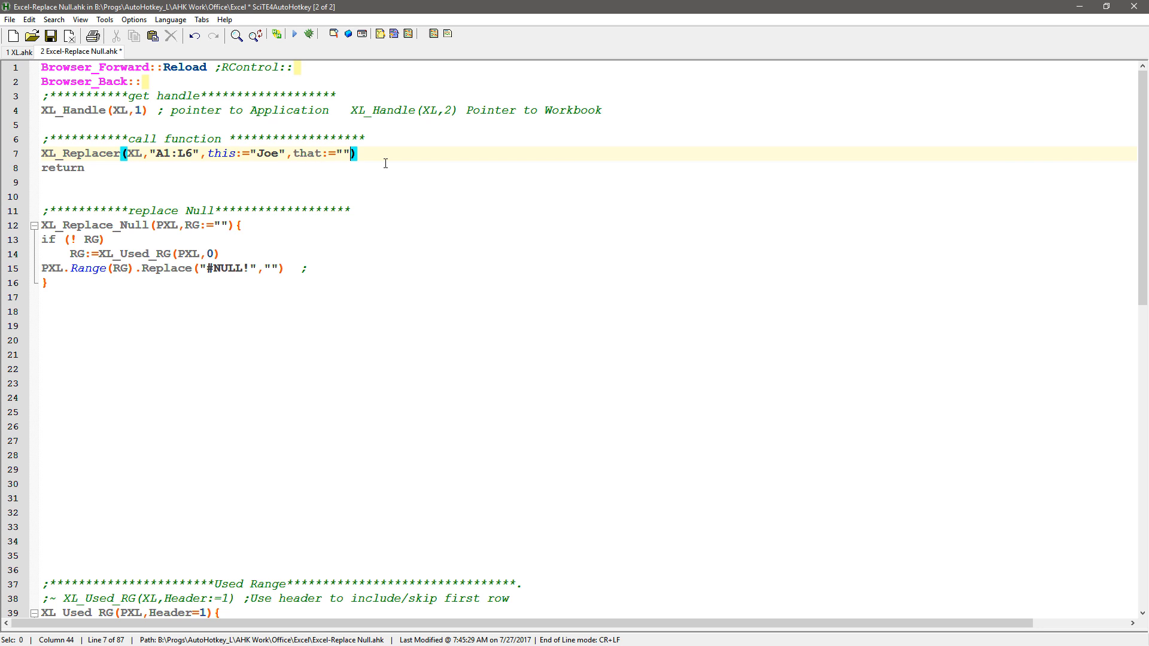
{"action": "type", "text": "Gl"}
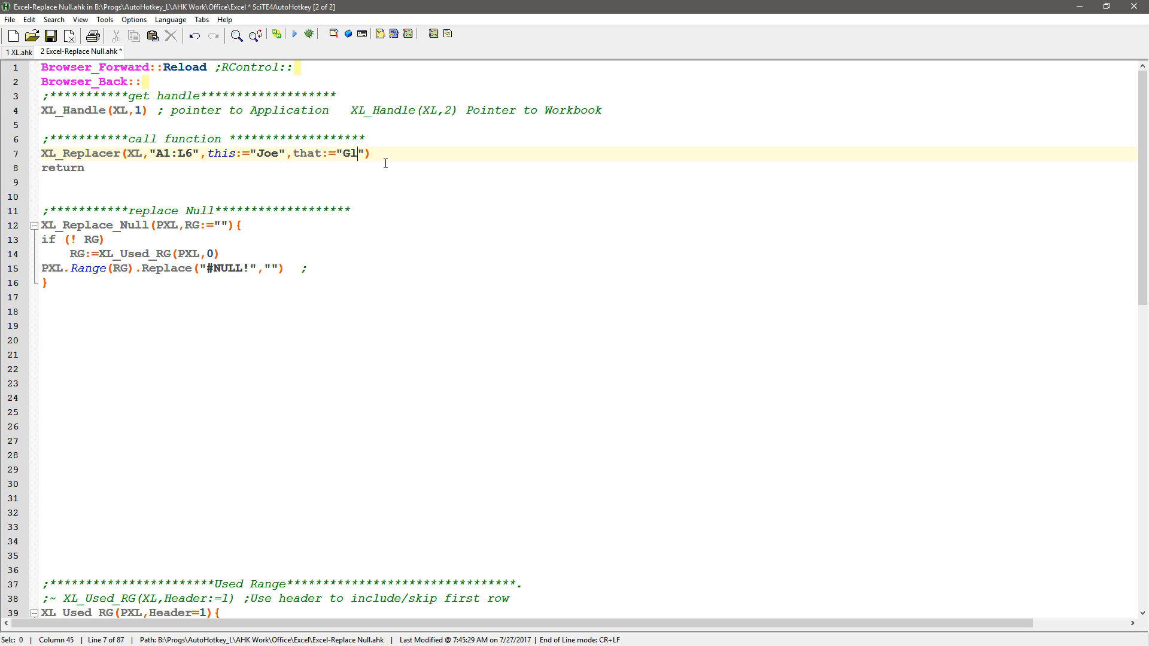
{"action": "type", "text": "ines"}
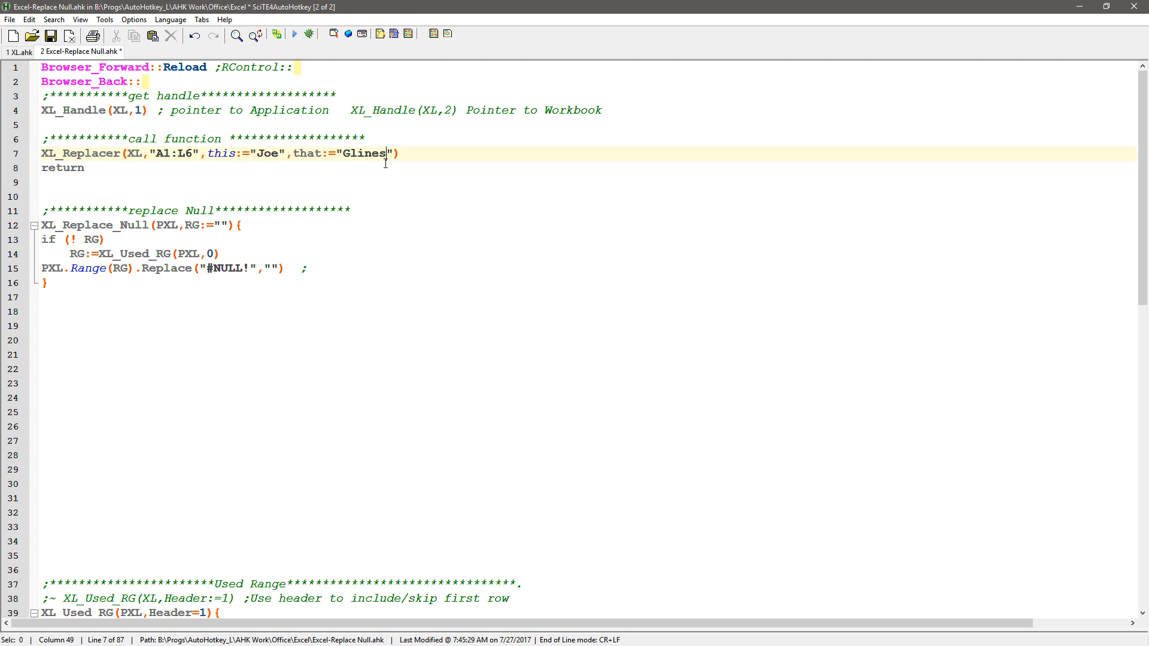
{"action": "left_click", "coordinate": [238, 225]}
{"action": "type", "text": ","}
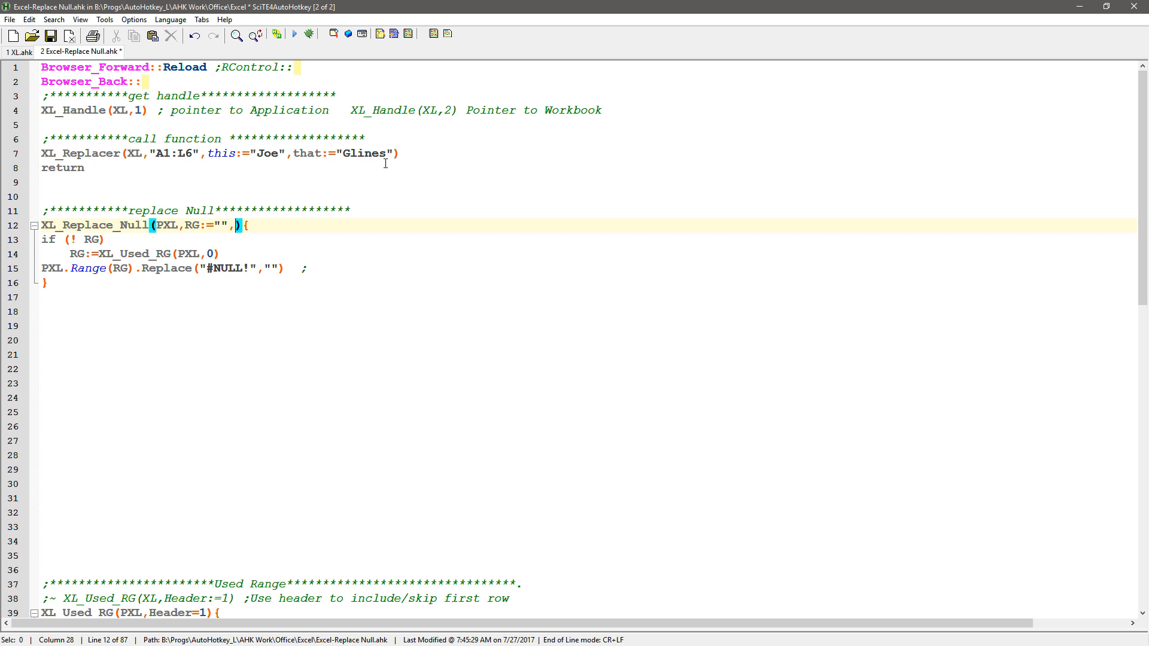
Step: Add this:="",that:="" parameters on line 12 and change Replace("#NULL!","") to Replace(this,that)
{"action": "type", "text": "this:-"}
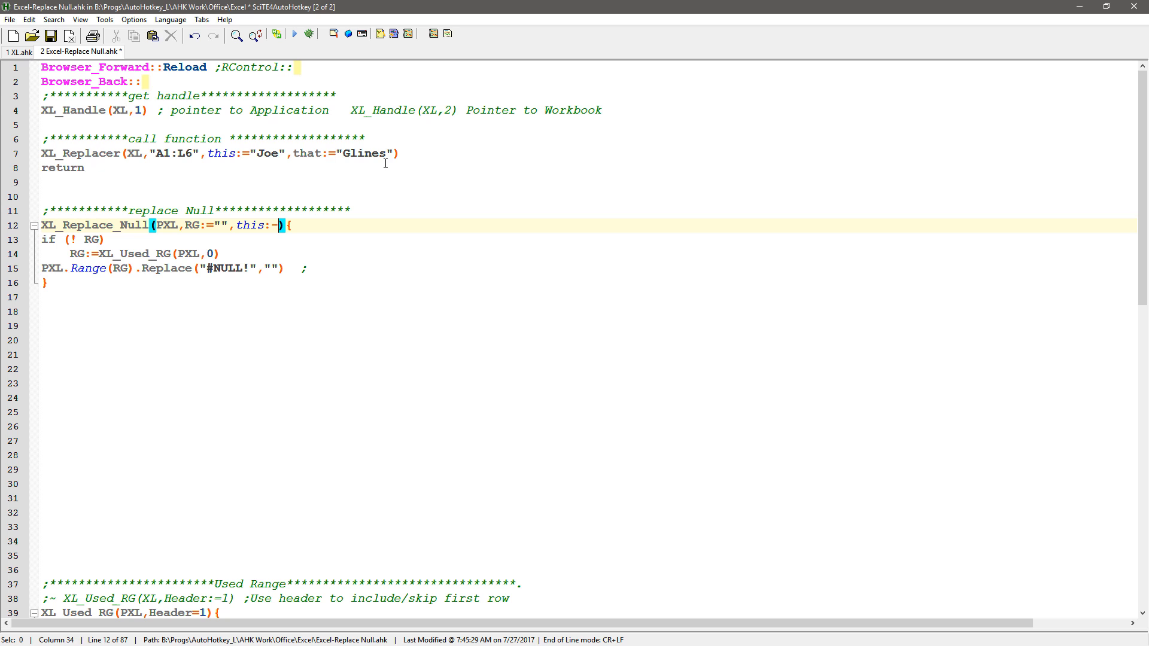
{"action": "type", "text": "\"\",that:="}
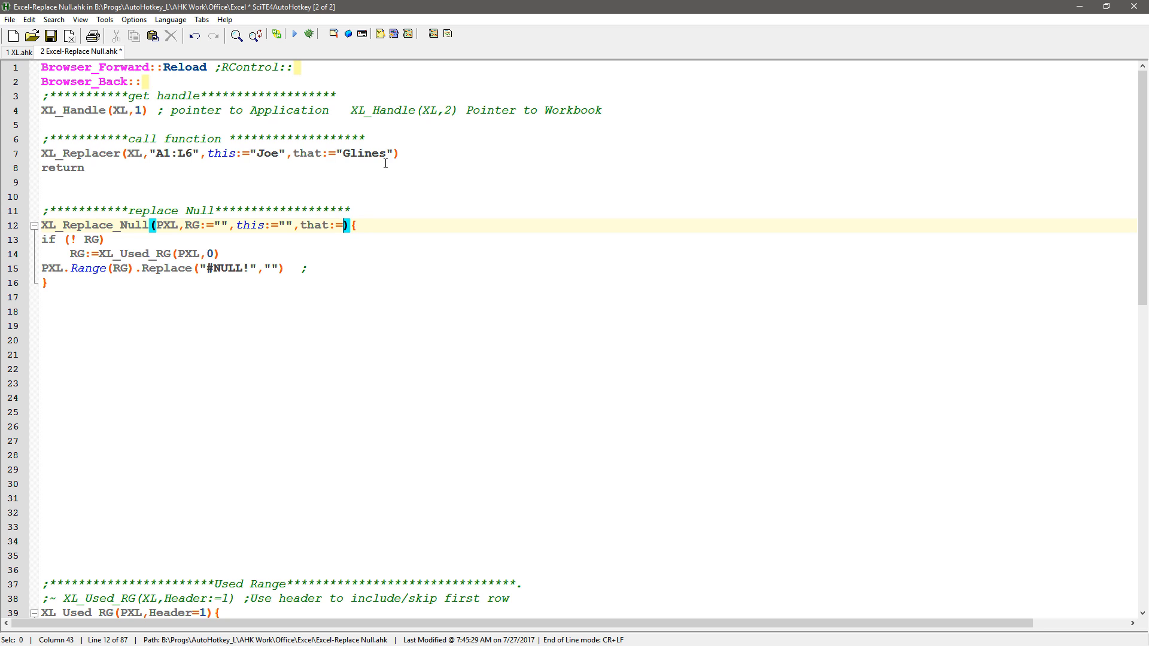
{"action": "type", "text": "\"\""}
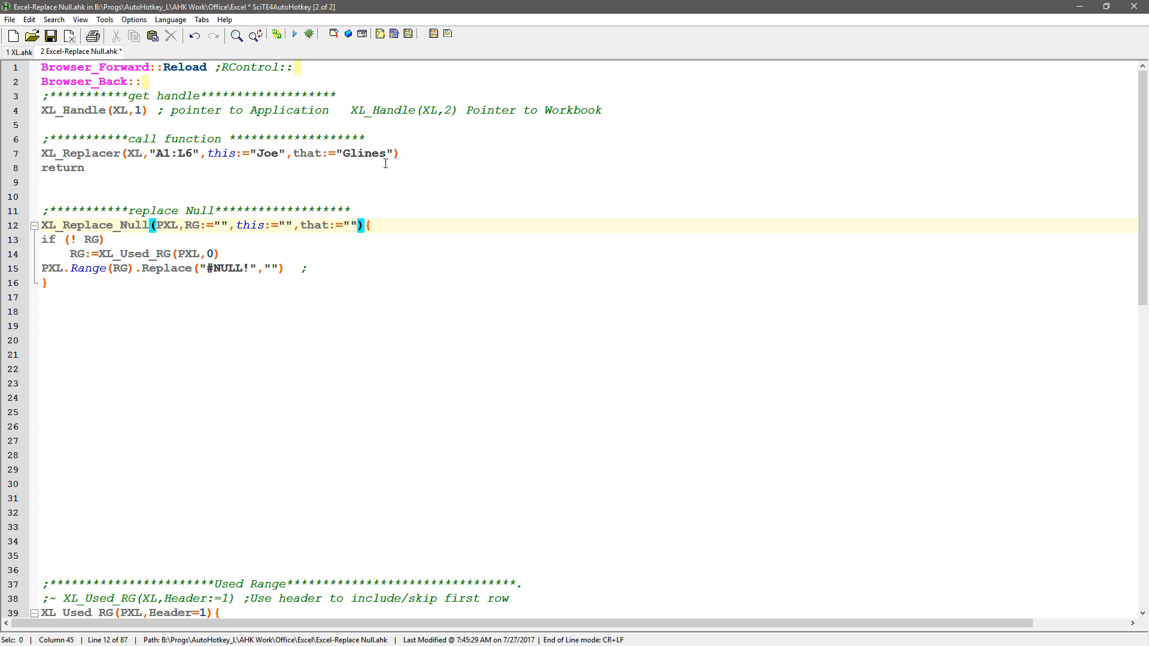
{"action": "left_click", "coordinate": [262, 267]}
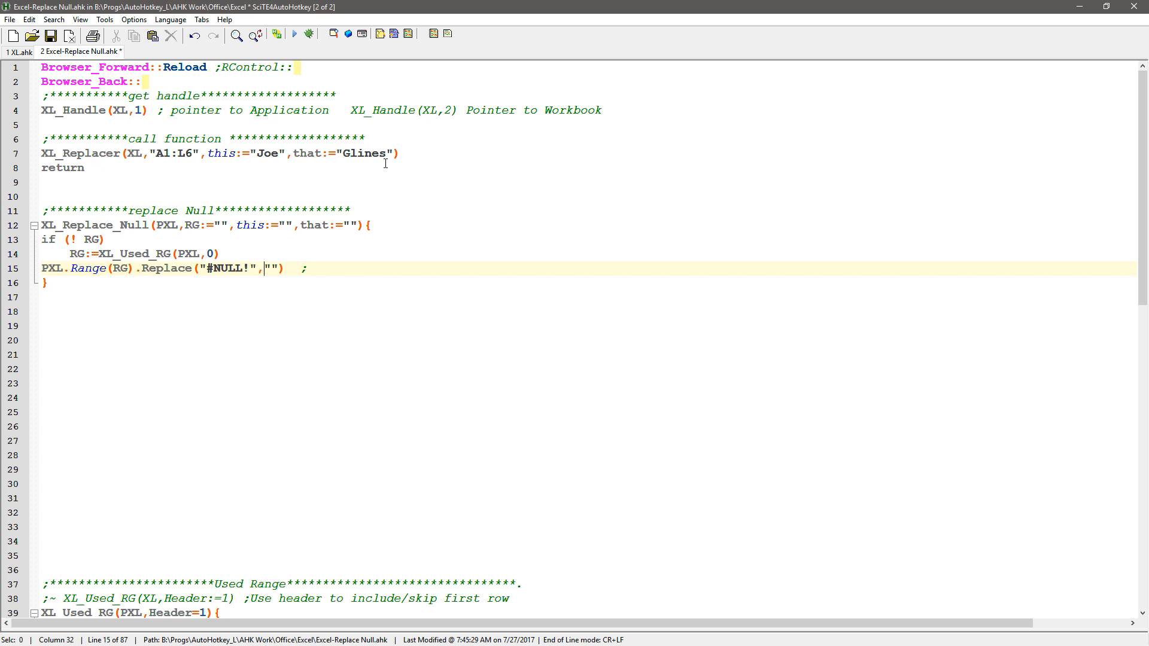
{"action": "double_click", "coordinate": [227, 268]}
{"action": "type", "text": "this"}
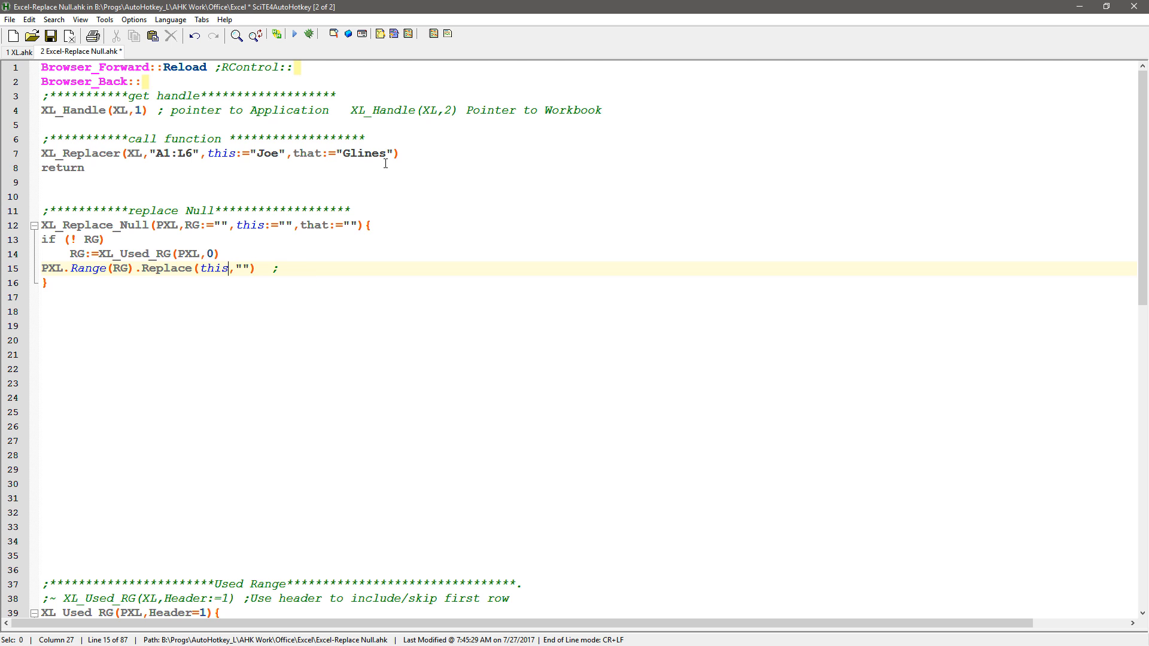
{"action": "type", "text": "that"}
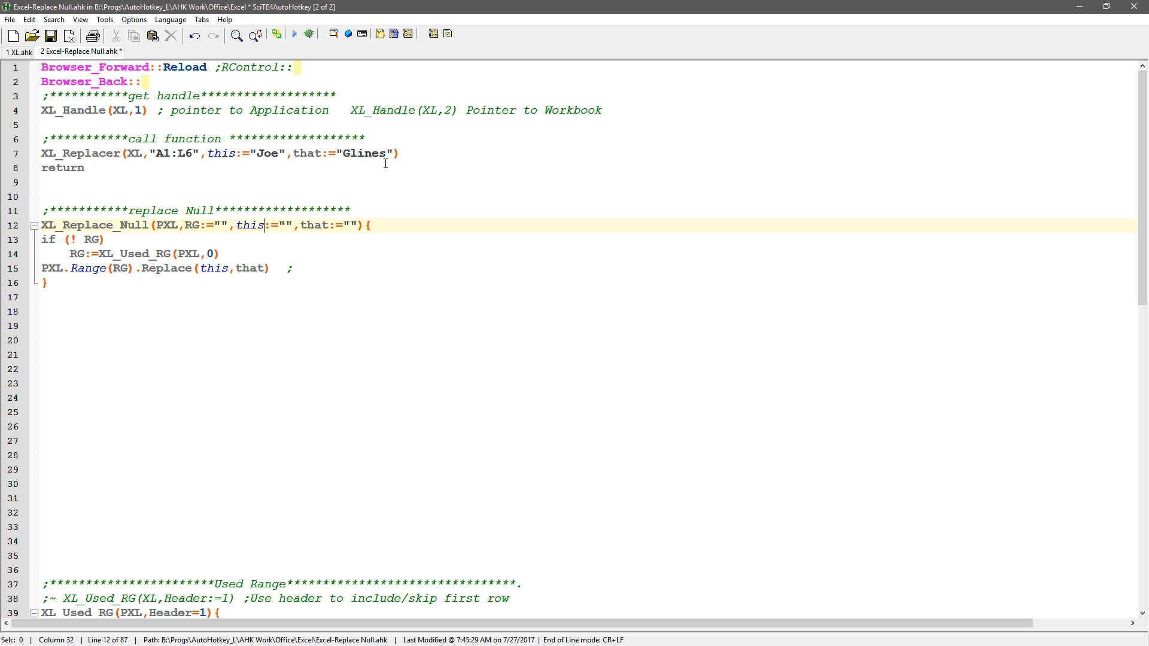
Step: Select the function name XL_Replace_Null on its definition line to rename it XL_Replacer
{"action": "left_click", "coordinate": [135, 225]}
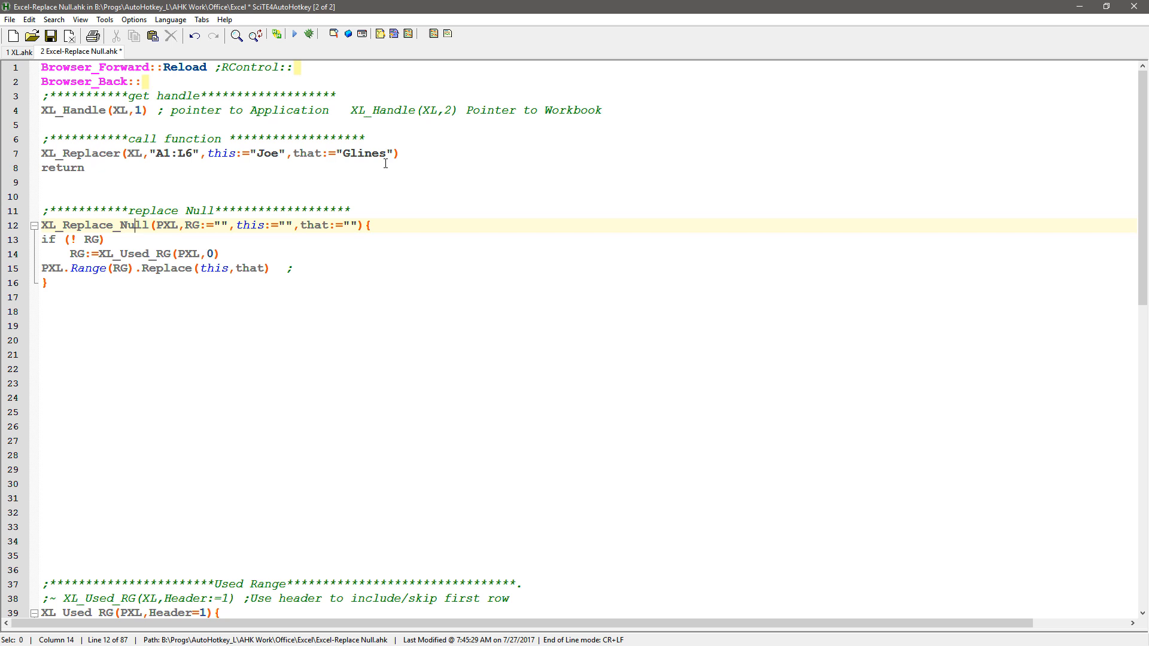
{"action": "double_click", "coordinate": [133, 225]}
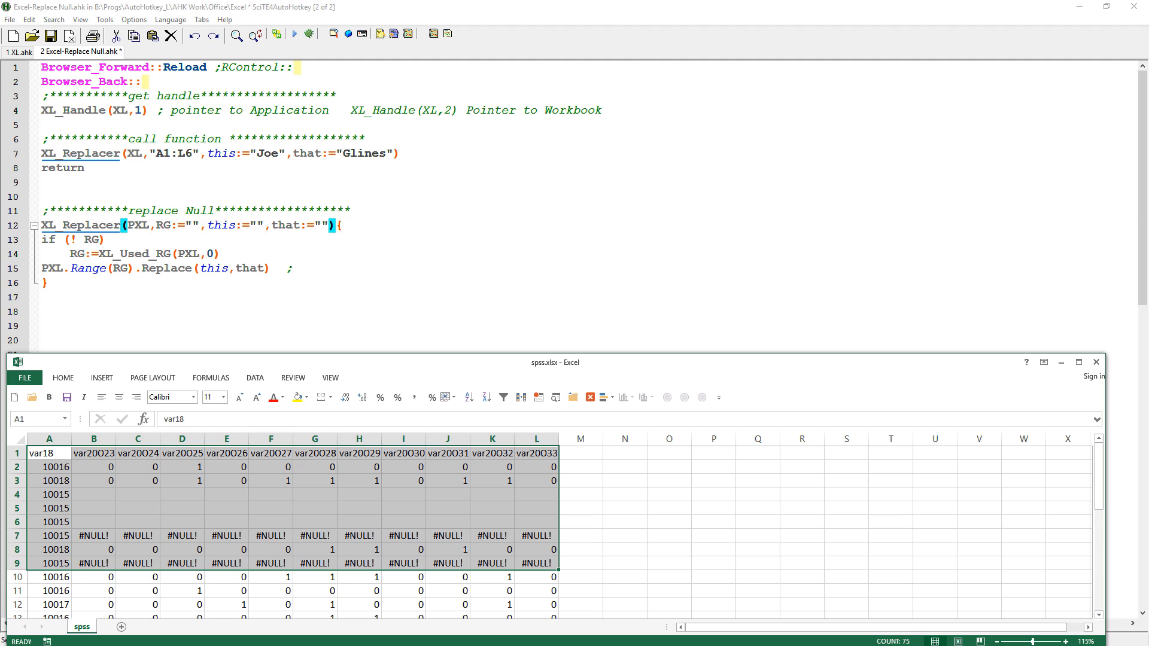
Step: Enter the test name Joe into cells B2, C2, E2 and F3 of the spss sheet
{"action": "left_click", "coordinate": [625, 480]}
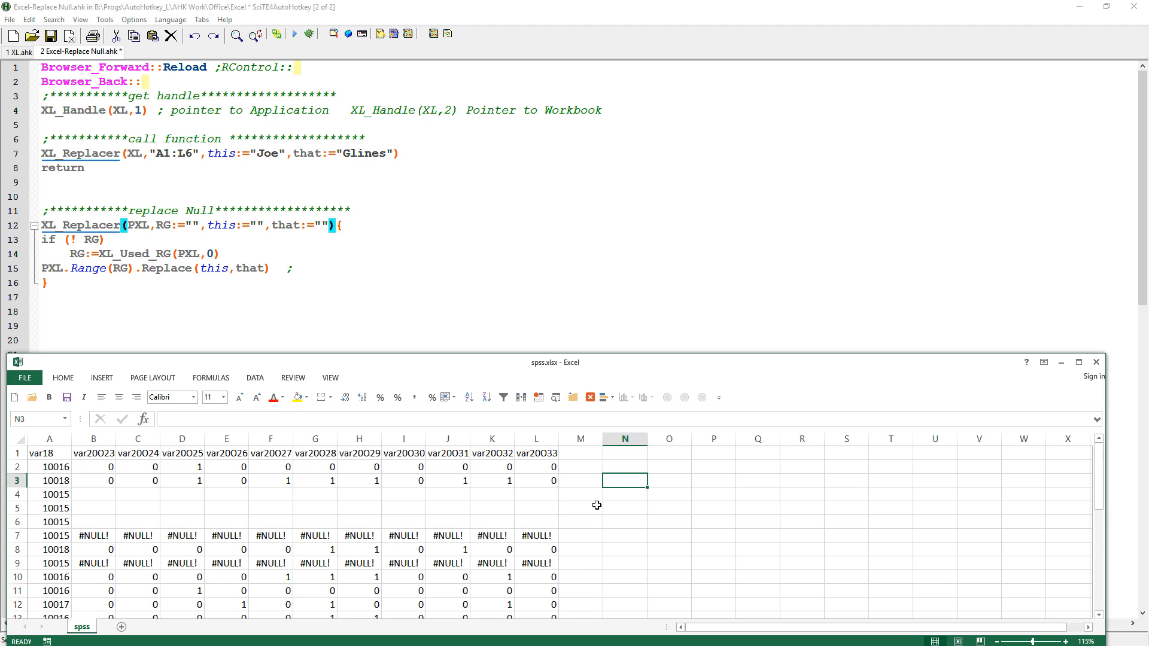
{"action": "left_click", "coordinate": [93, 467]}
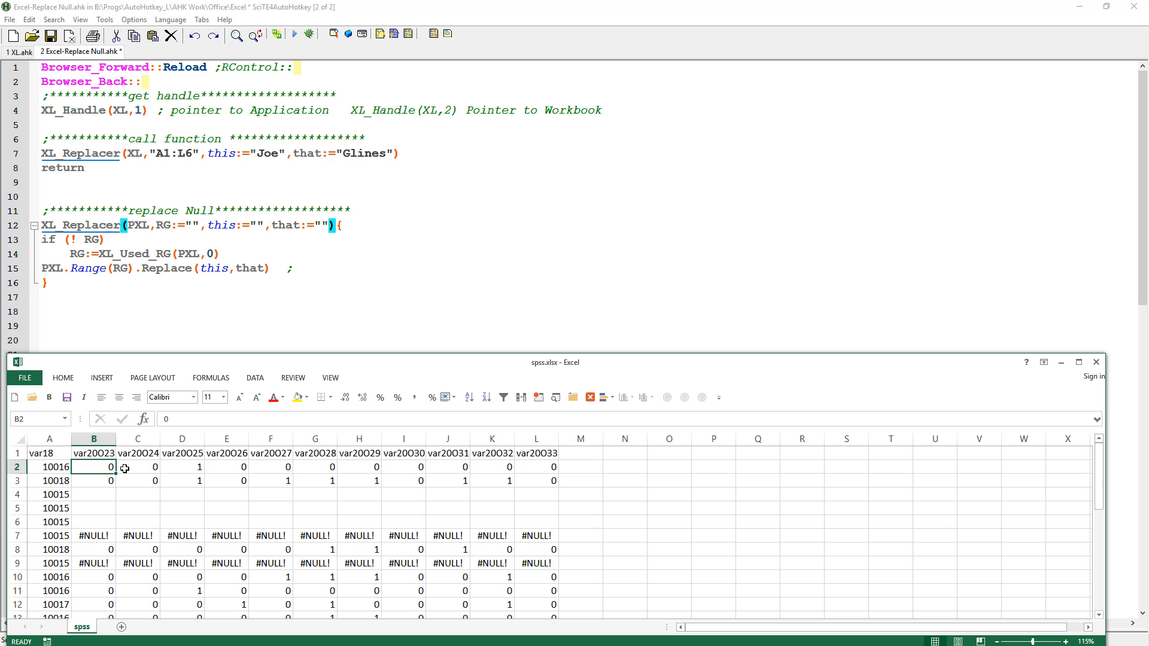
{"action": "left_click", "coordinate": [137, 467]}
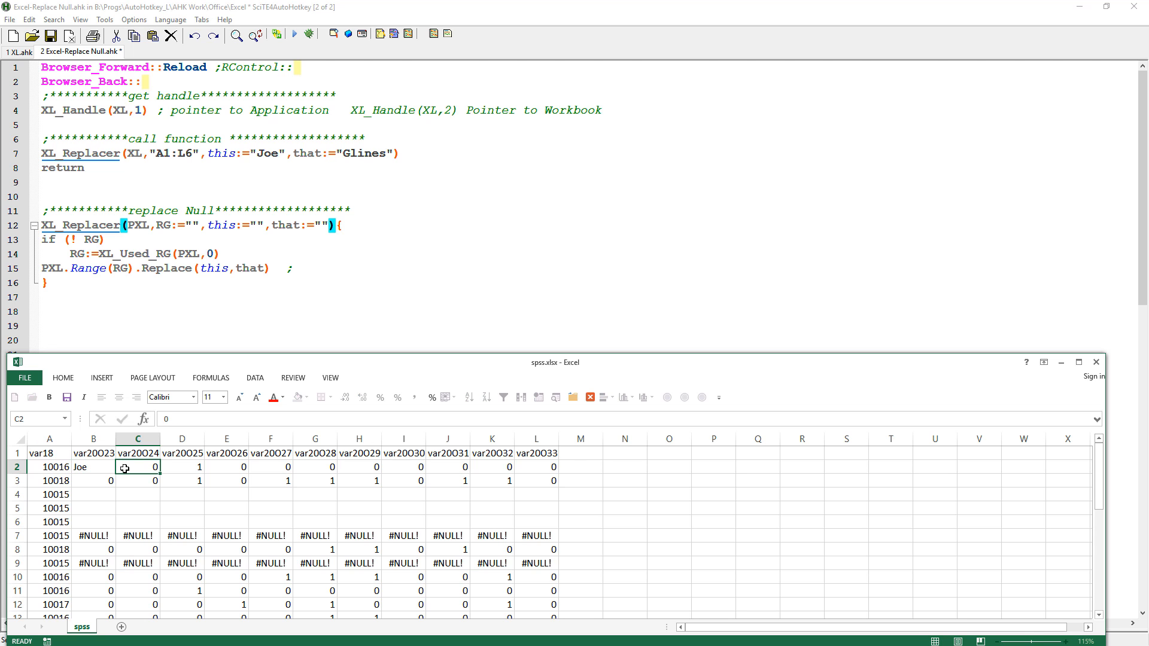
{"action": "type", "text": "Joe"}
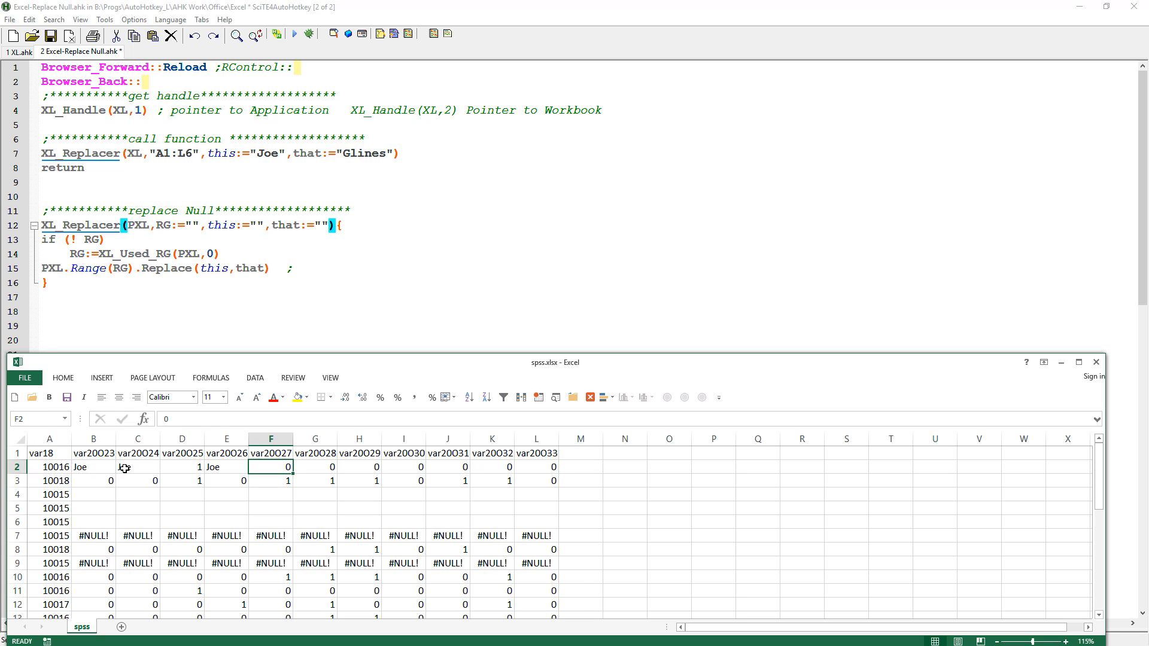
{"action": "type", "text": "Joe"}
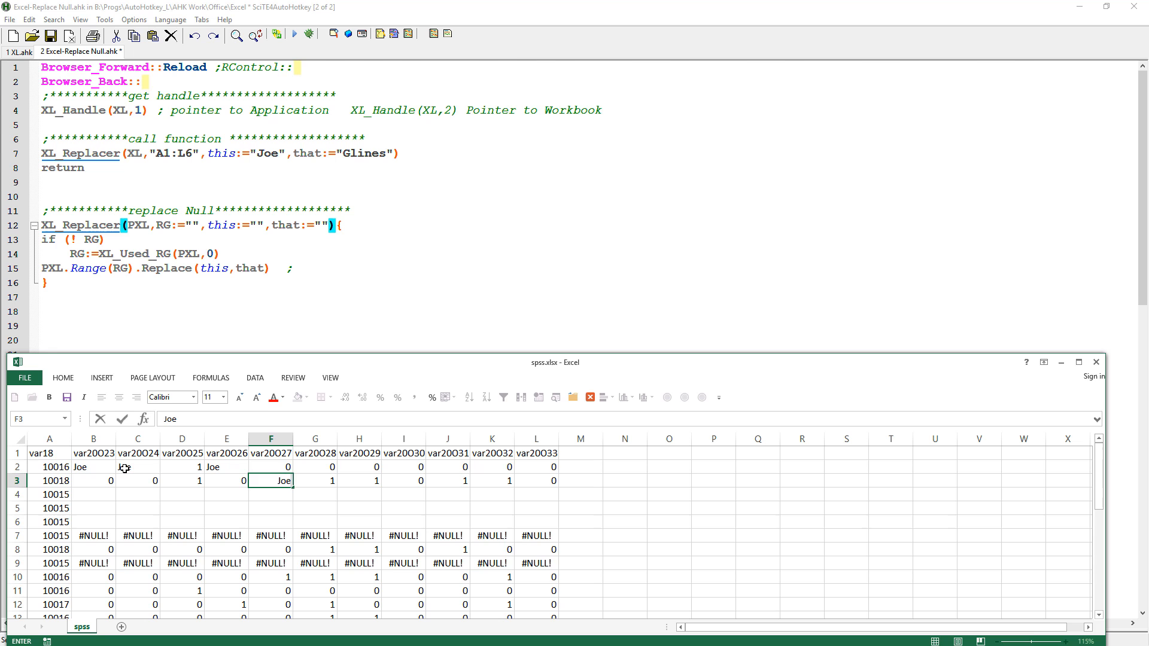
{"action": "key", "text": "Return"}
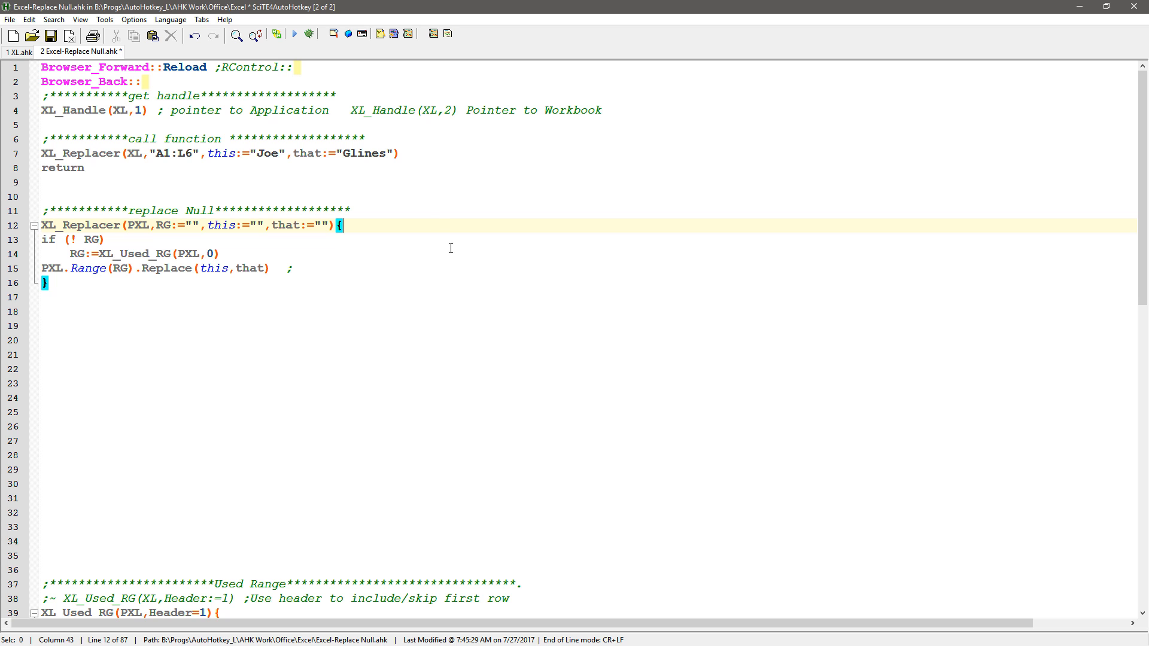
{"action": "mouse_move", "coordinate": [1100, 28]}
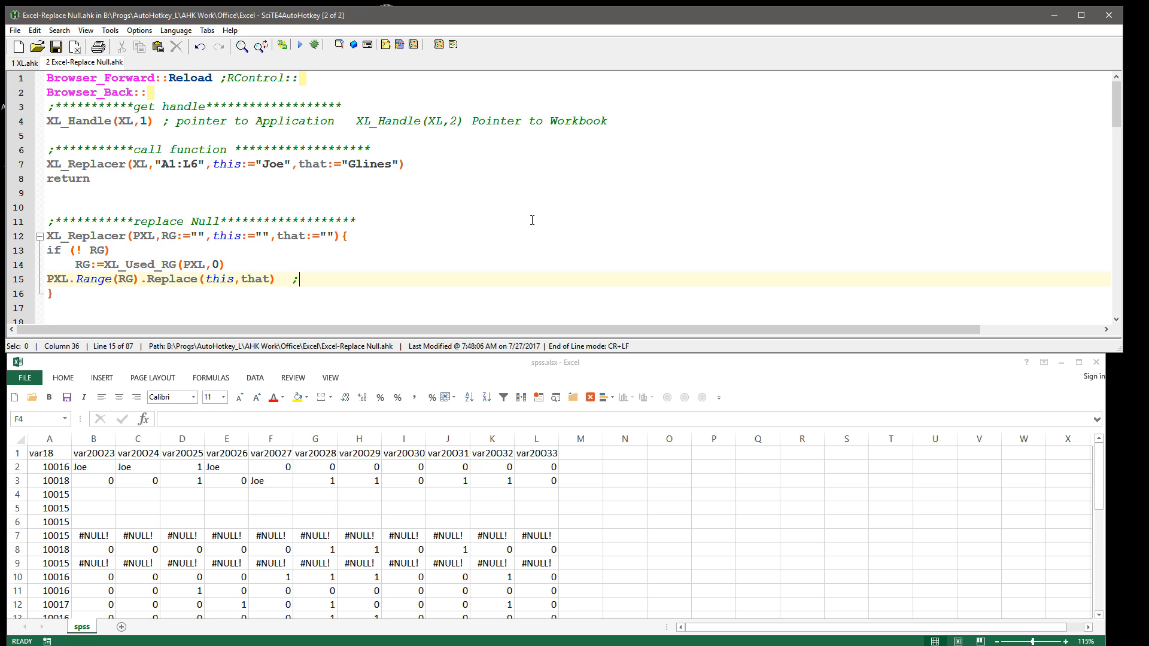
{"action": "mouse_move", "coordinate": [539, 267]}
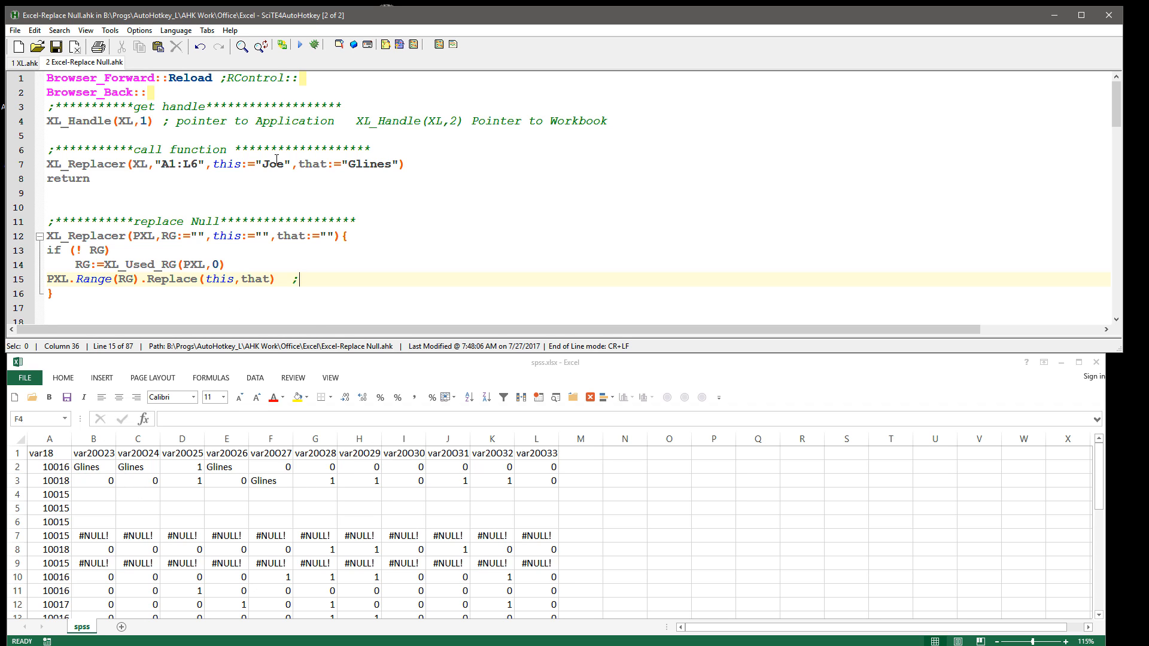
Step: Highlight the replacement value Glines in the XL_Replacer call after the run
{"action": "double_click", "coordinate": [370, 164]}
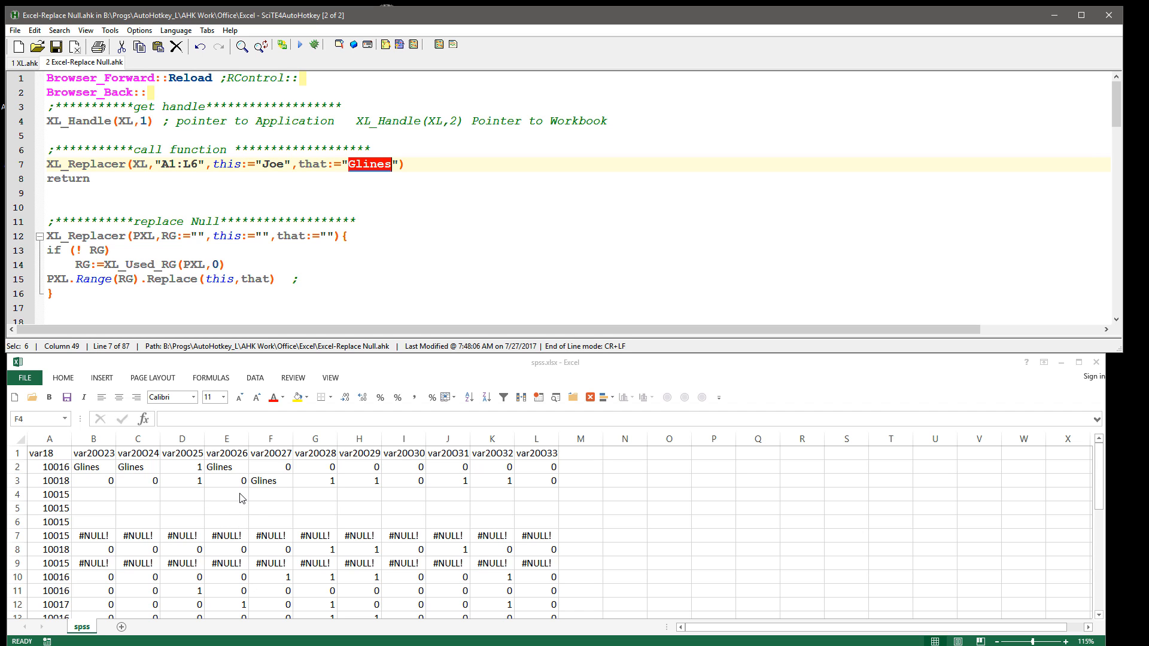
{"action": "mouse_move", "coordinate": [251, 246]}
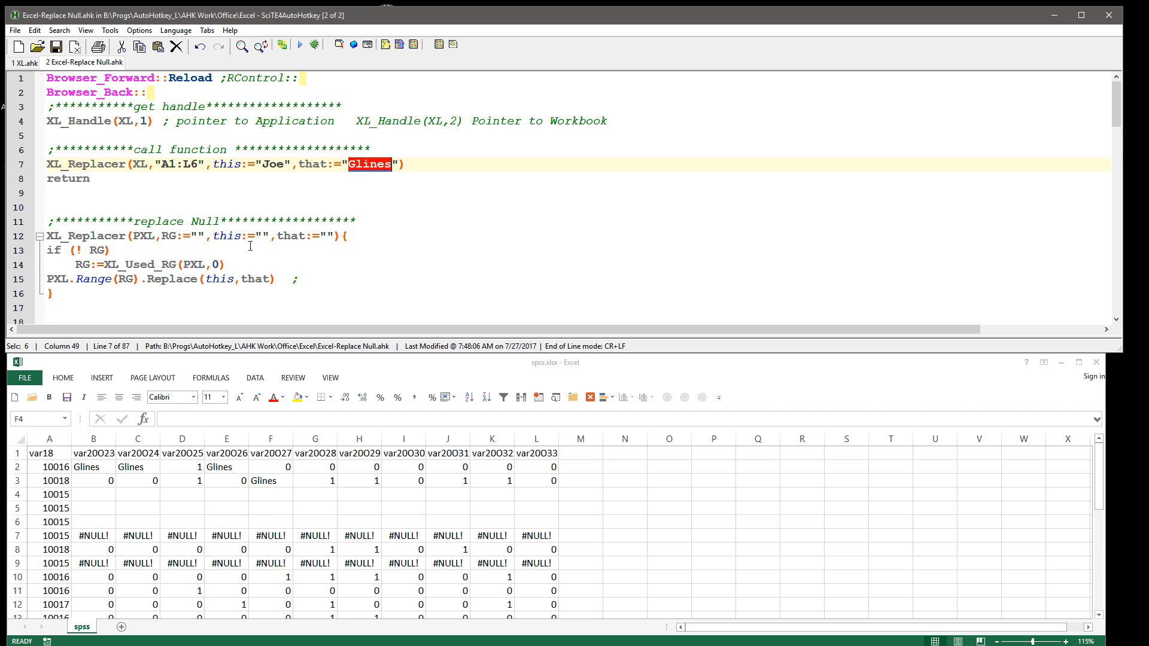
{"action": "mouse_move", "coordinate": [265, 179]}
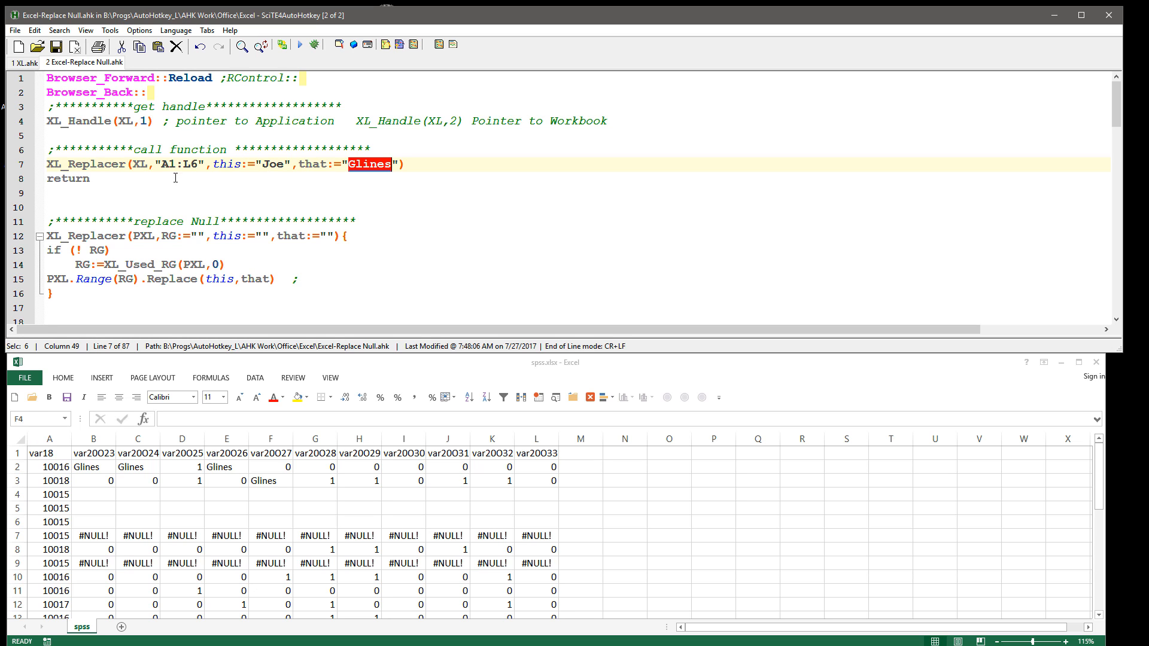
{"action": "mouse_move", "coordinate": [163, 219]}
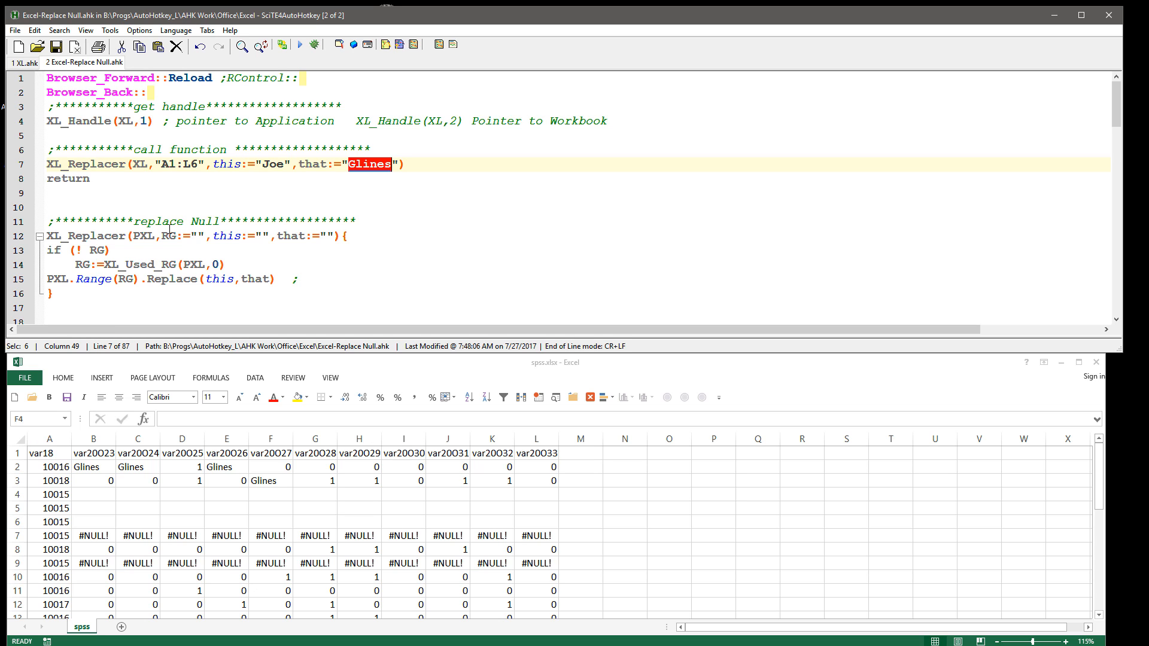
{"action": "mouse_move", "coordinate": [207, 243]}
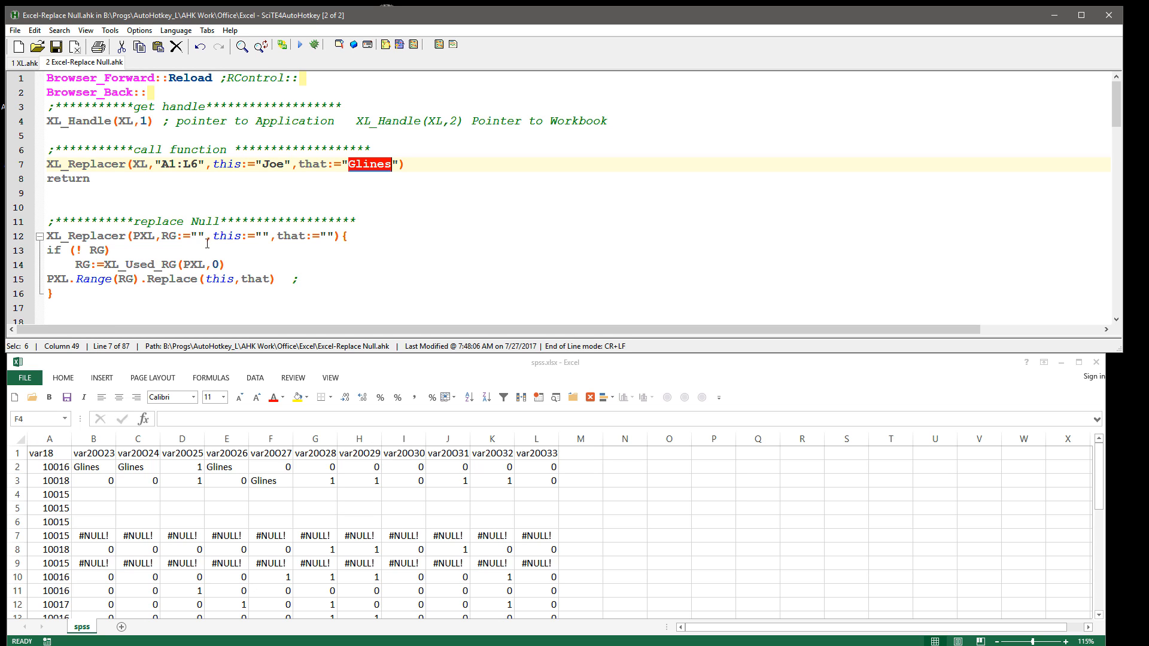